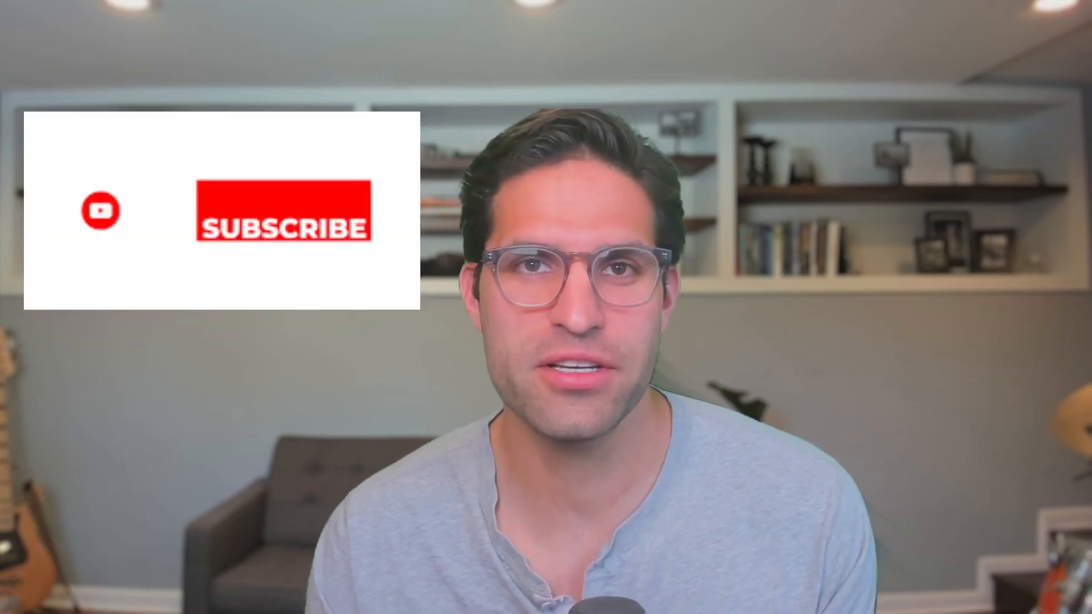
Step: Focus the empty code cell below the tqdm logo in tqdm-tutorial.ipynb
left_click(282, 210)
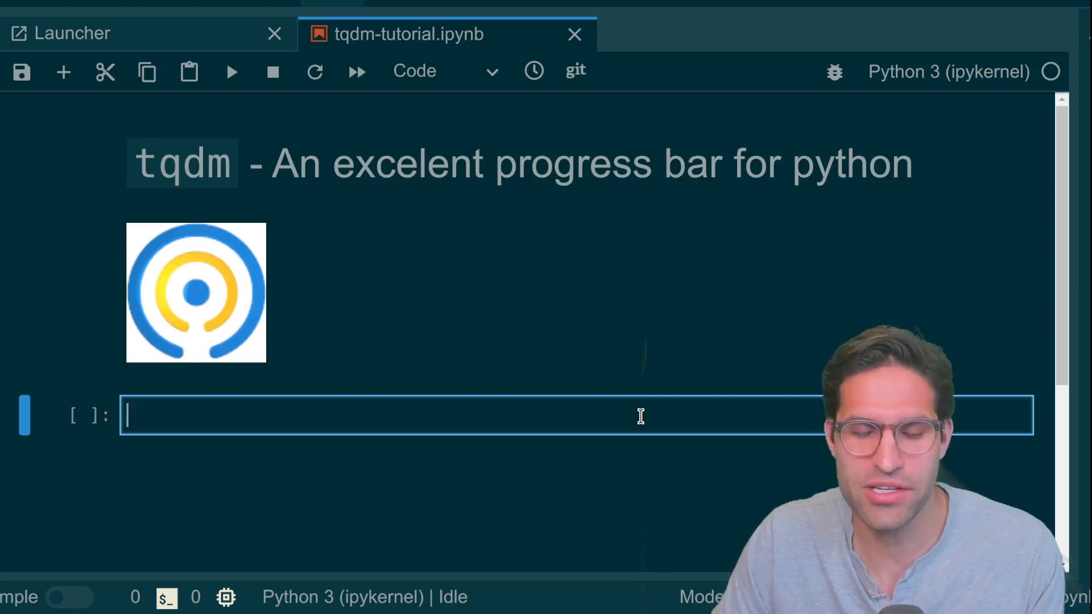
Step: Type imports for pandas as pd, numpy as np, sleep from time, and tqdm, trange
scroll("down", 3)
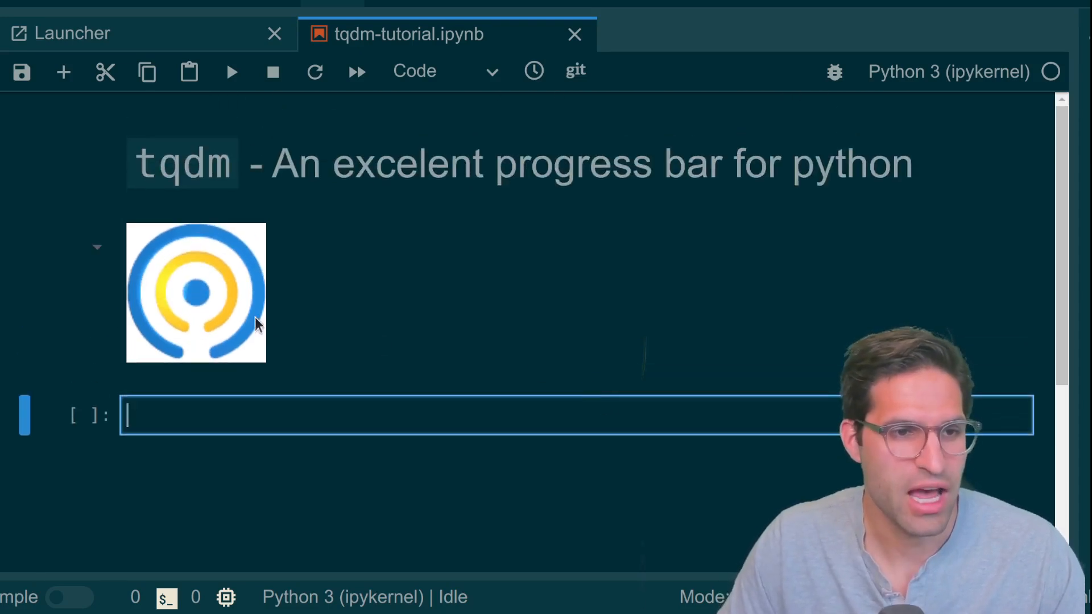
mouse_move(199, 369)
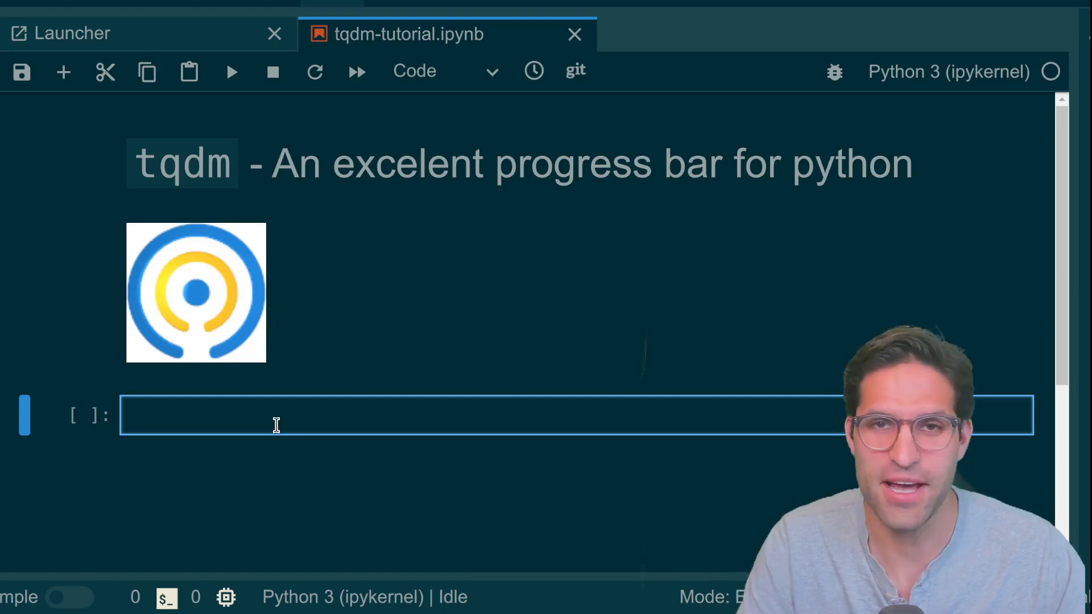
type("import s")
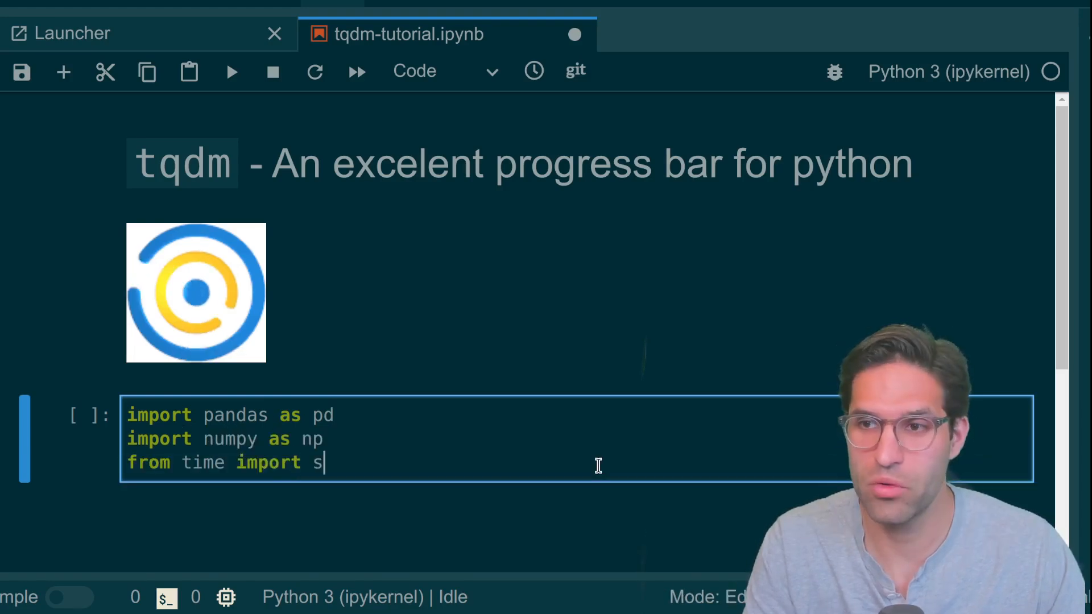
type("leep")
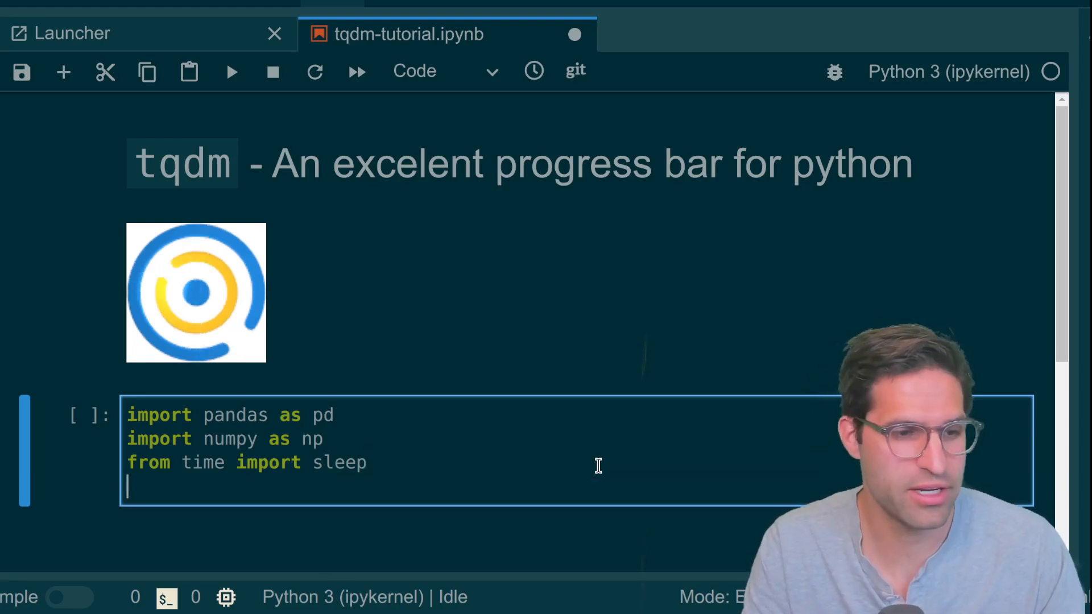
type("from tqd")
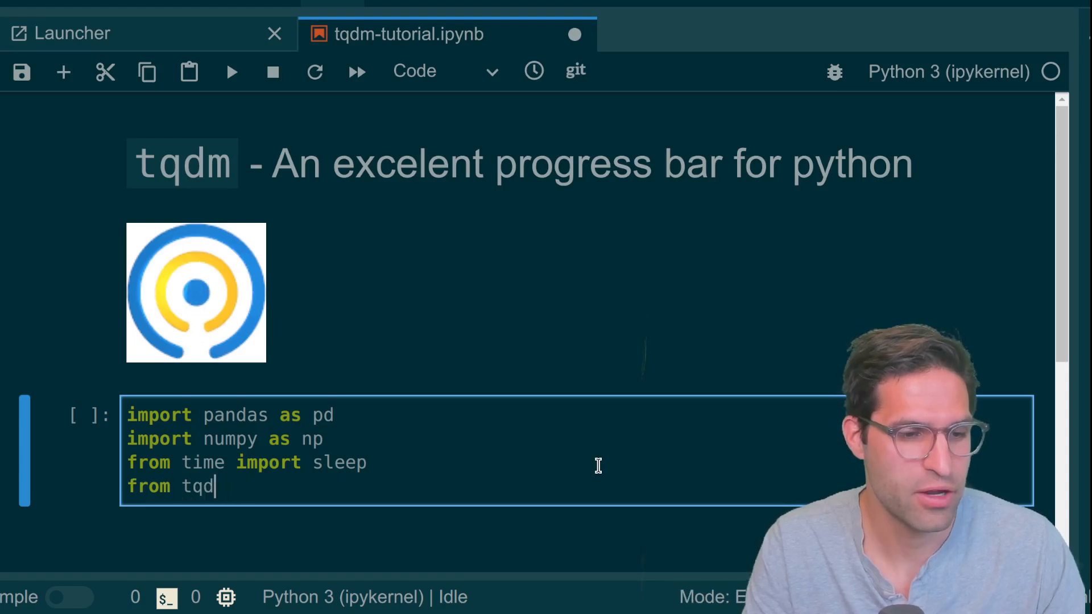
type("m import")
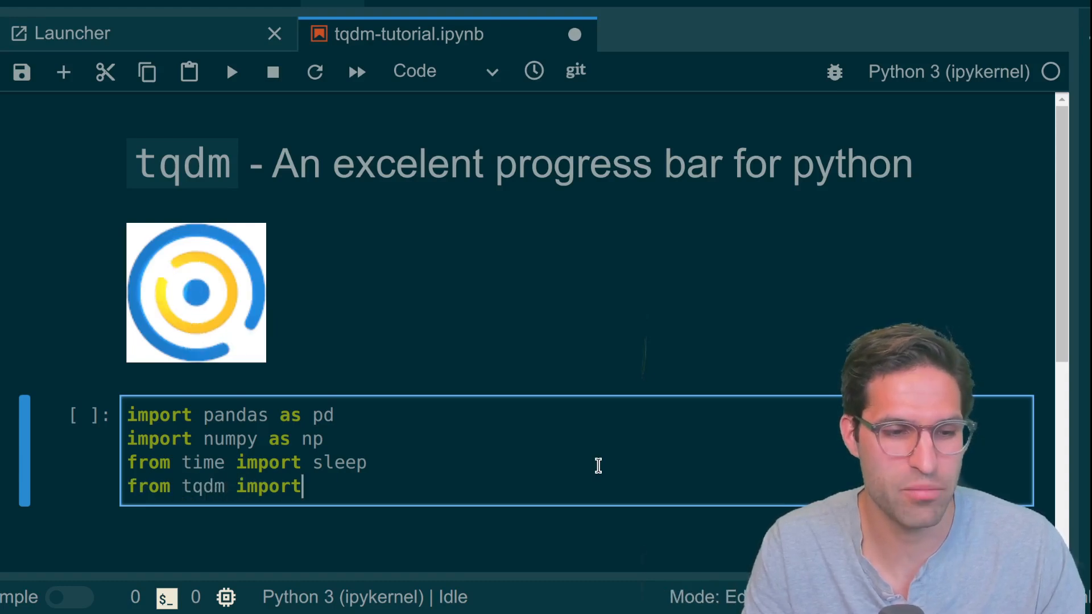
type("tqdm,")
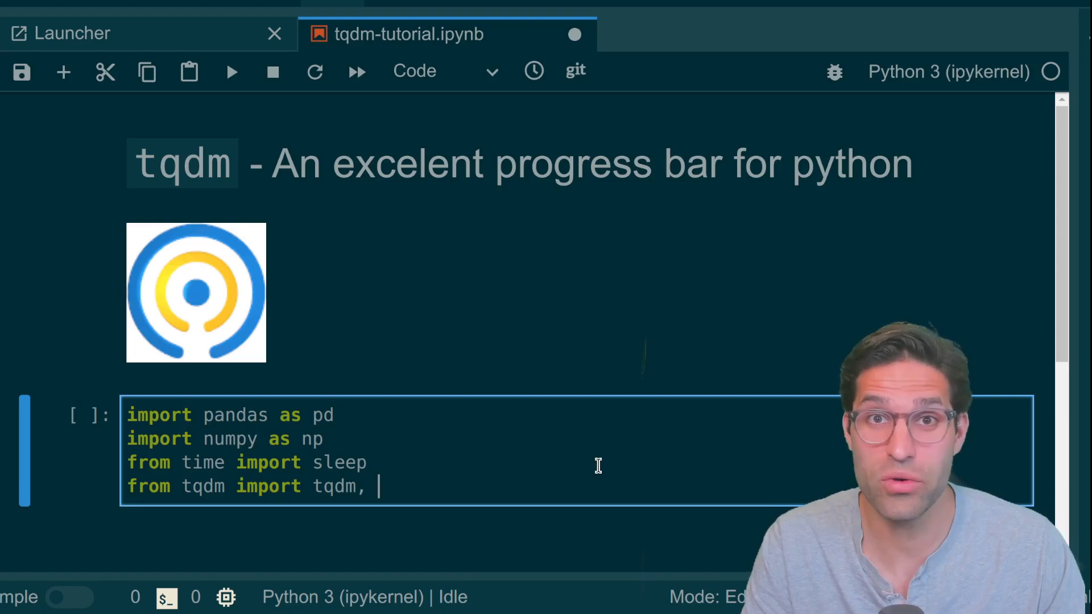
type("trange")
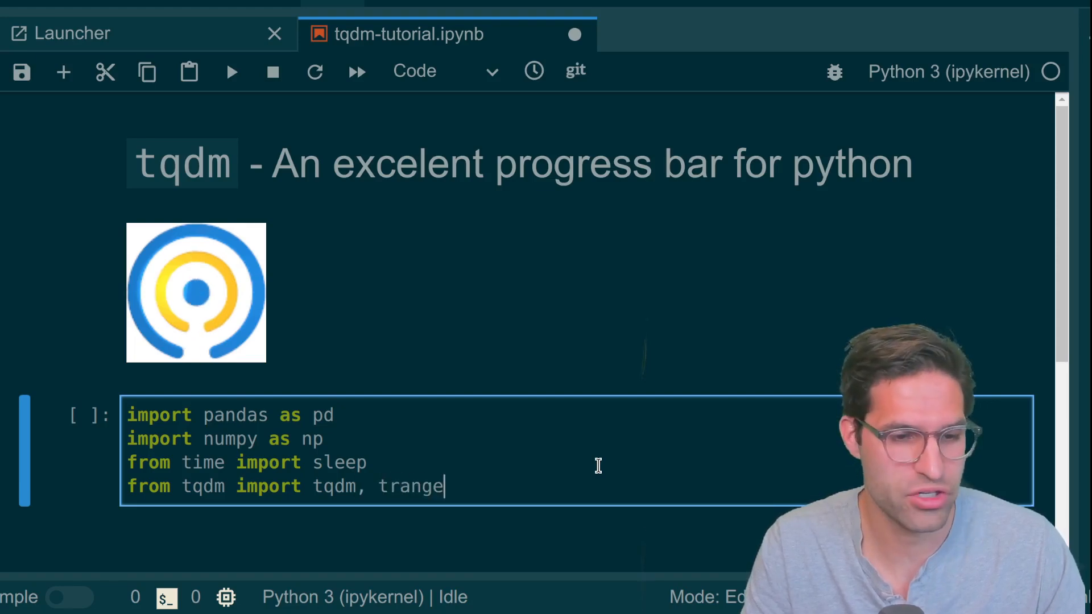
Step: Build the fake 50,000-row dogs and smell DataFrame and preview it with df.head()
scroll("down", 3)
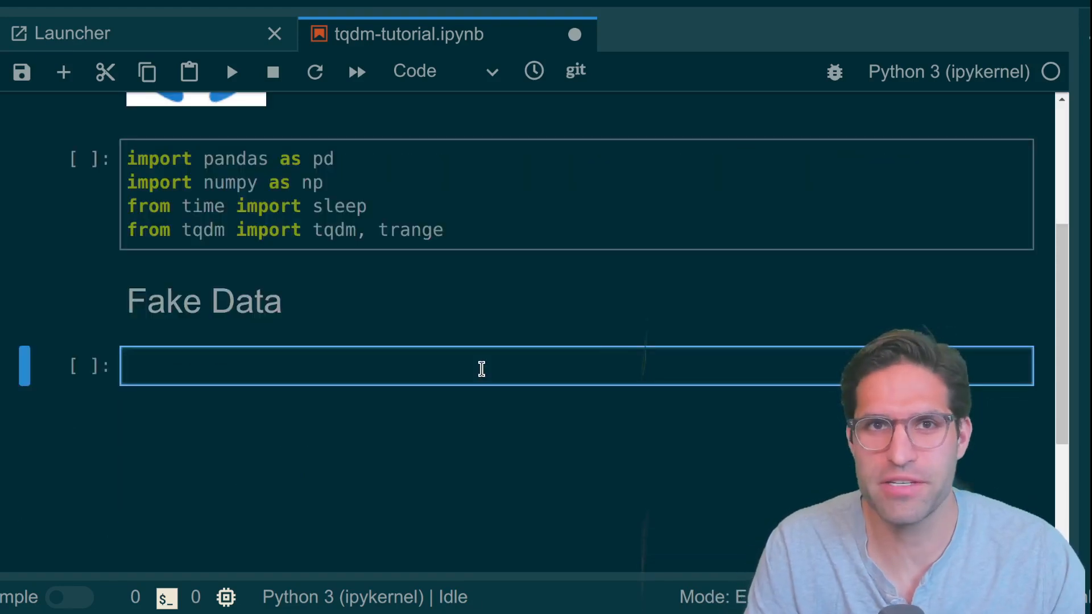
type("d")
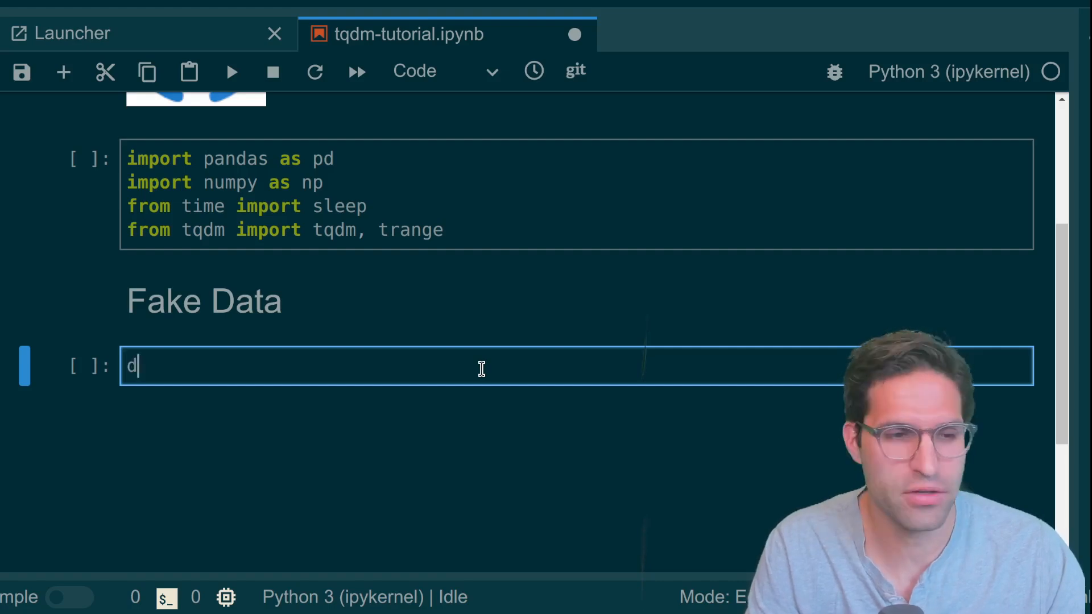
type("ogs =")
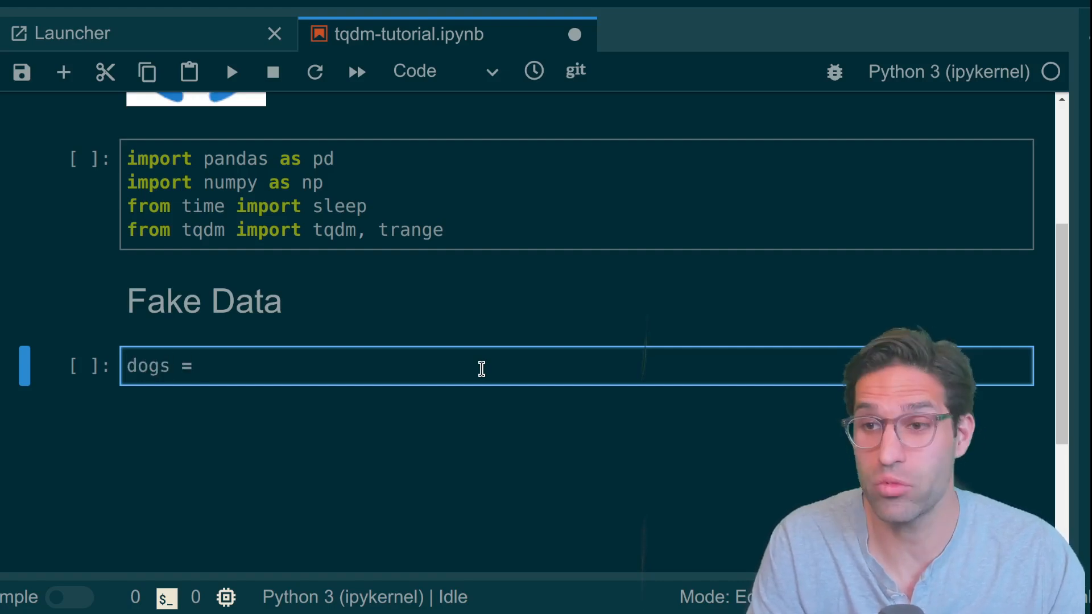
type("np.random.choice(['labradoodle','beagle','mutt'], size=50_0")
type("df")
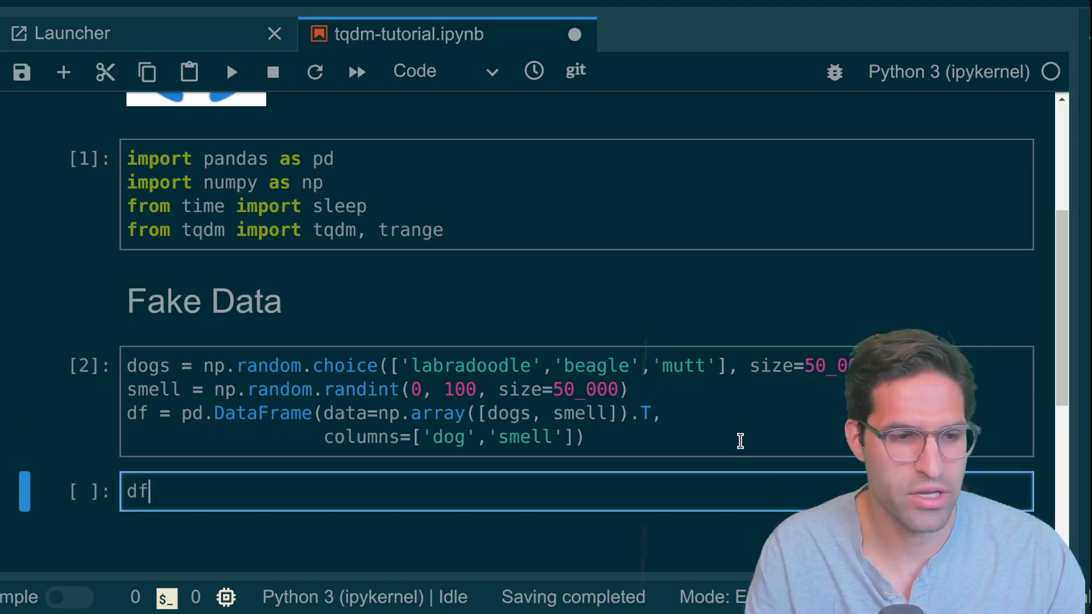
type(".head()")
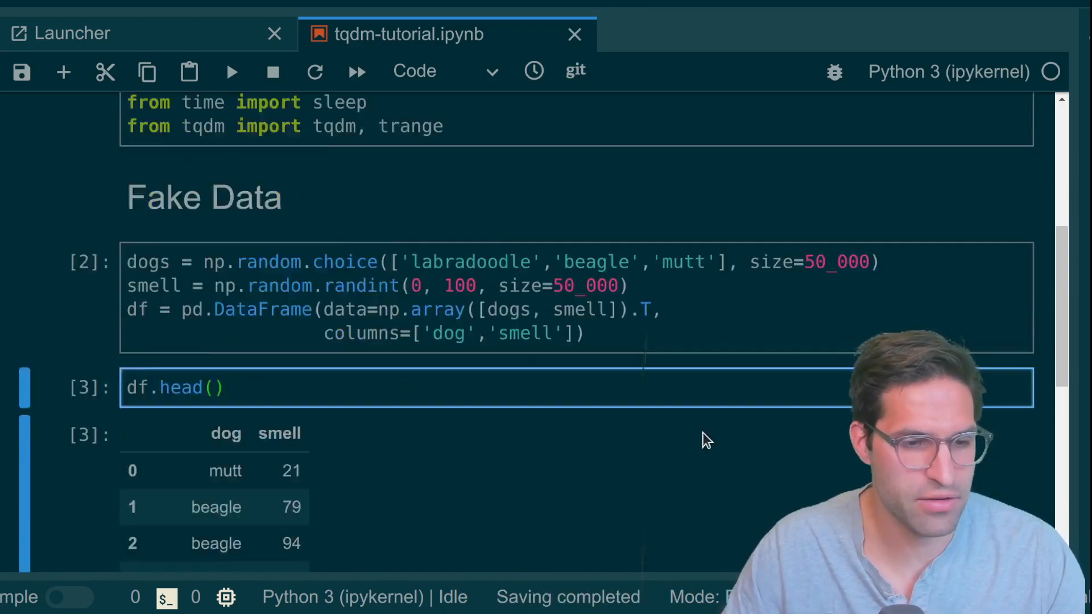
scroll("down", 3)
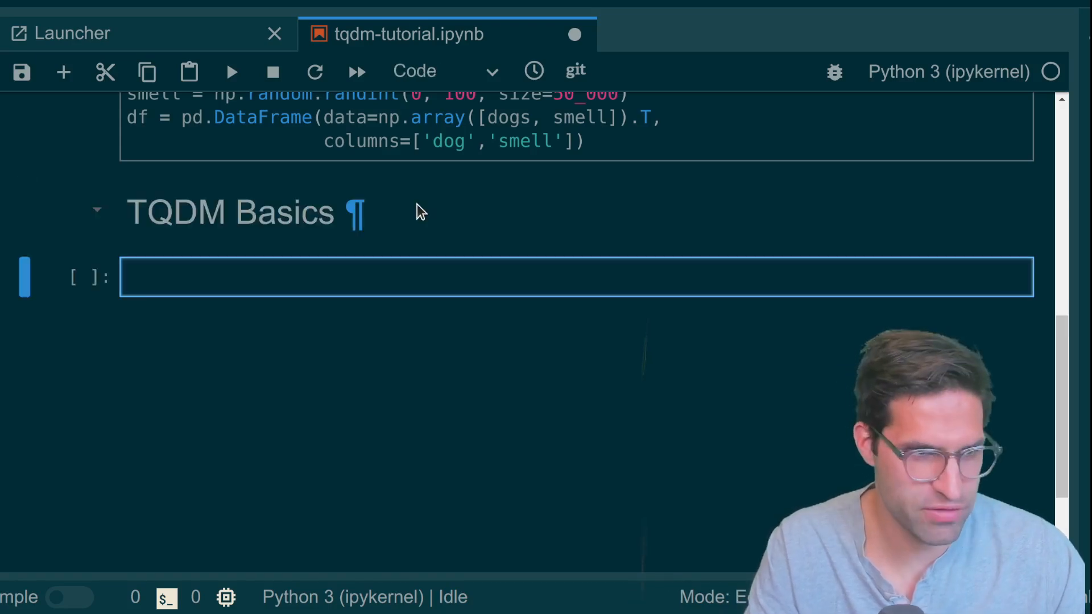
Step: Run a dogs loop with sleep(0.5), interrupt the kernel, and reopen the cell
type("for d")
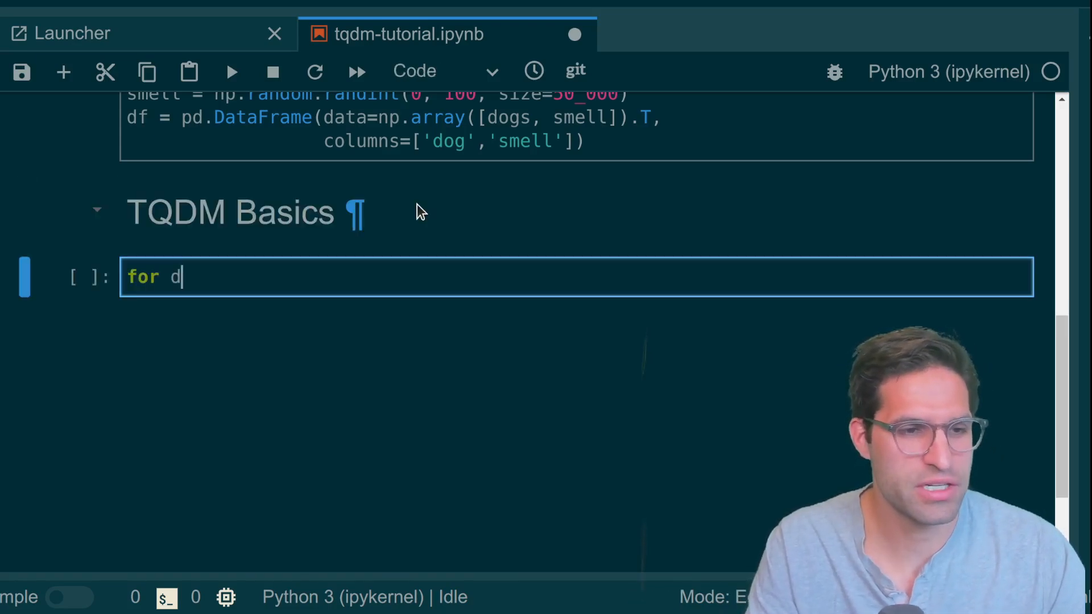
type("og in god")
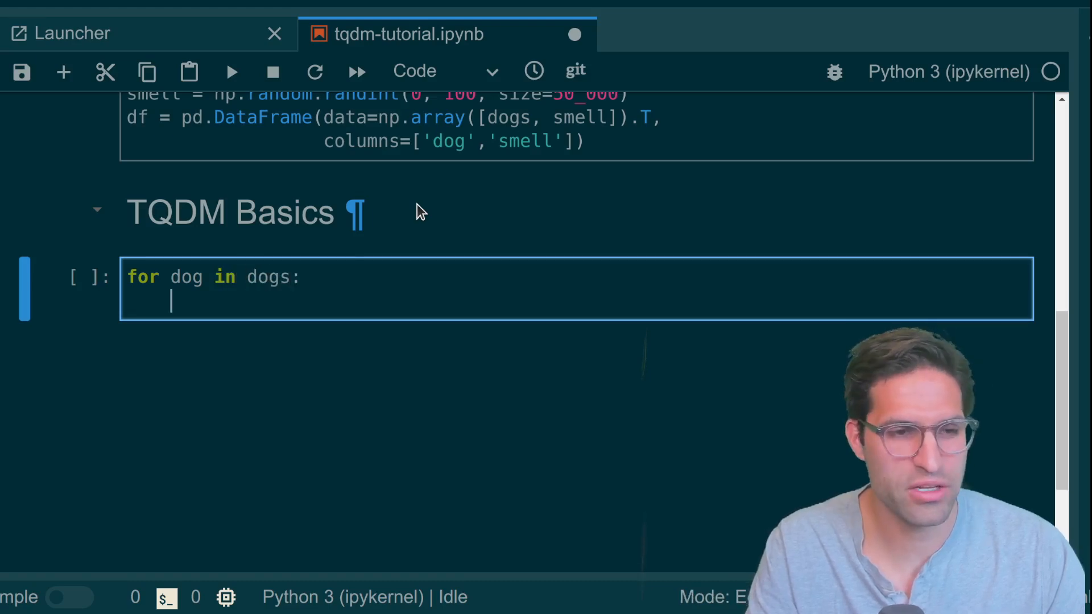
type("sleep(0.5)")
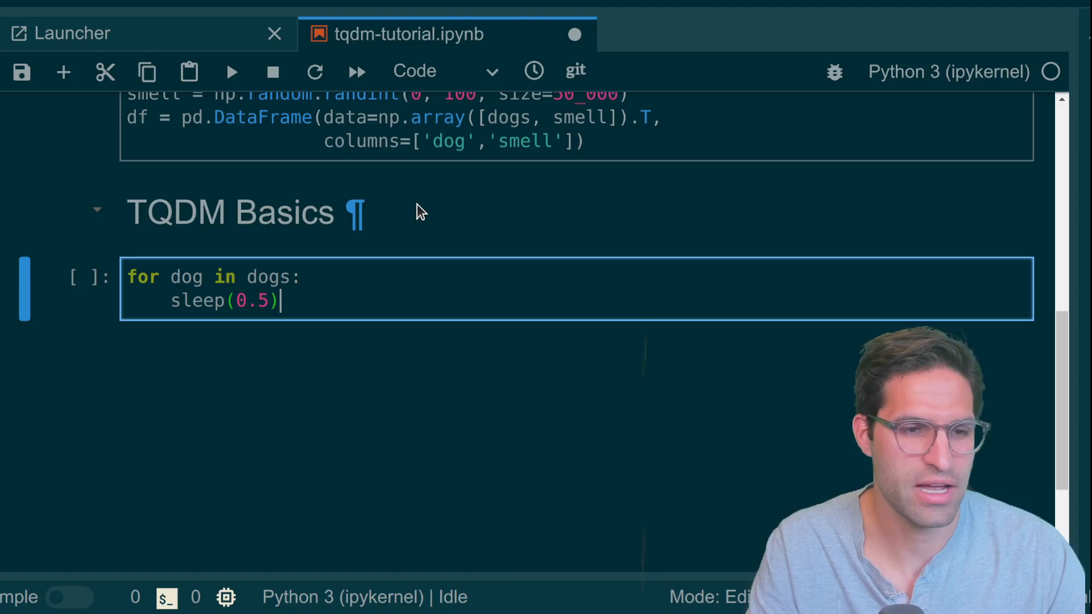
key("shift+enter")
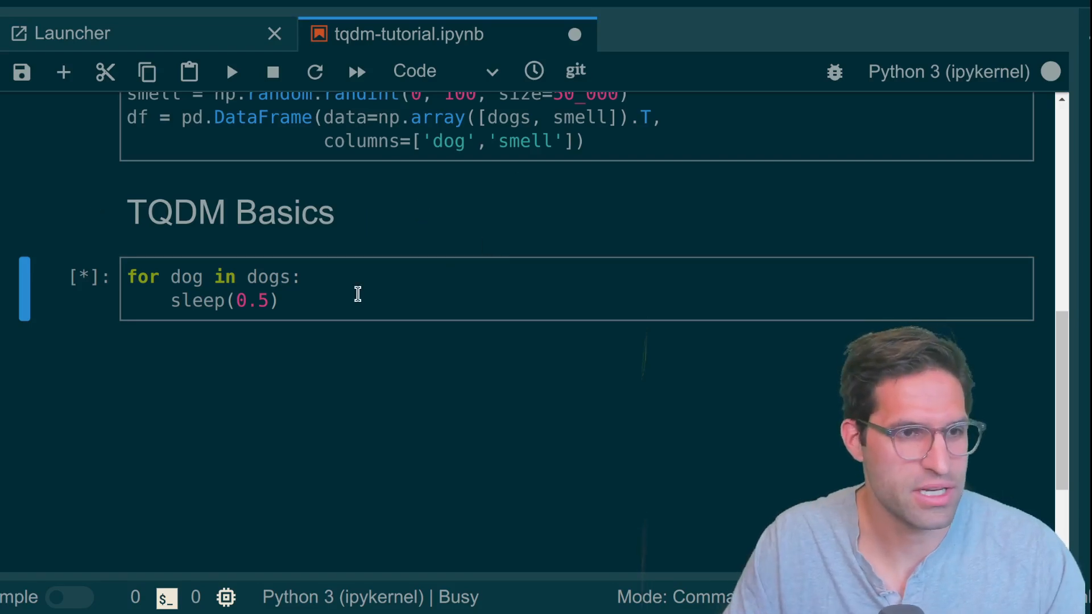
left_click(272, 72)
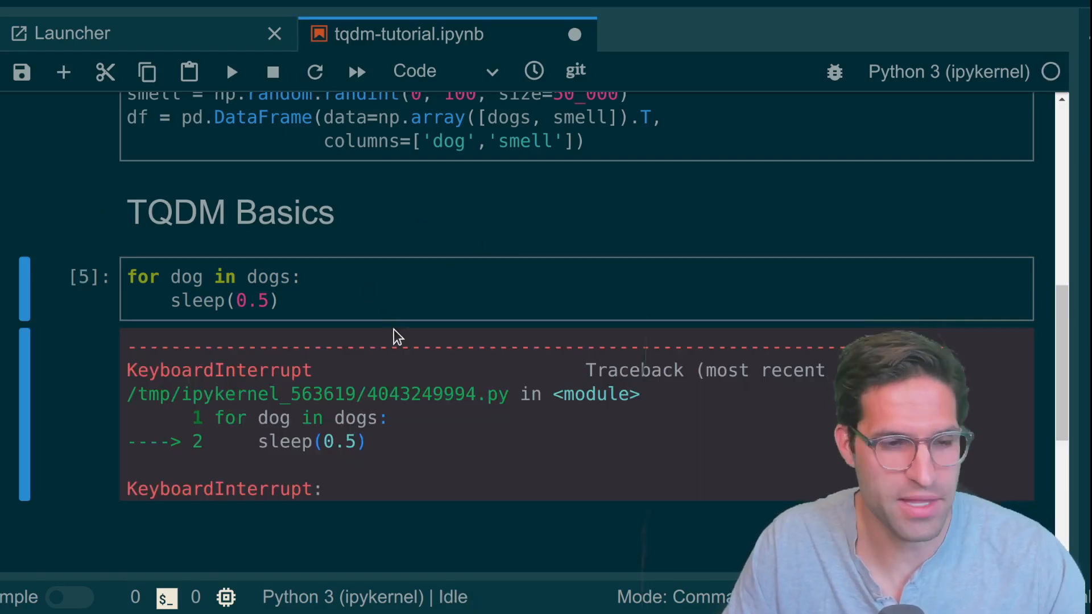
left_click(265, 300)
type("000001")
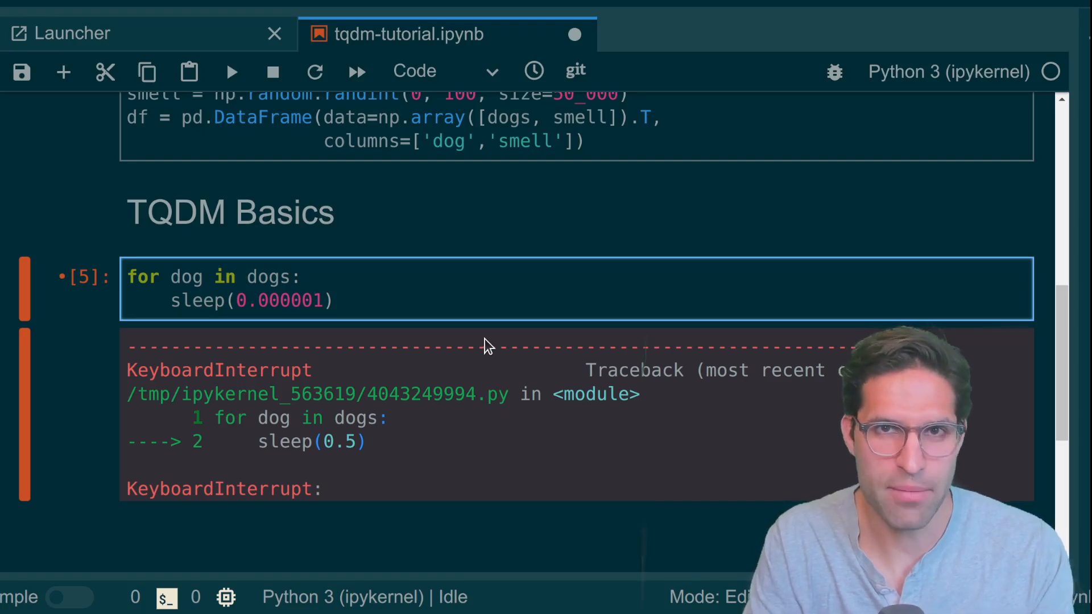
Step: Run the dogs loop wrapped in tqdm(), then write a trange(50) loop
type("tqdm(")
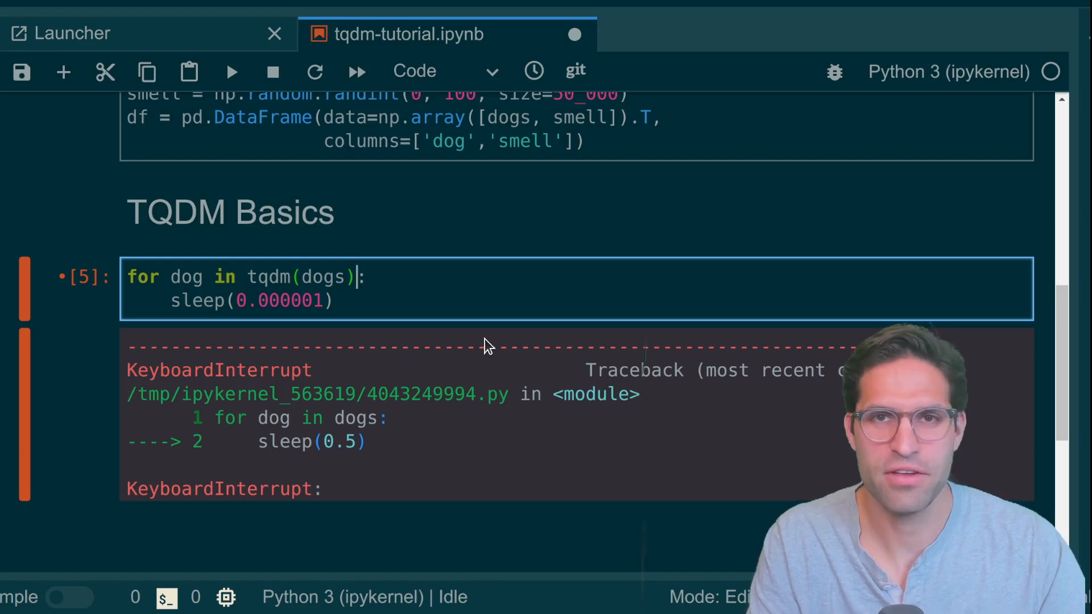
left_click(232, 71)
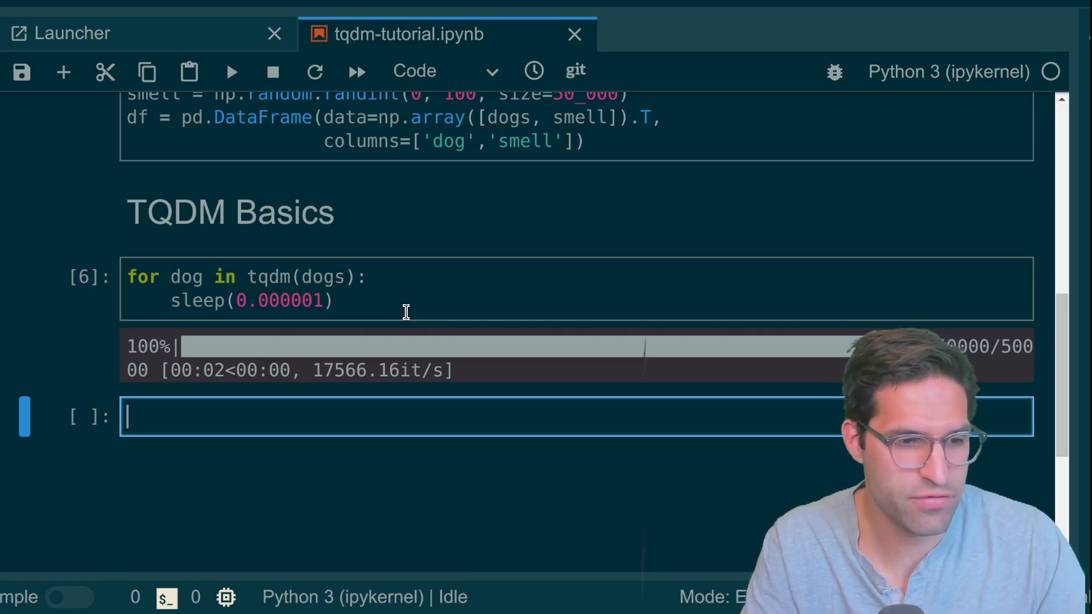
type("for i in range(50):")
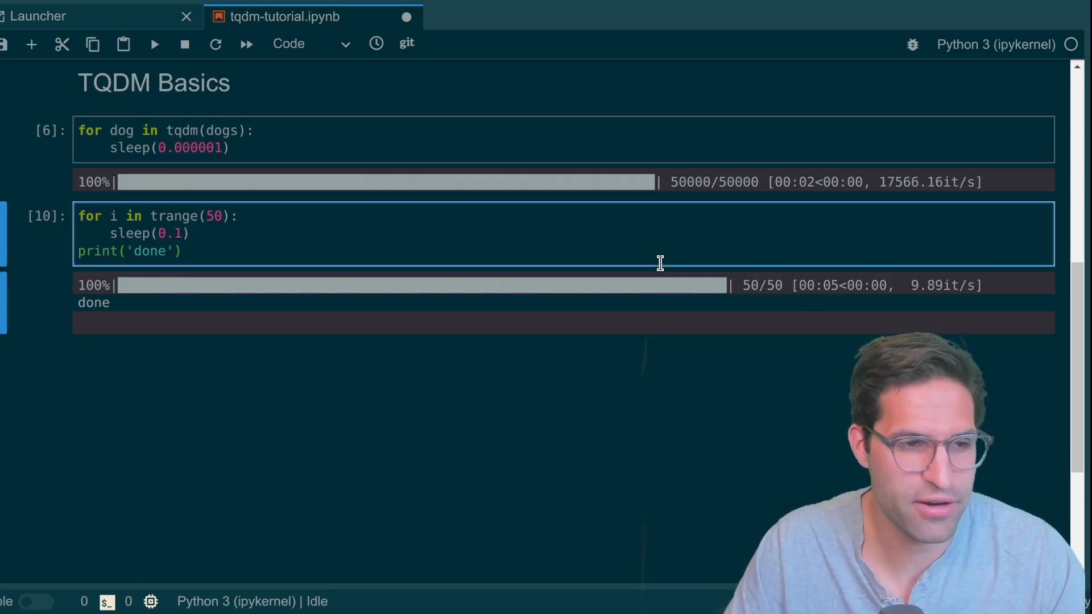
Step: Add a '#trange example' comment, check len(dogs), then clear that cell
type("#trange example")
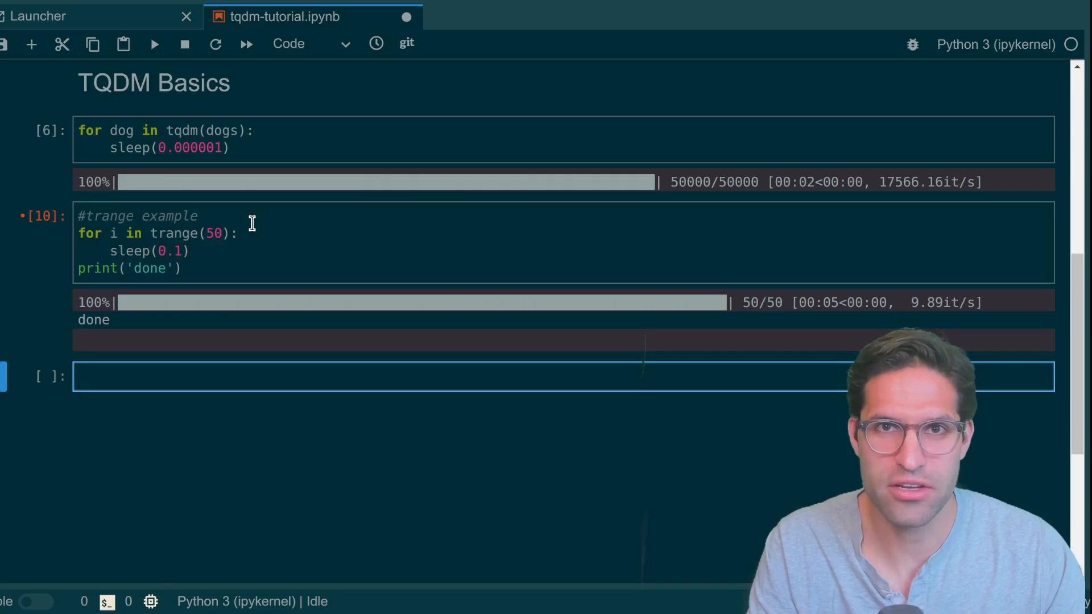
type("len(go")
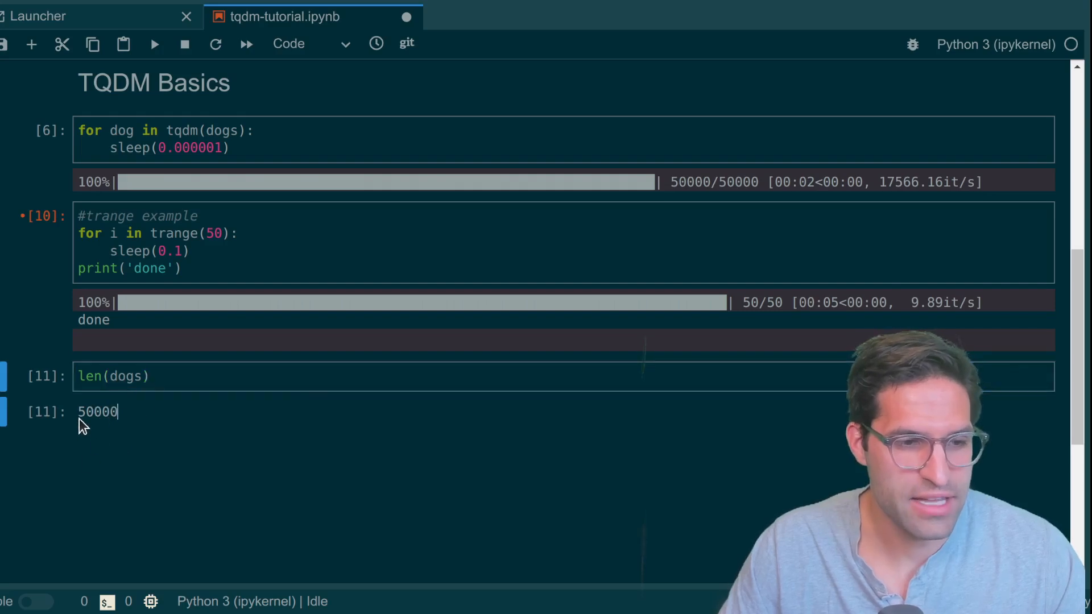
double_click(97, 412)
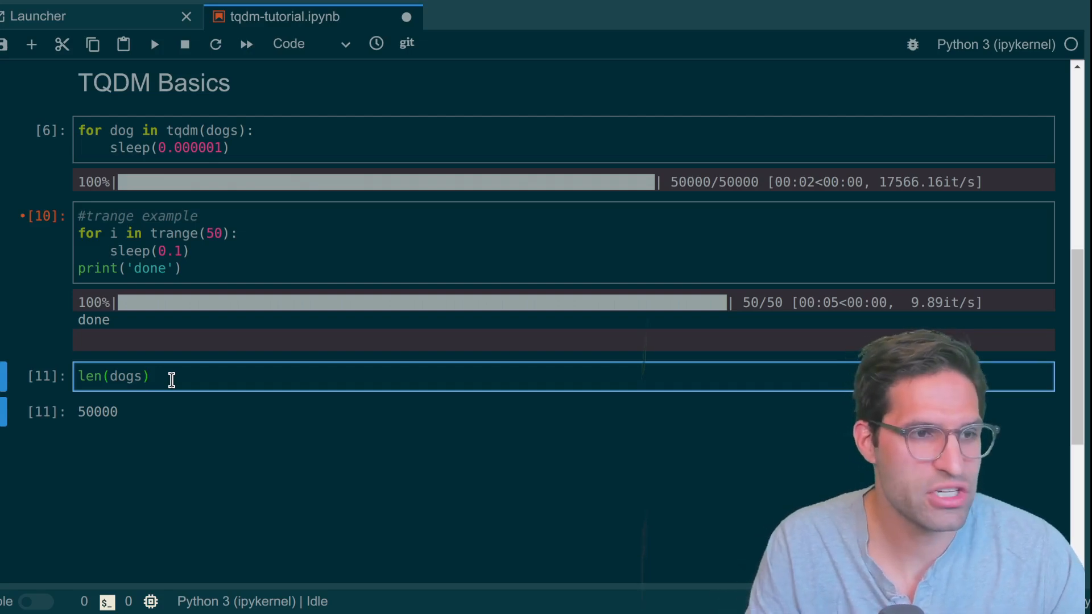
key("ctrl+a")
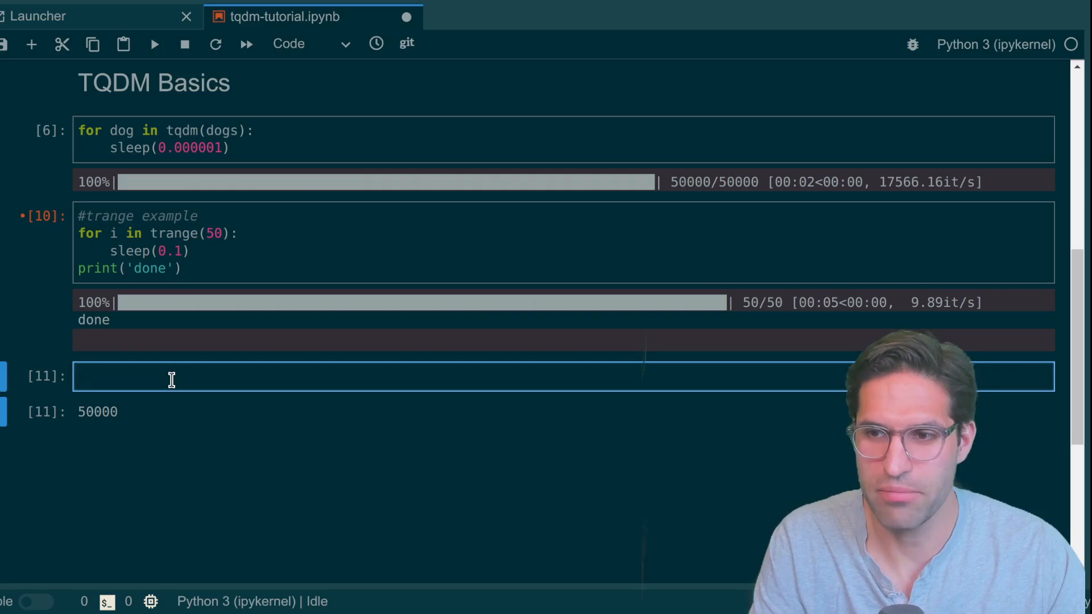
Step: Loop over tqdm(dogs, total=50_001) with sleep and highlight the 50001 total
type("for dog in")
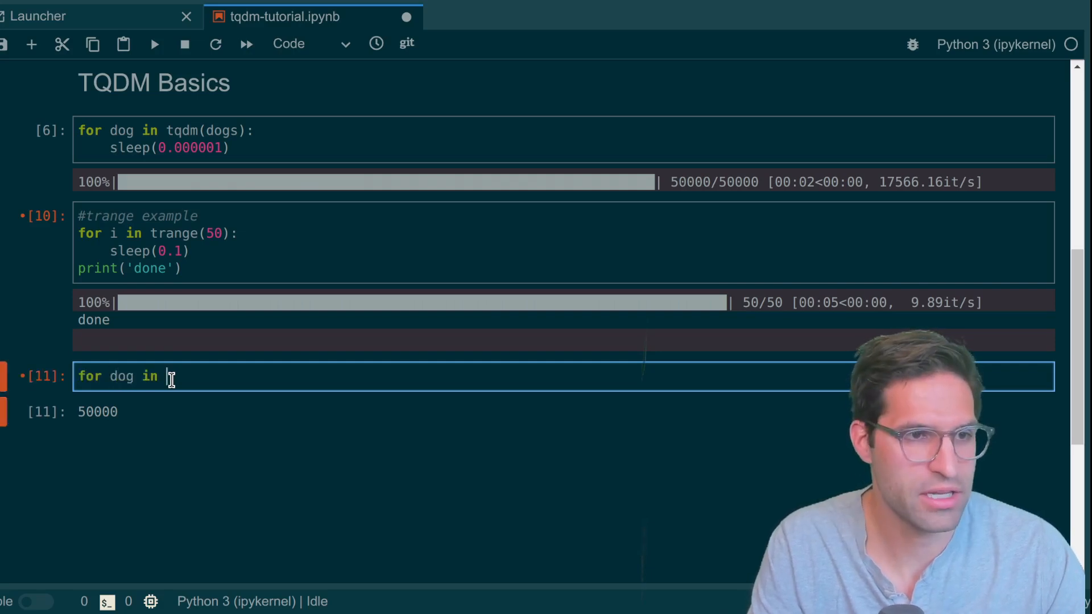
type("tqdm(dogs, total=5")
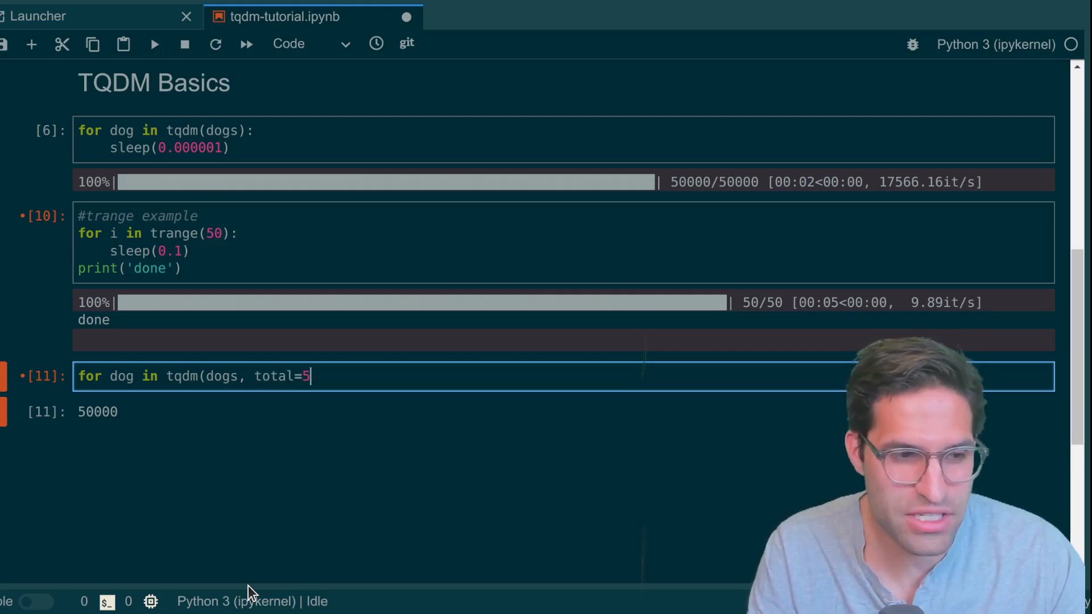
type("0_001")
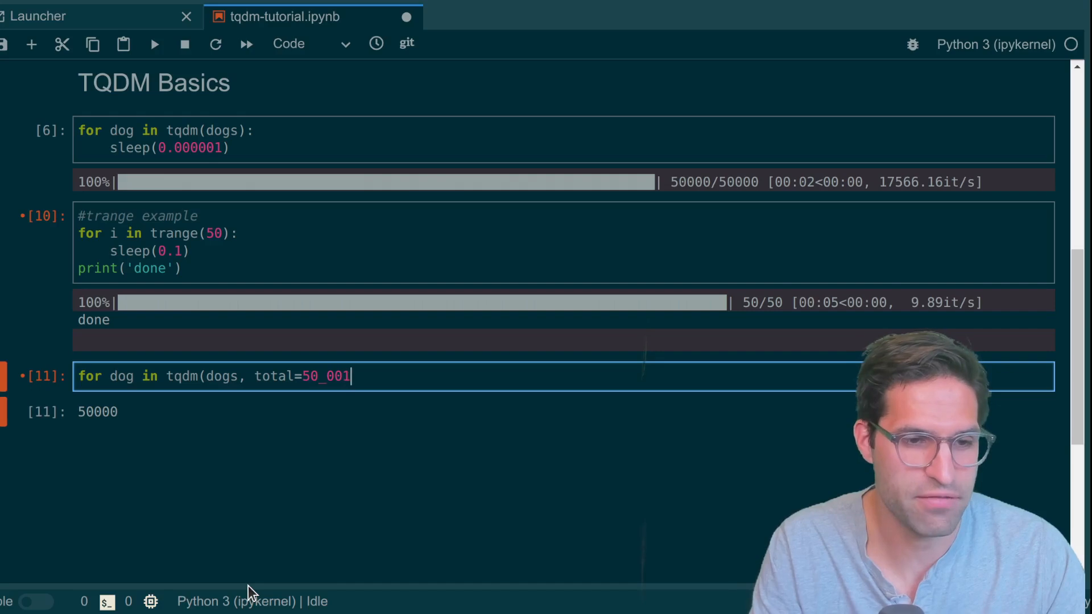
type("):")
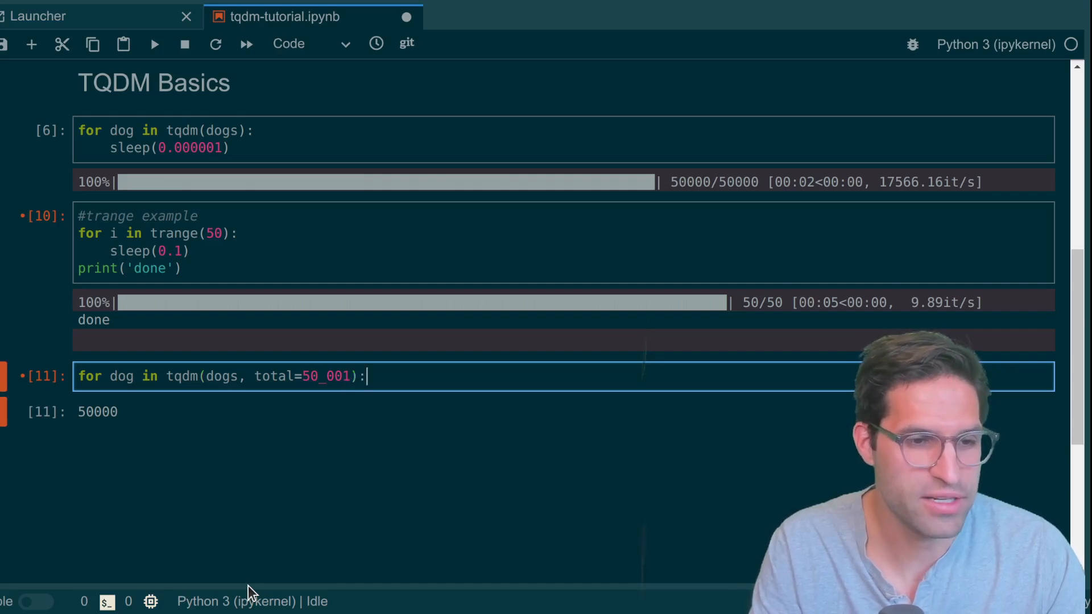
type("sleep(0,")
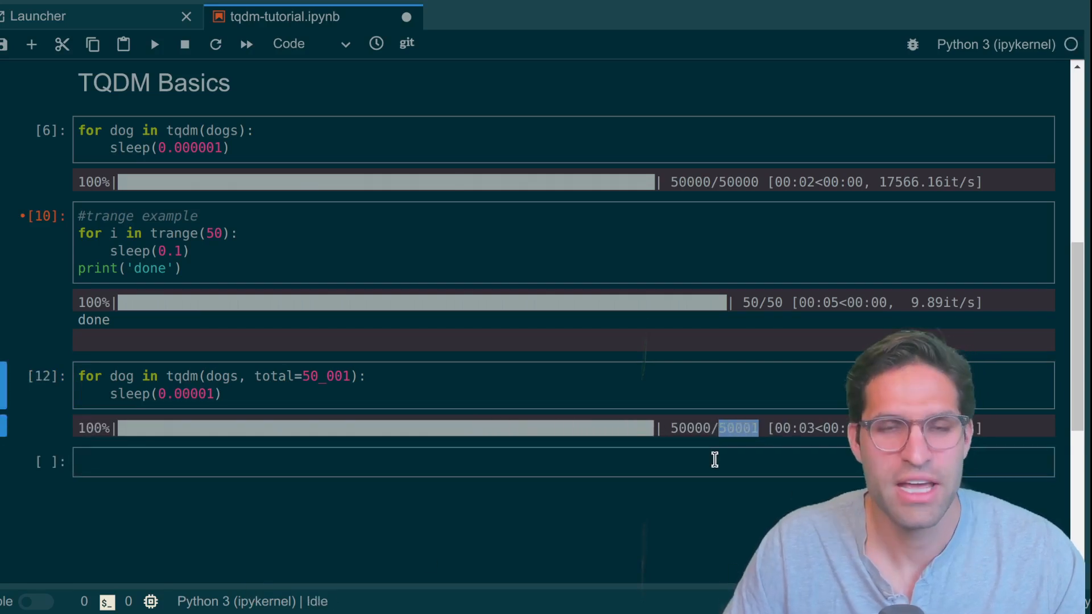
left_click(557, 462)
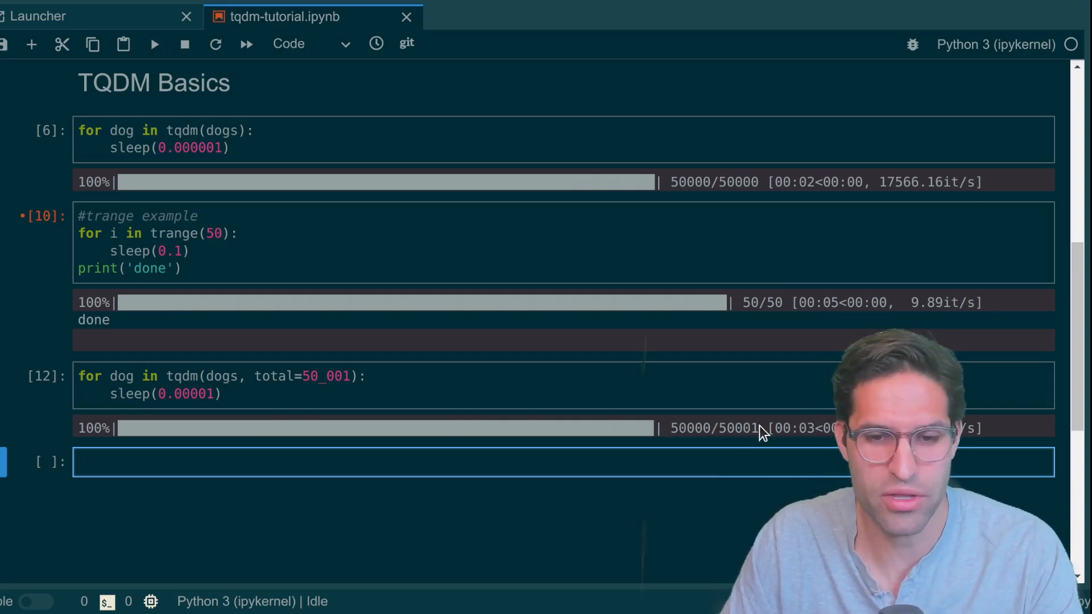
double_click(739, 428)
type("# Manually entering total length")
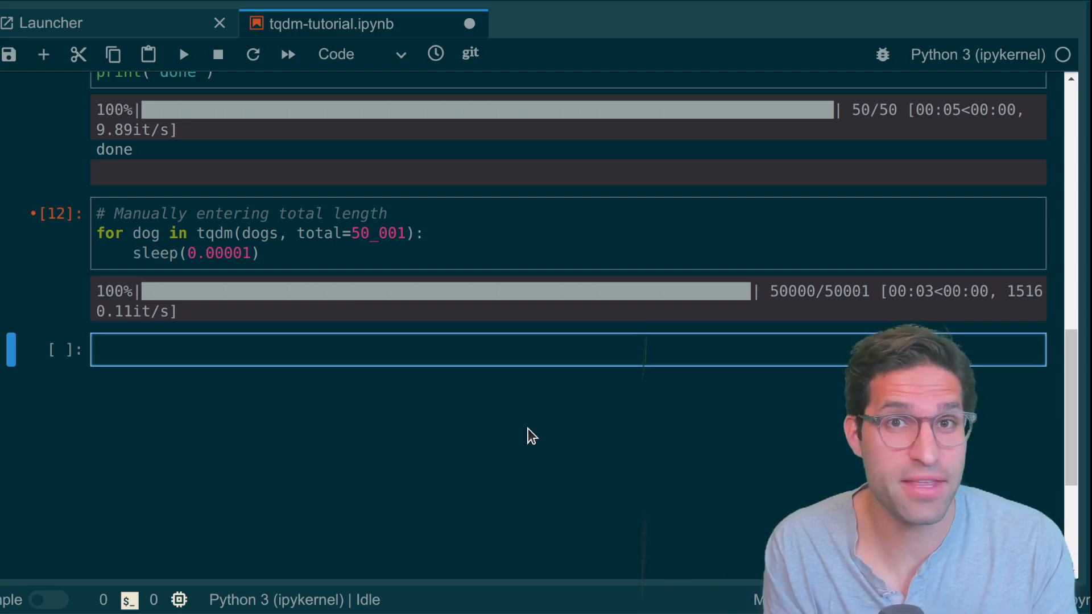
Step: Save the notebook and create pbar = tqdm(total=50_000) in a new cell
key("ctrl+s")
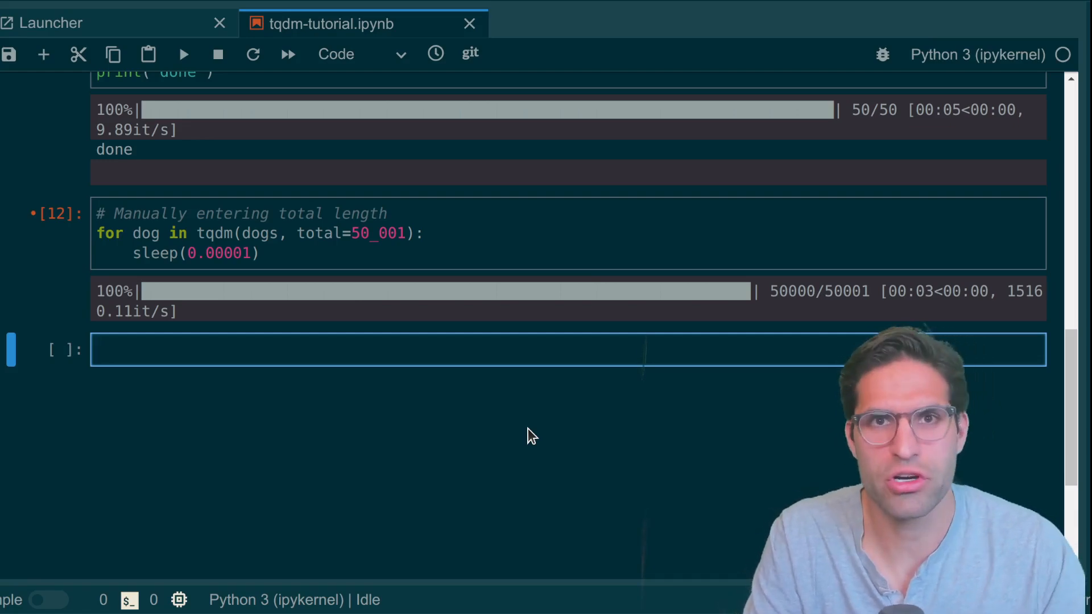
type("pbar = t")
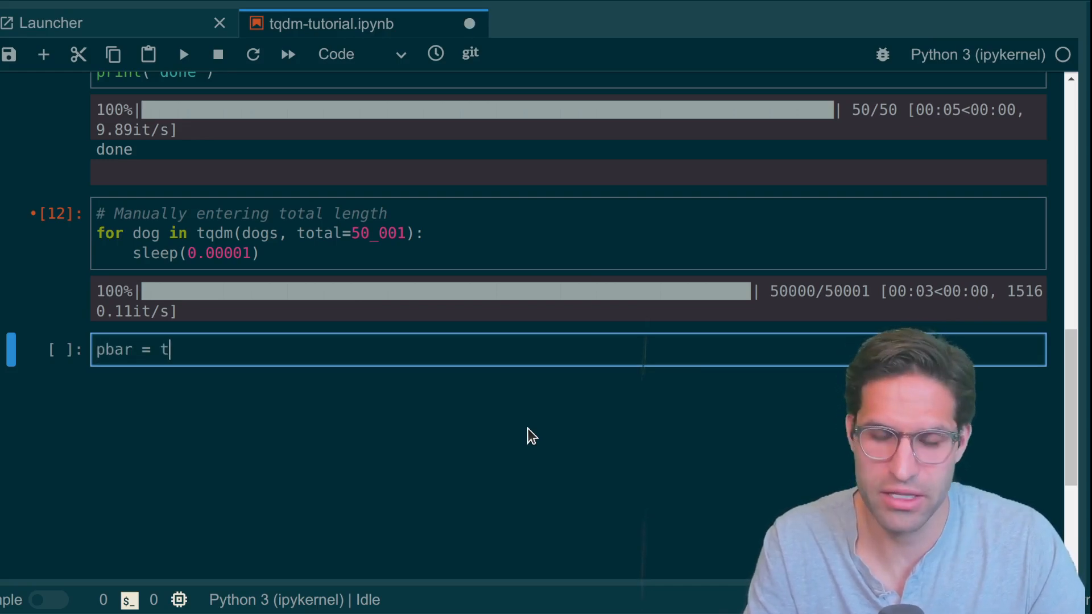
type("qdm(")
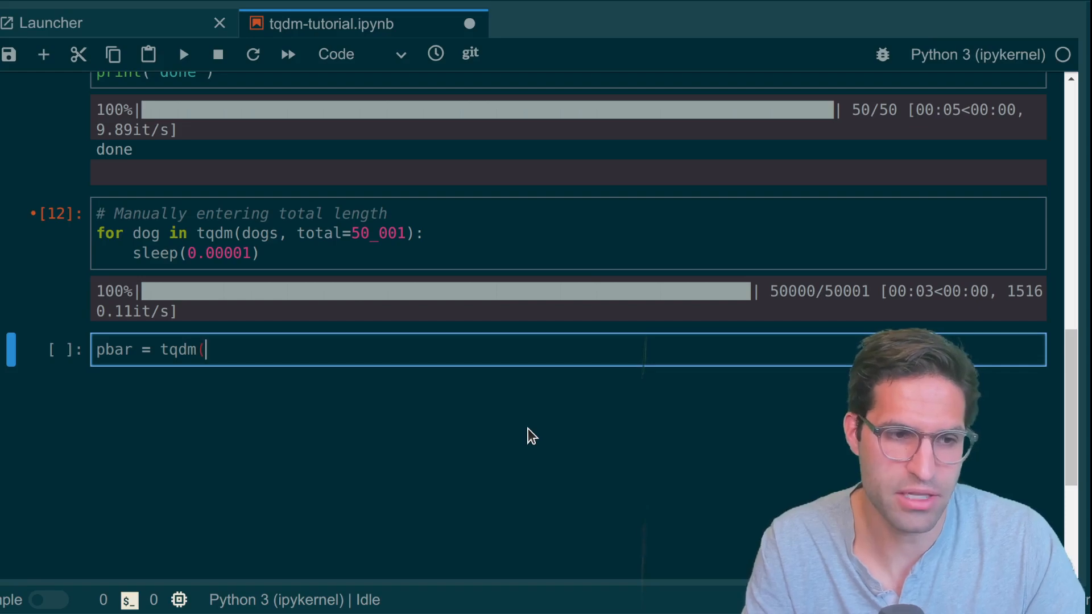
type("total_")
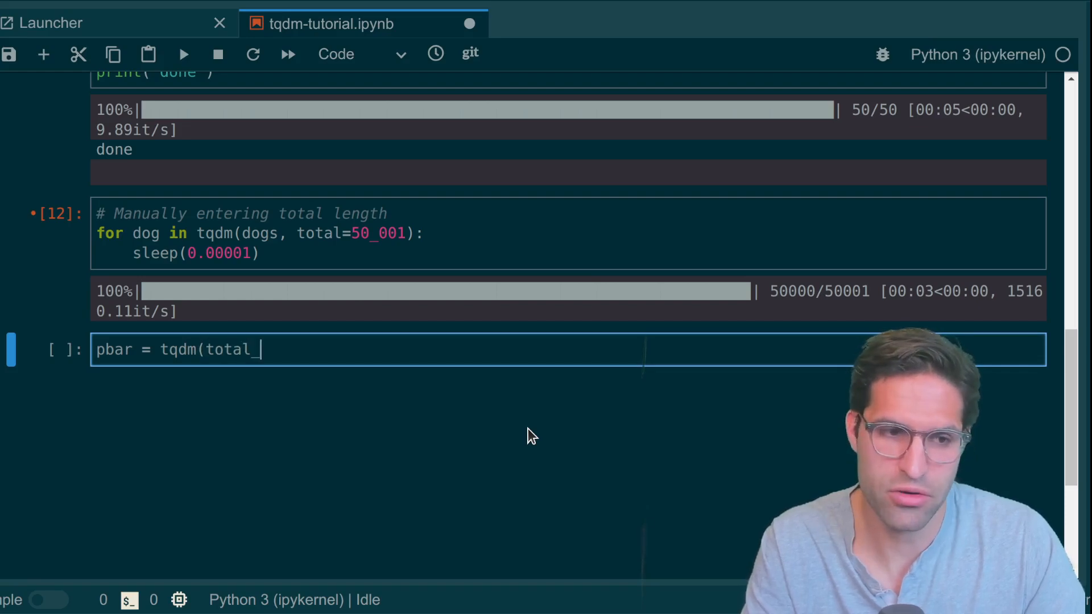
type("=50_000)")
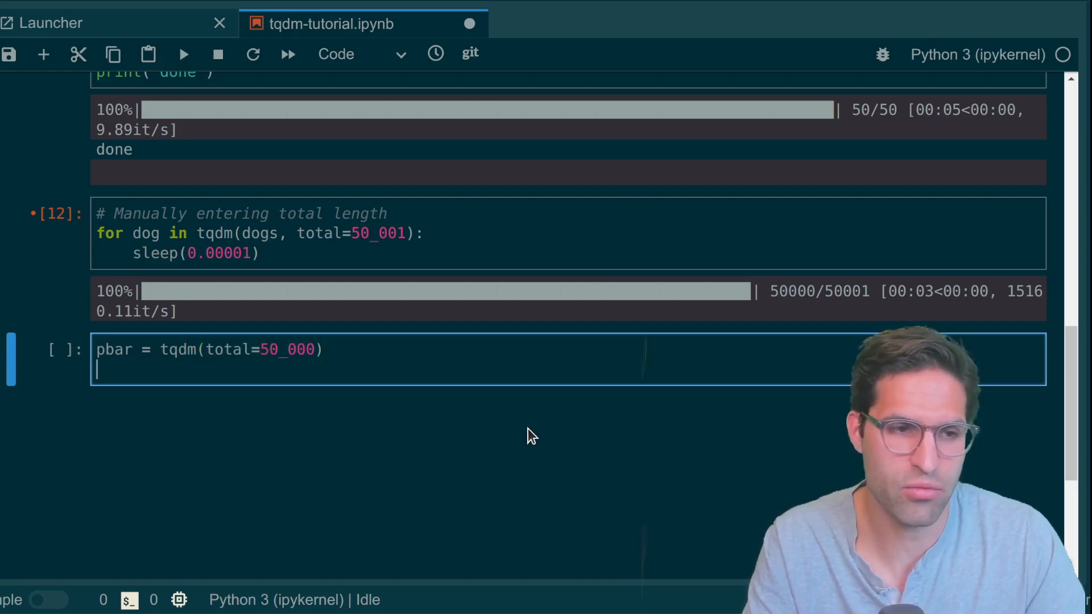
Step: Loop over smell calling pbar.update(1) with sleep, then call pbar.close()
type("for s in sm")
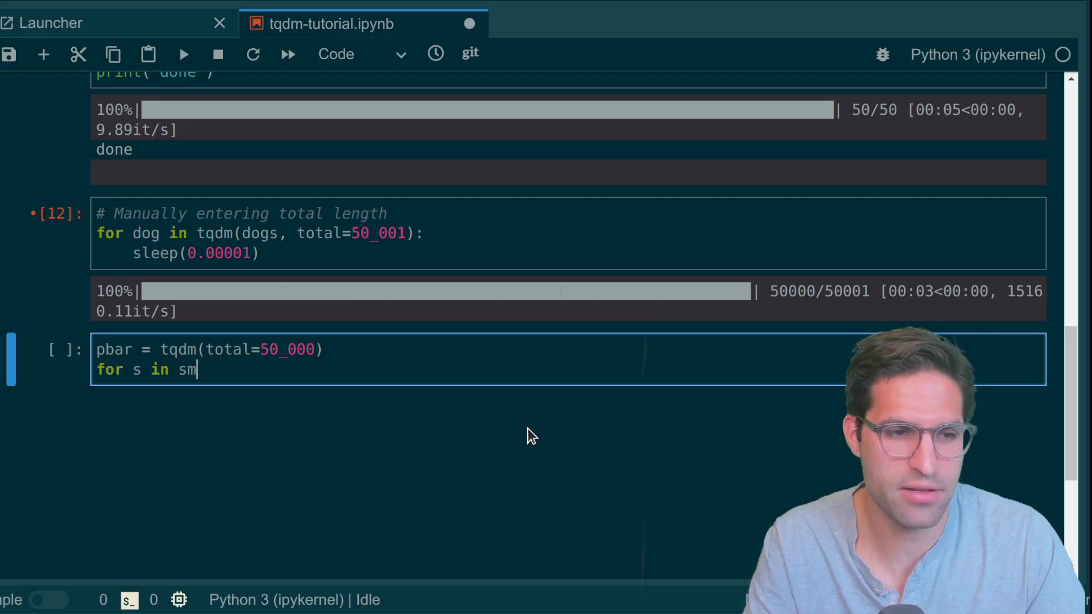
type("ell:")
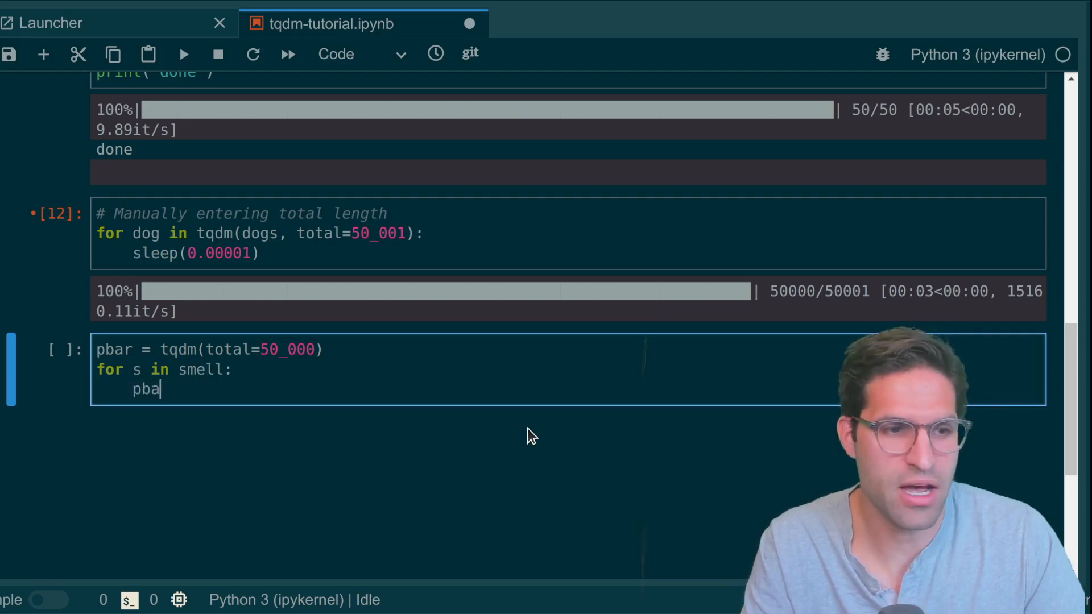
type("r")
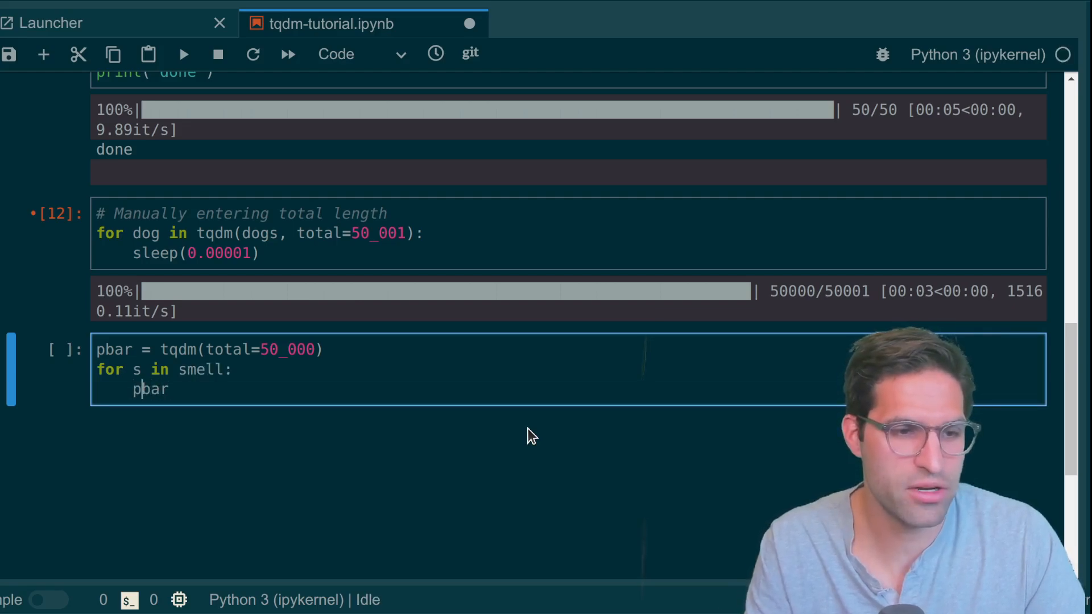
type(".up[d")
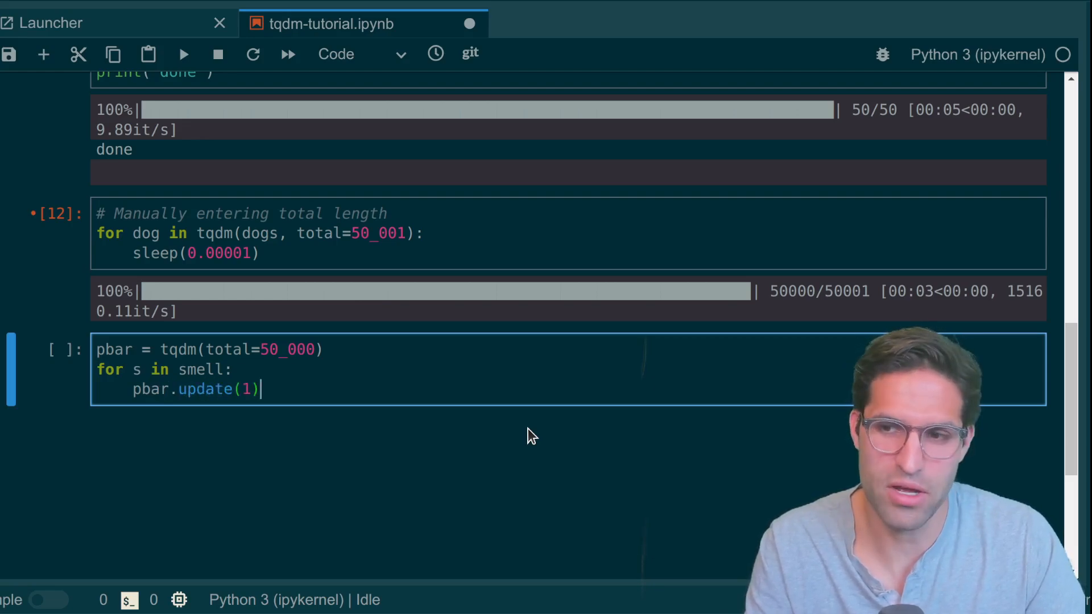
type("sleep(0.00001")
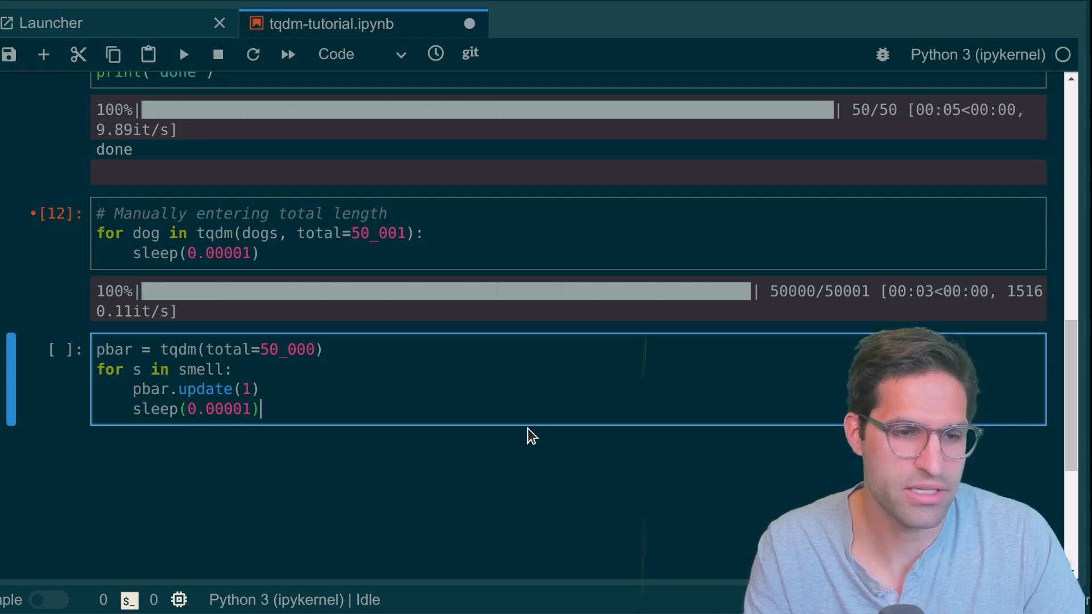
key("enter")
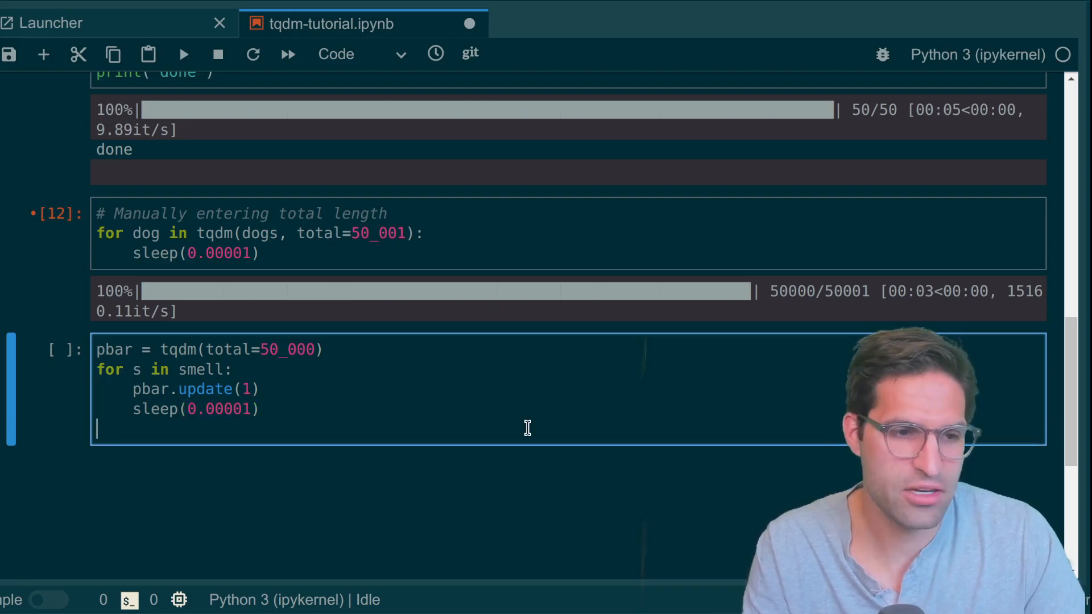
type("pb")
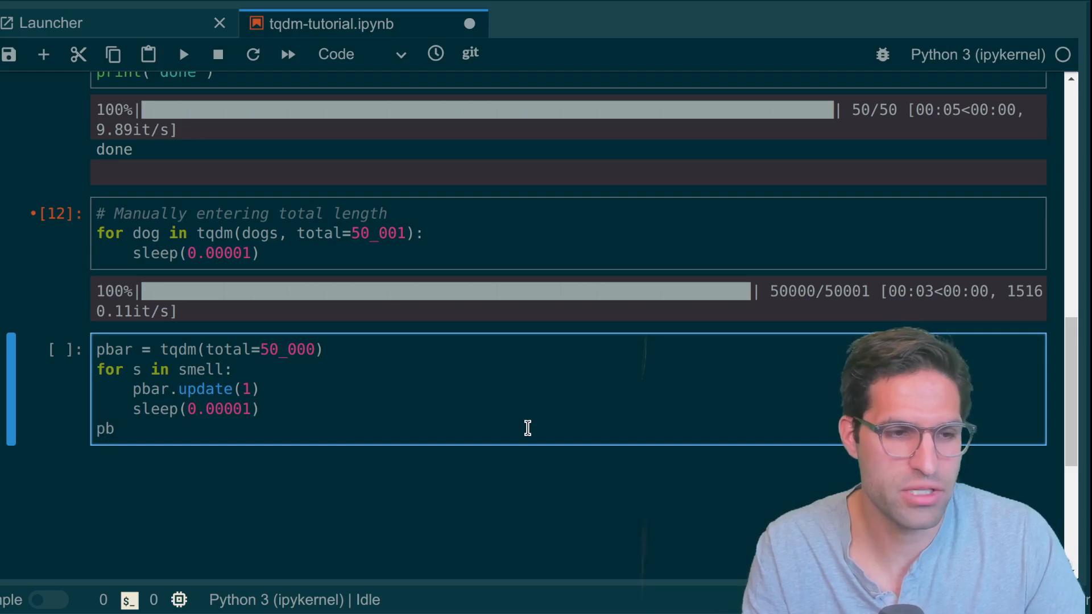
type("ar.close(")
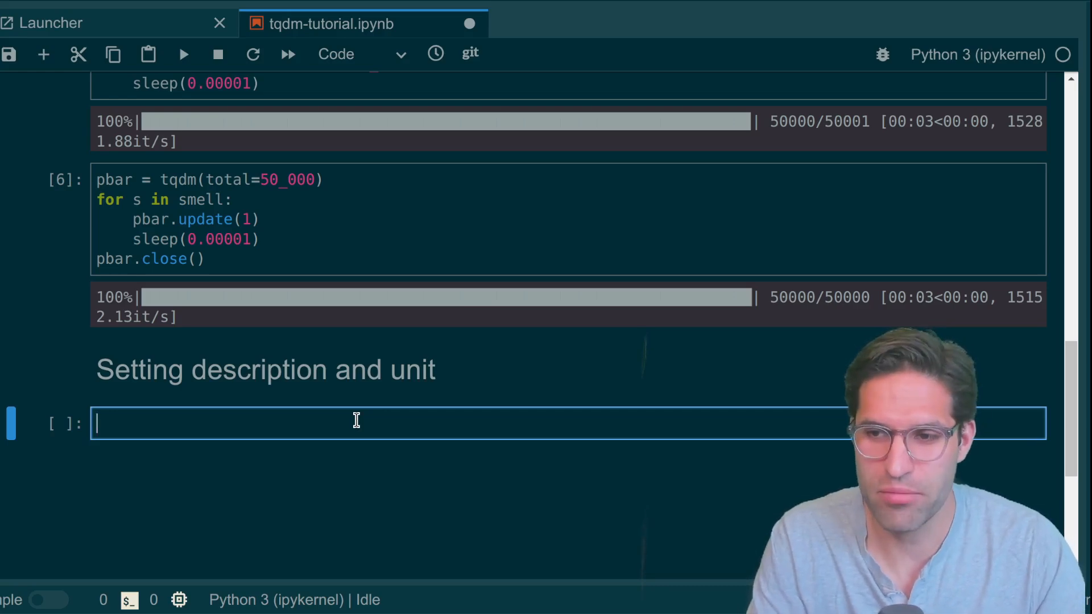
Step: Run tqdm(dogs, desc='dog counter', unit='barks') and highlight barks/s in the output
type("for d")
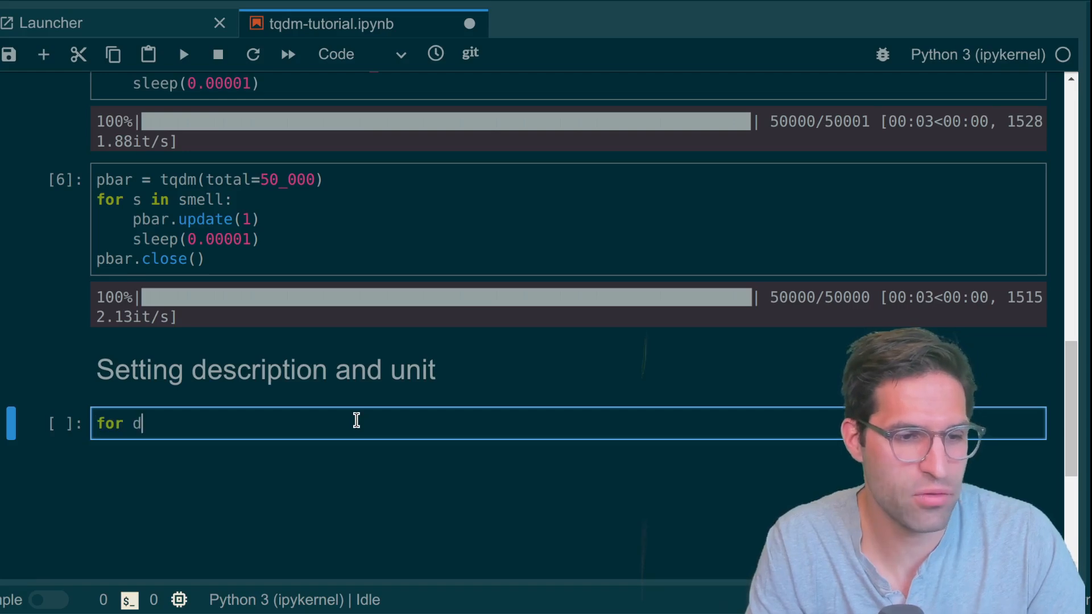
type("og in d")
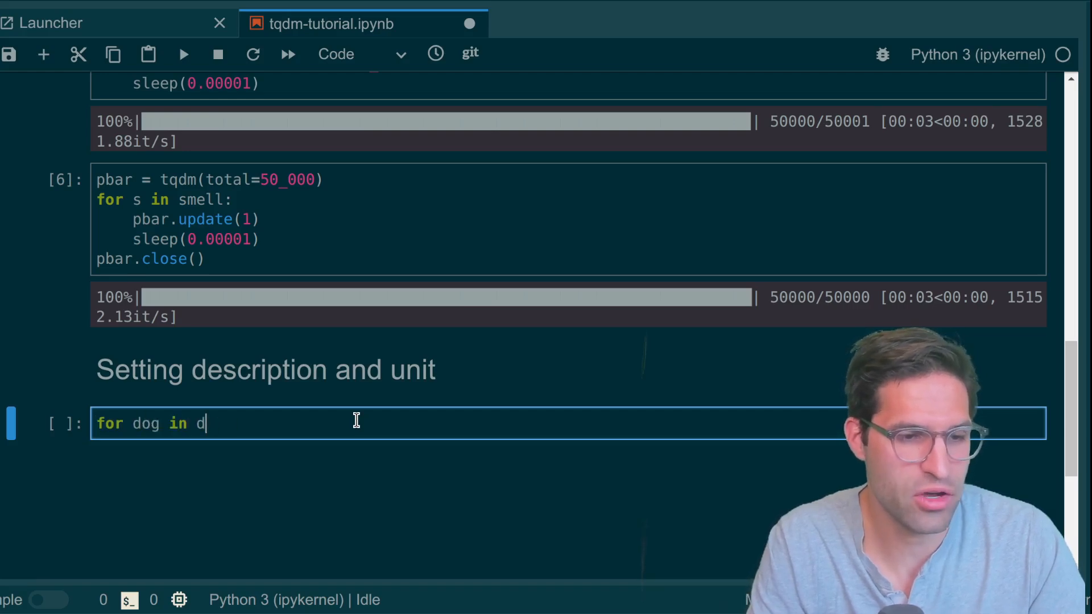
type("tqdm(dogs")
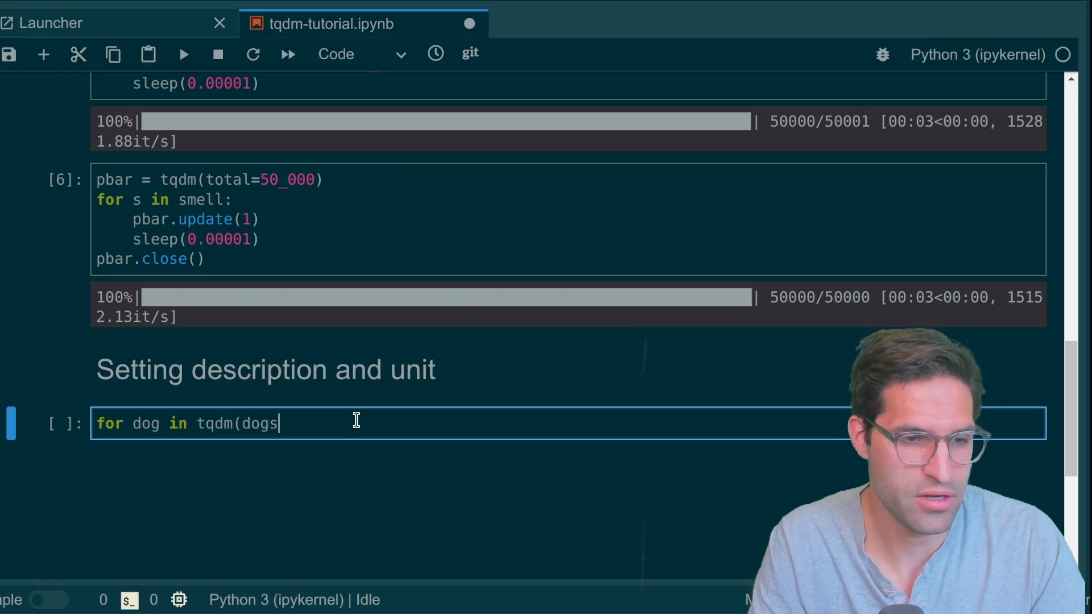
type(", des")
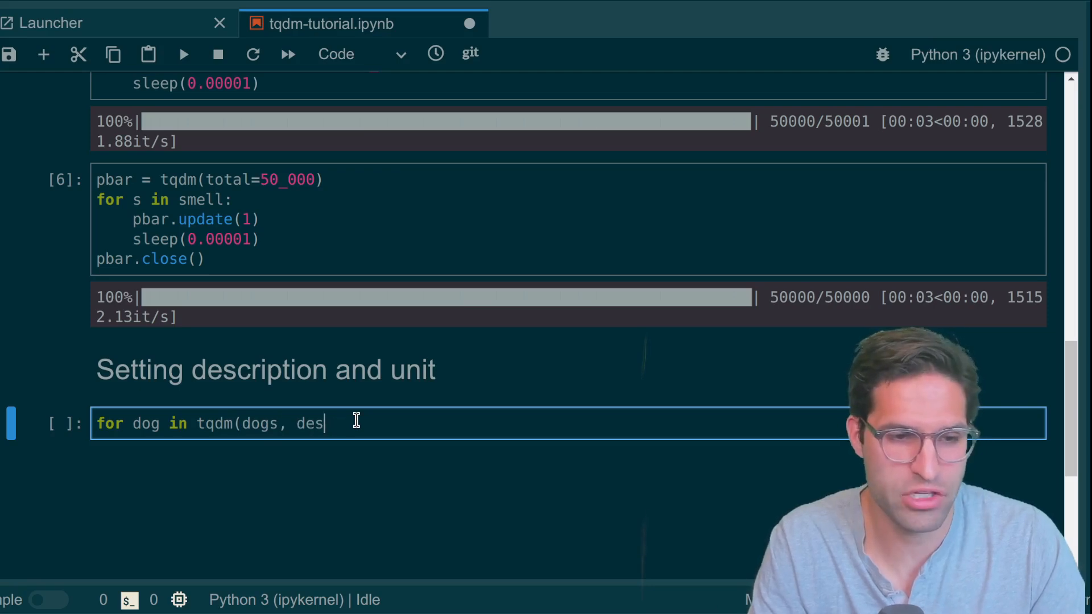
type("c='")
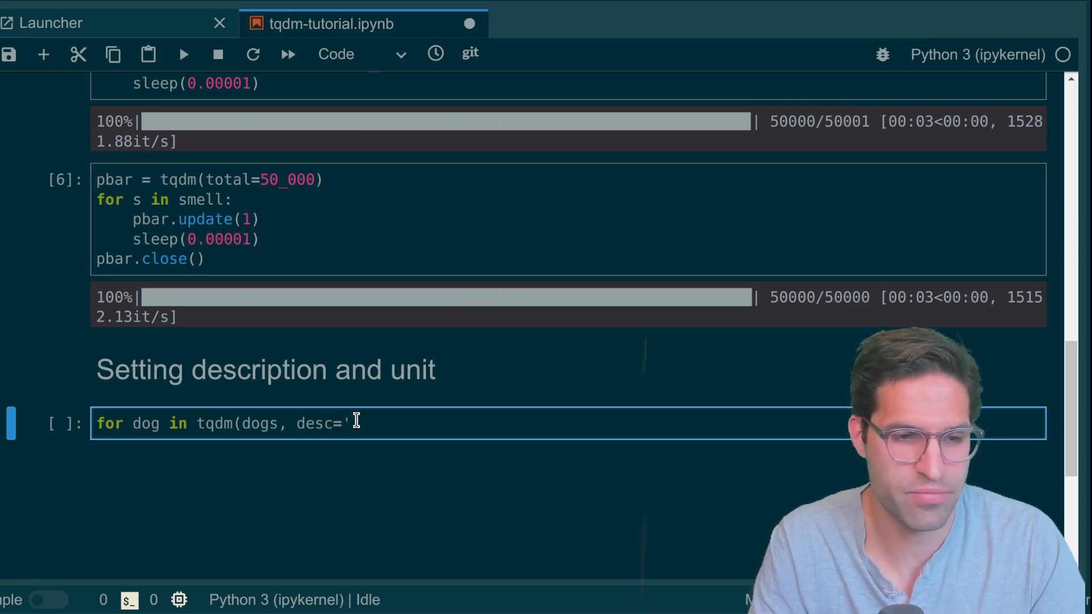
type("dog counter', unit")
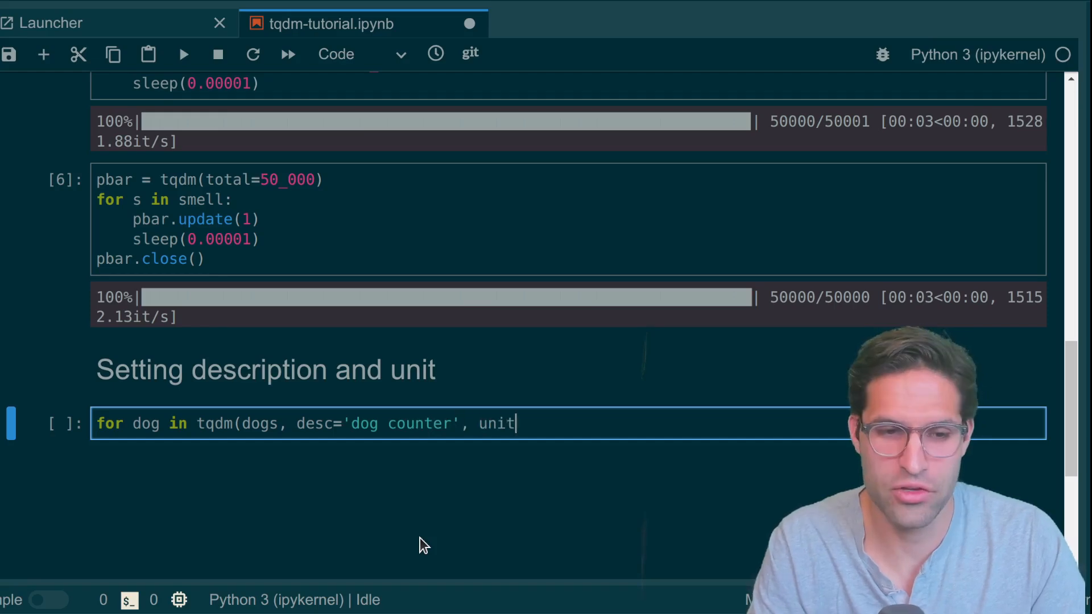
type("='barks'):")
type("sleep(0.00001)")
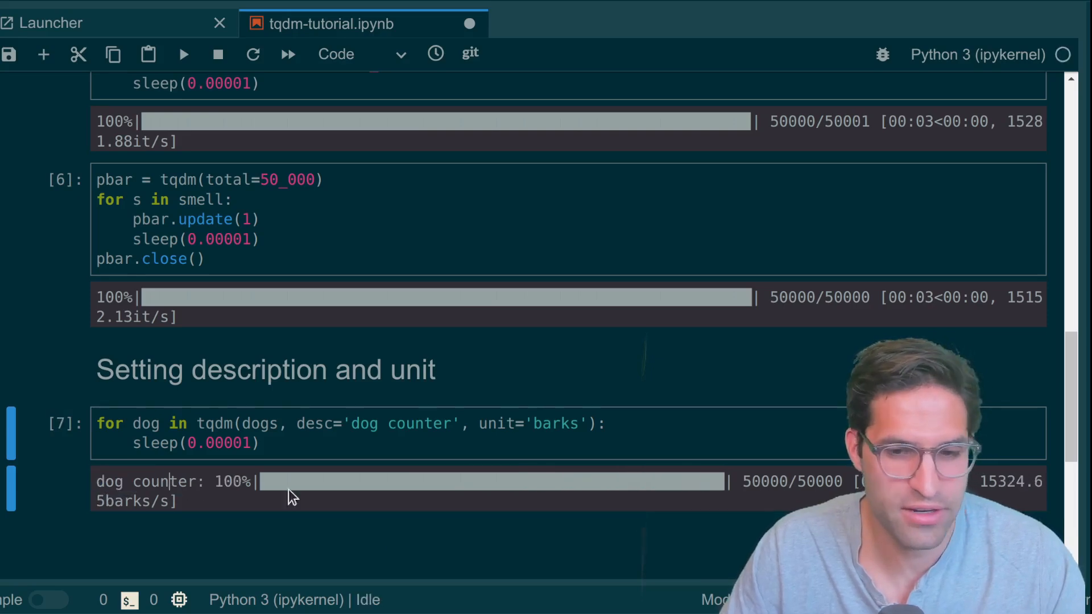
double_click(1005, 481)
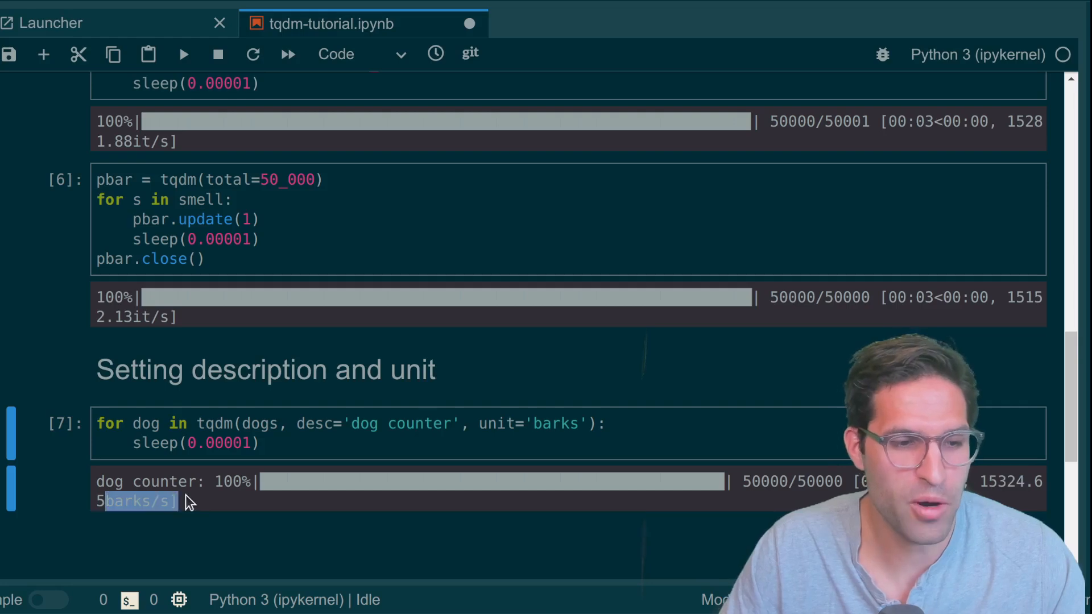
scroll("down", 3)
type("Nested progress bar")
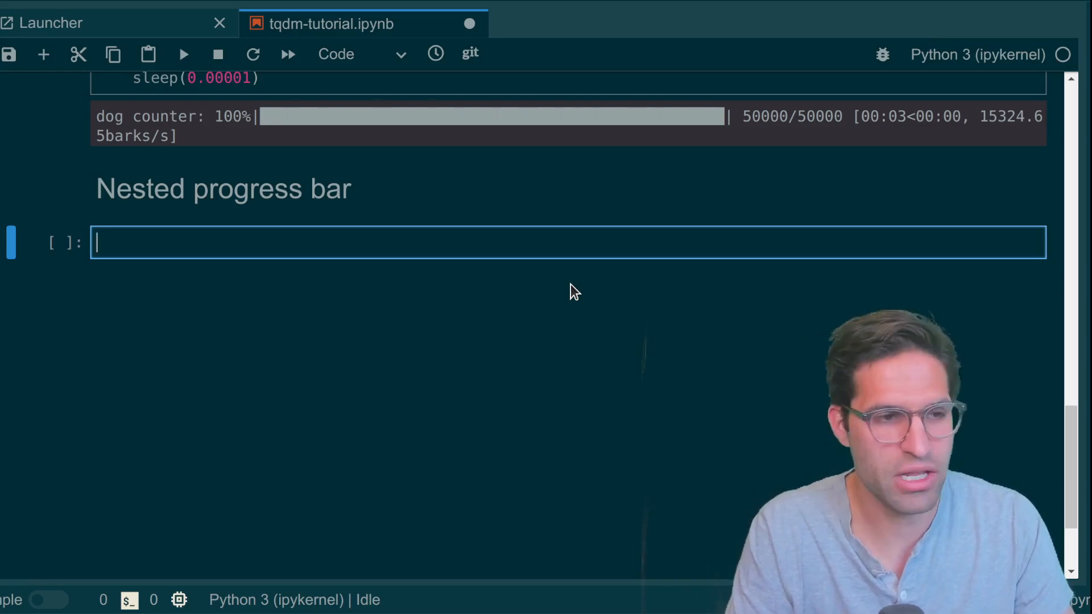
Step: Nest tqdm loops: dogs[:5] as 'dog counter' total 5, smell[:2] as 'smell counter' total 2
type("for")
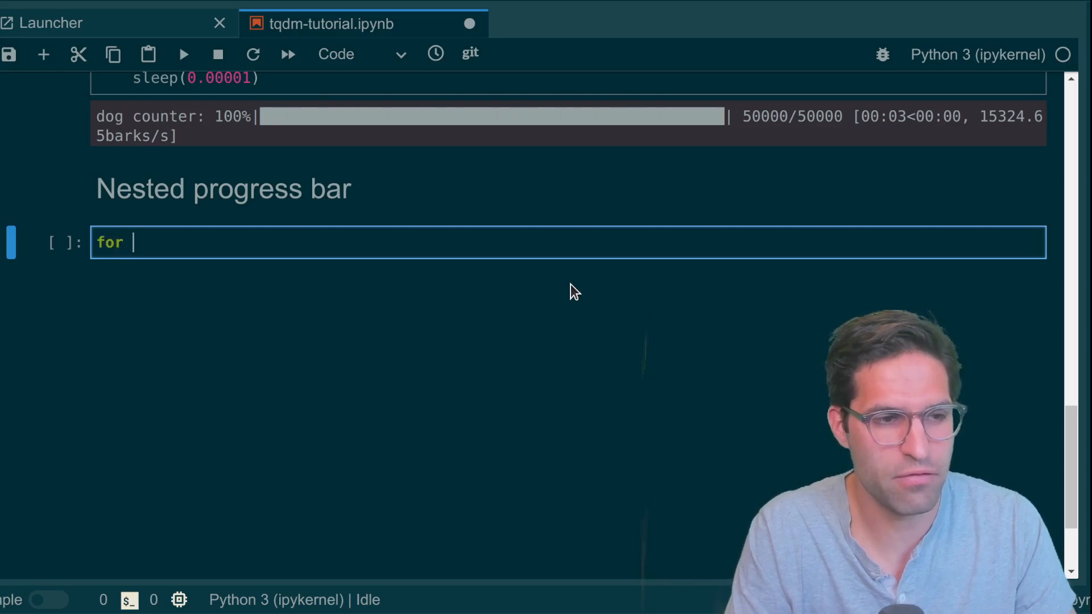
type("dog in tqmd(")
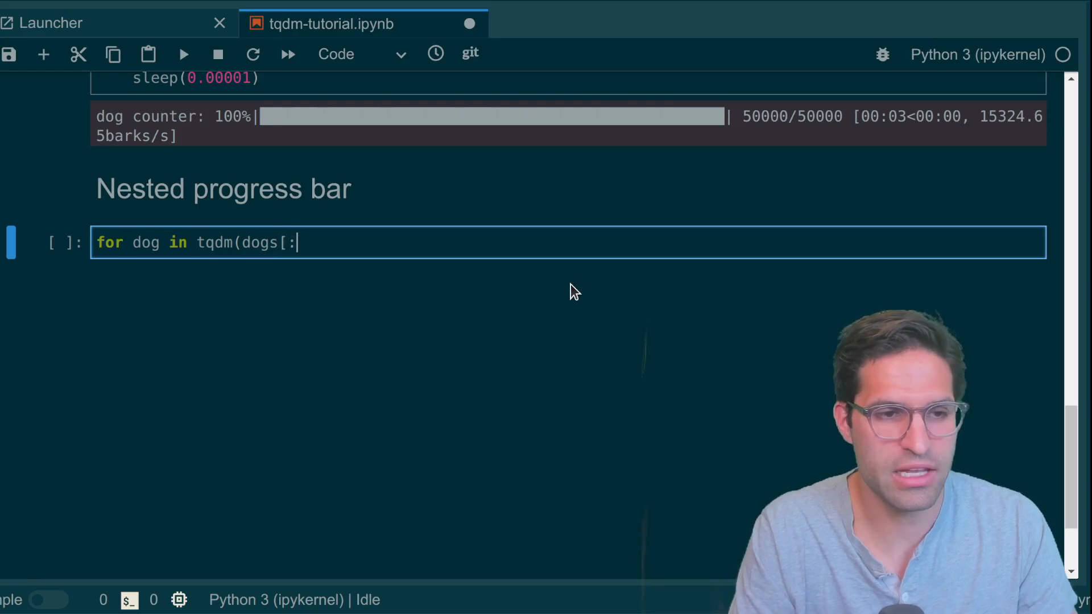
type("5],")
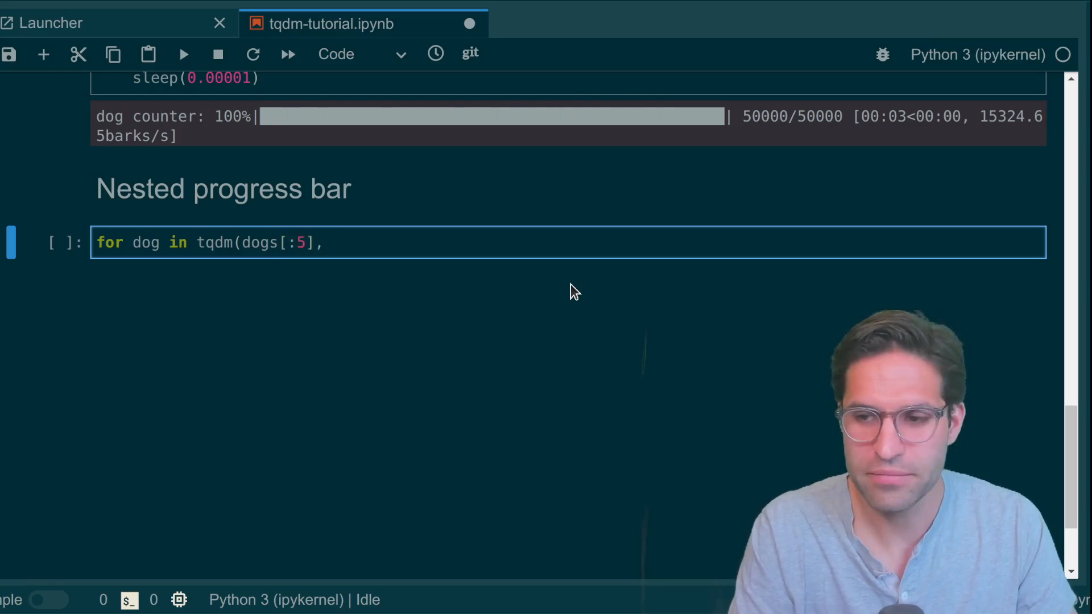
type("desc='dog c")
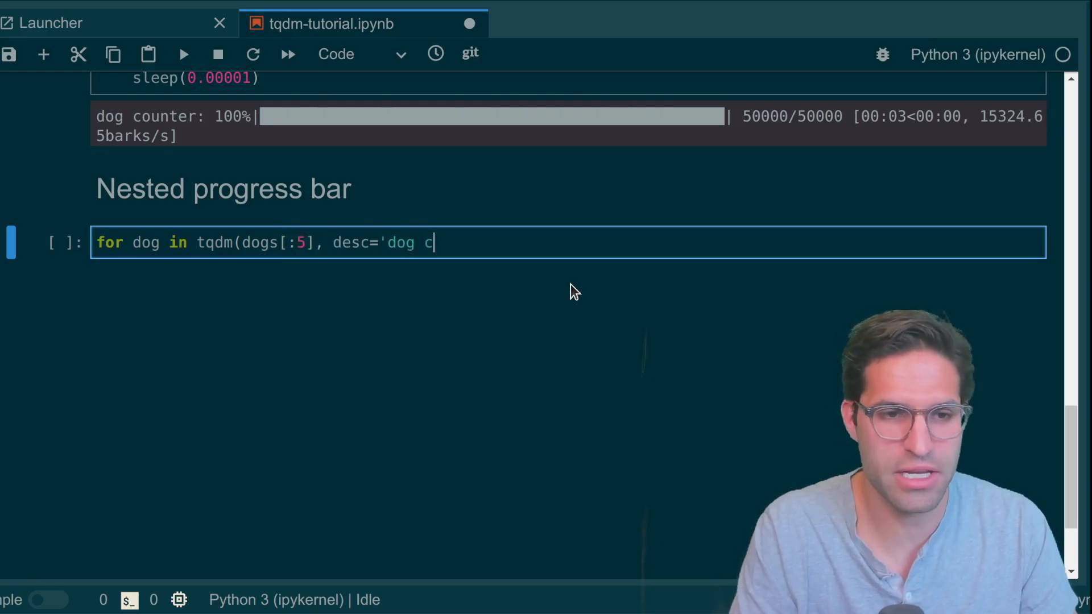
type("ounter', total=5):")
type("for s in s")
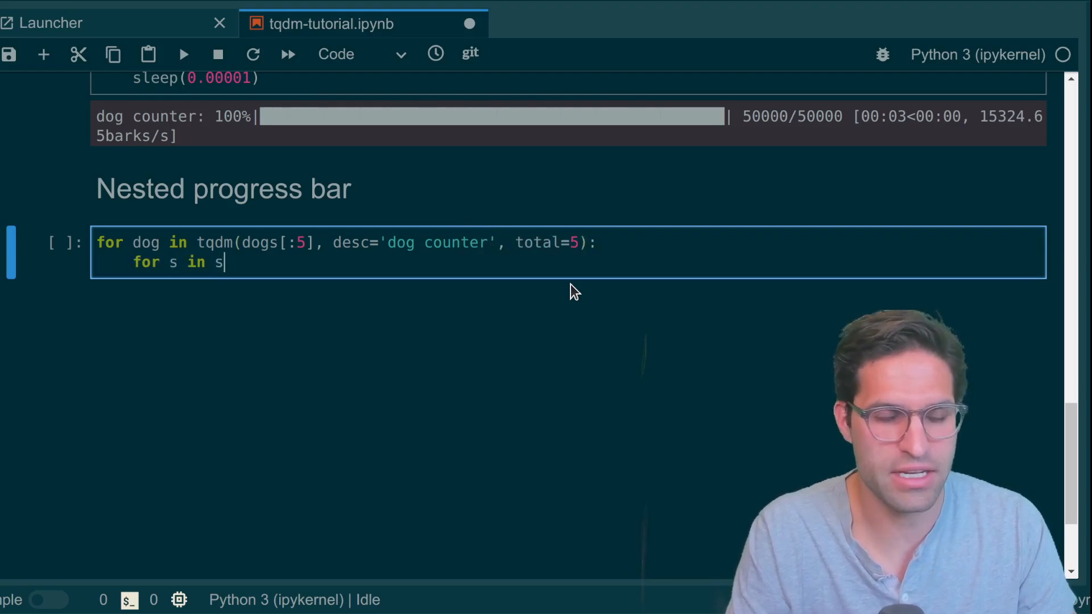
type("mell[:2],")
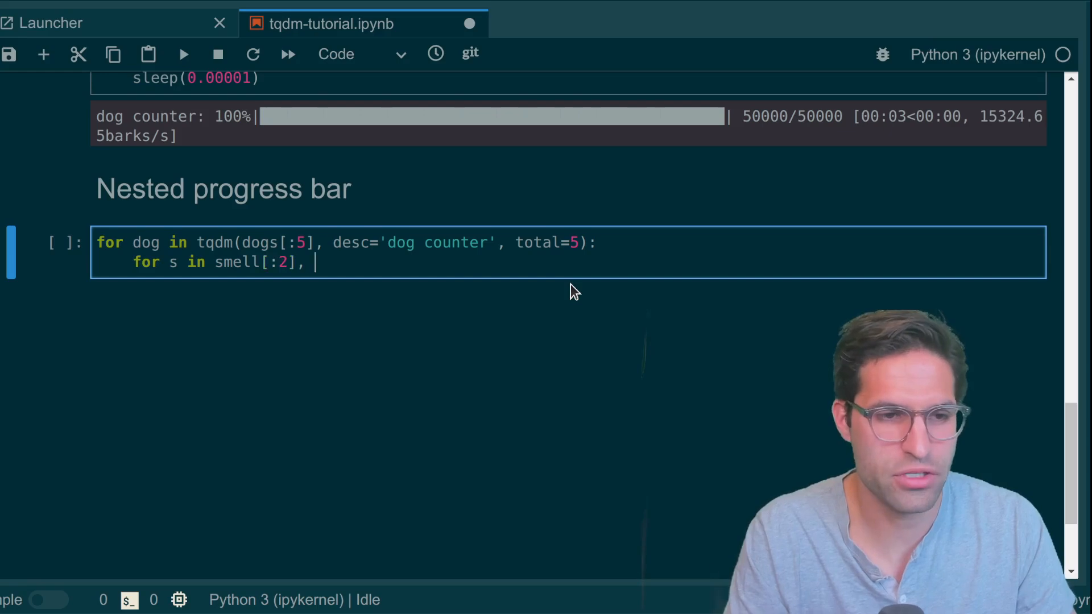
type("desc='s")
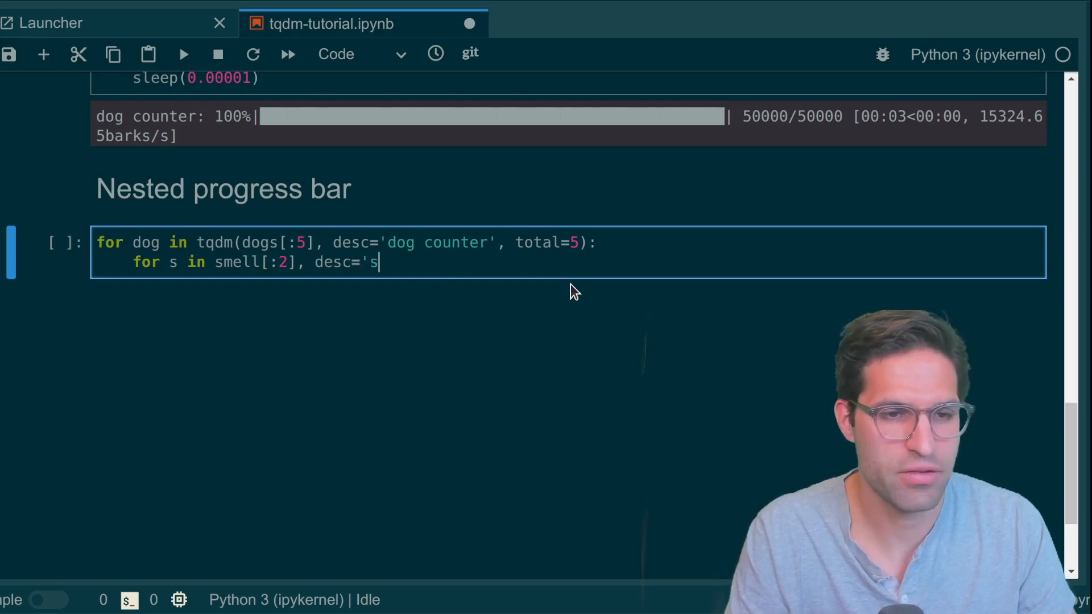
type("mell counter', total")
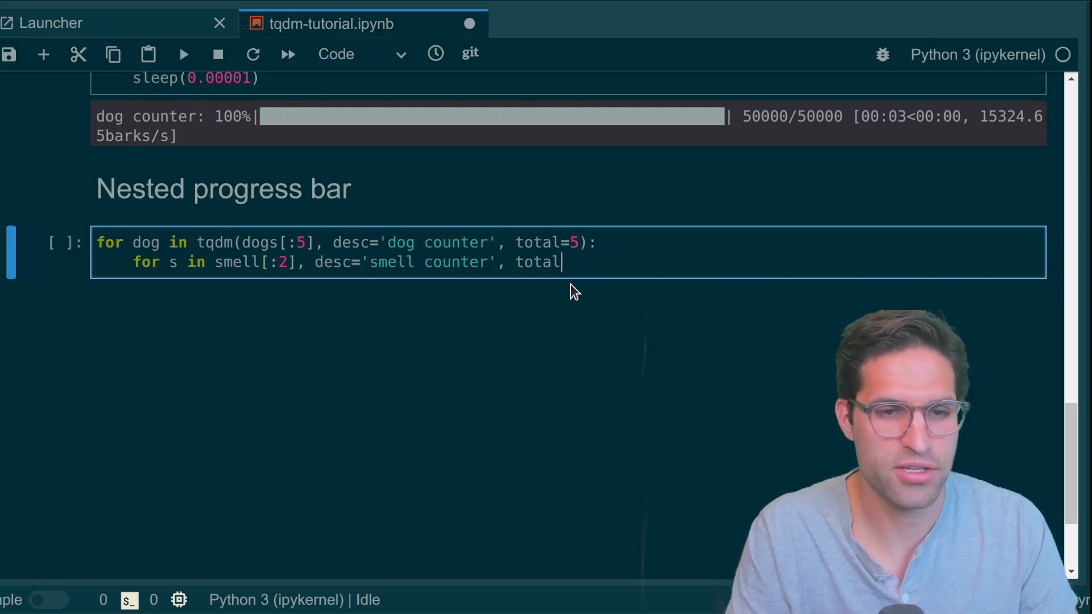
type("=2):")
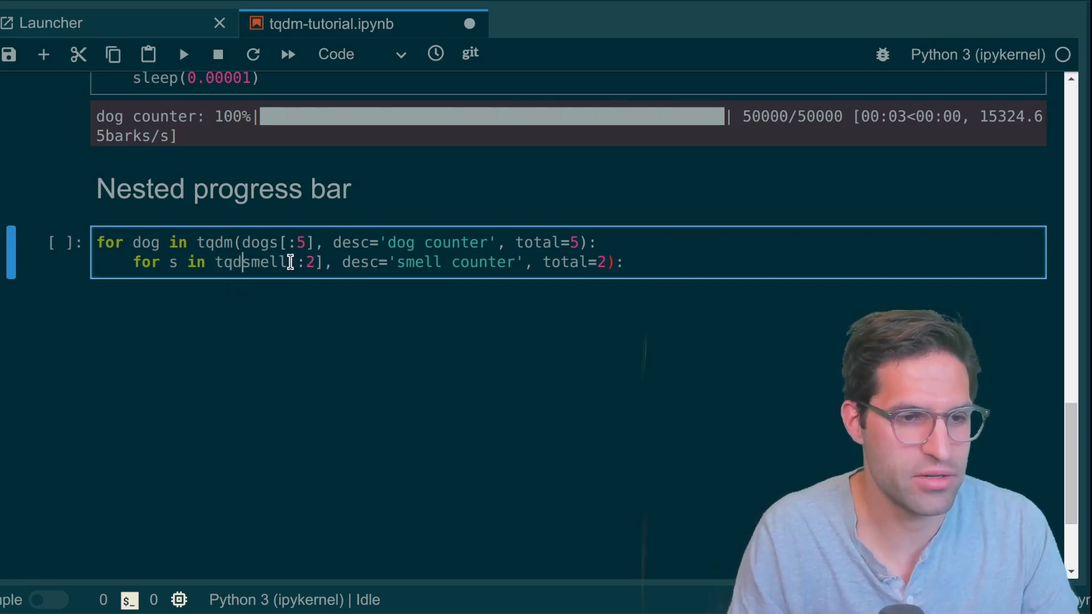
type("sle")
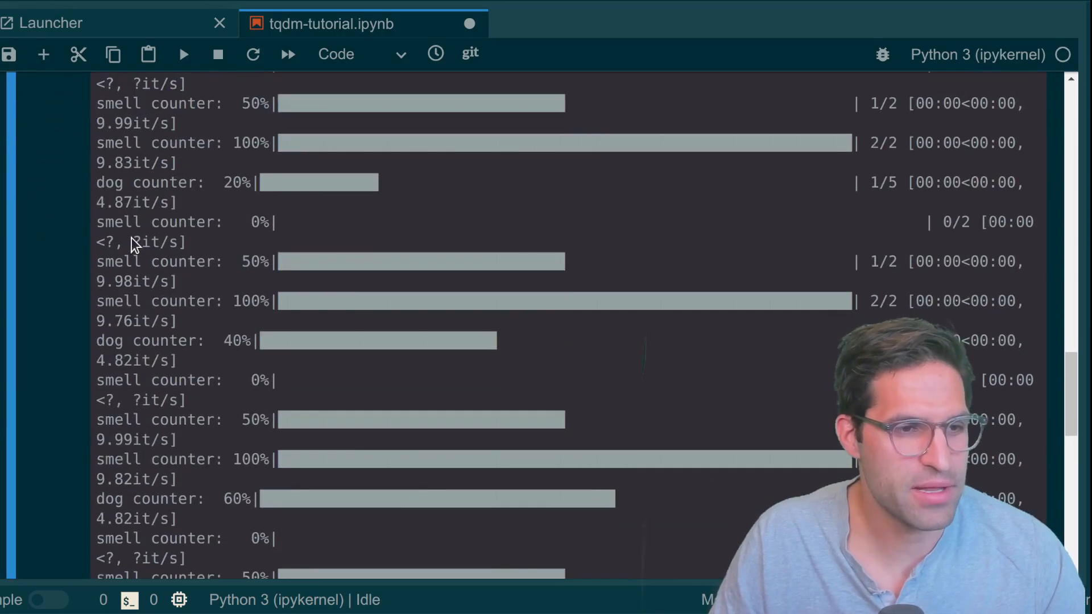
scroll("down", 3)
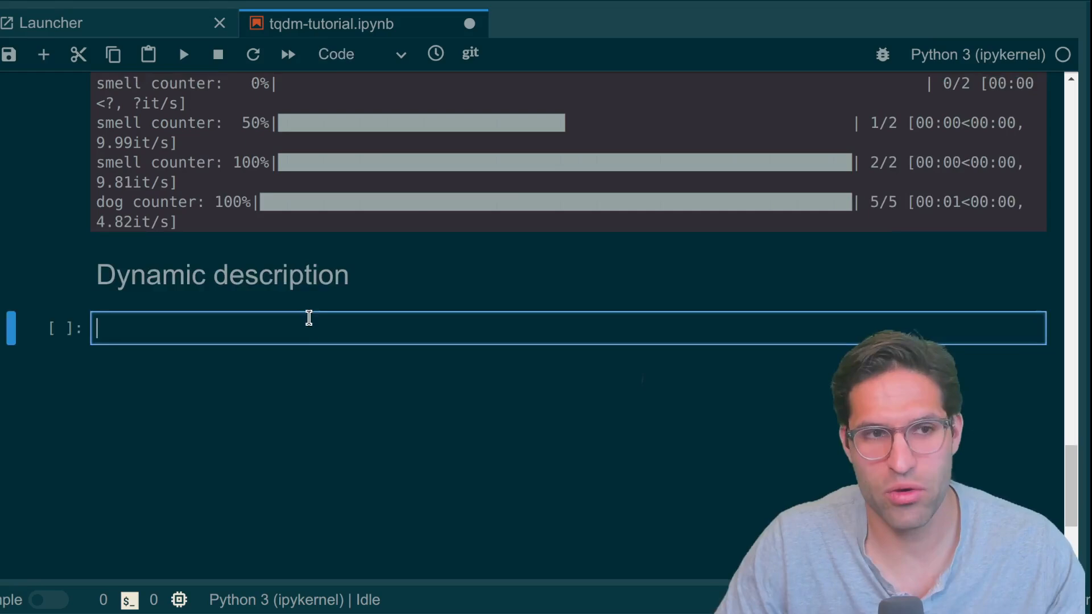
Step: Create pbar = tqdm(dogs[:10]) and loop over it with sleep(0.5)
type("pbar =")
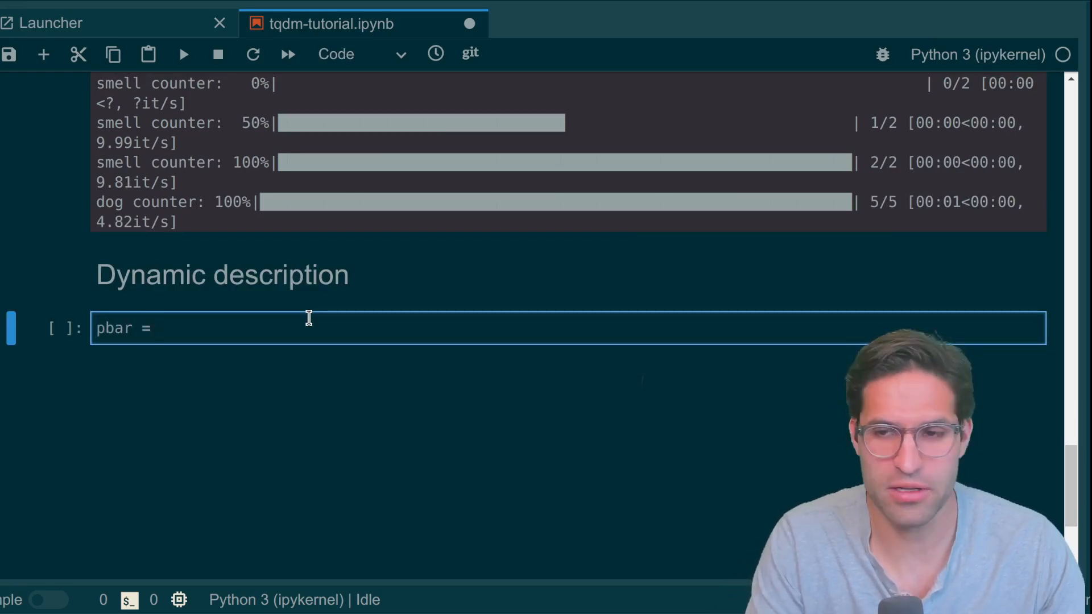
type("tqdm(")
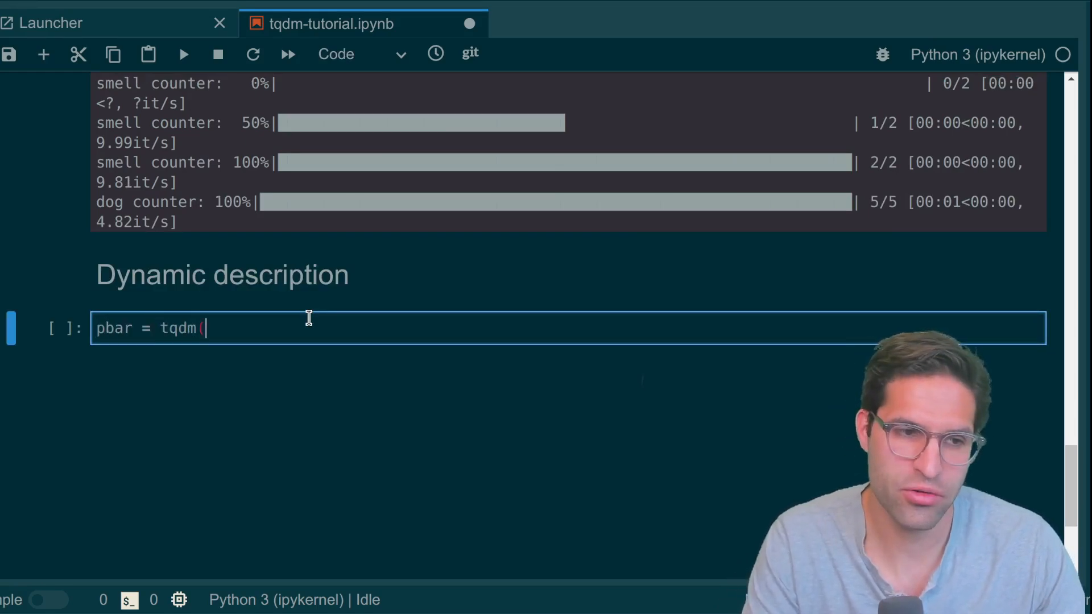
type("d")
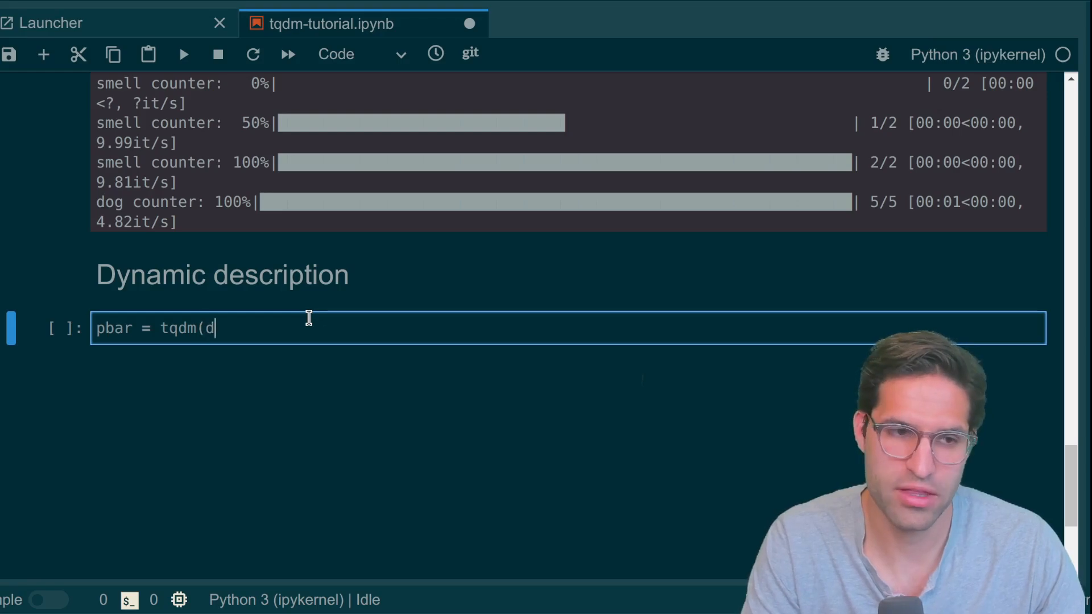
type("ogs[:10]")
type("for")
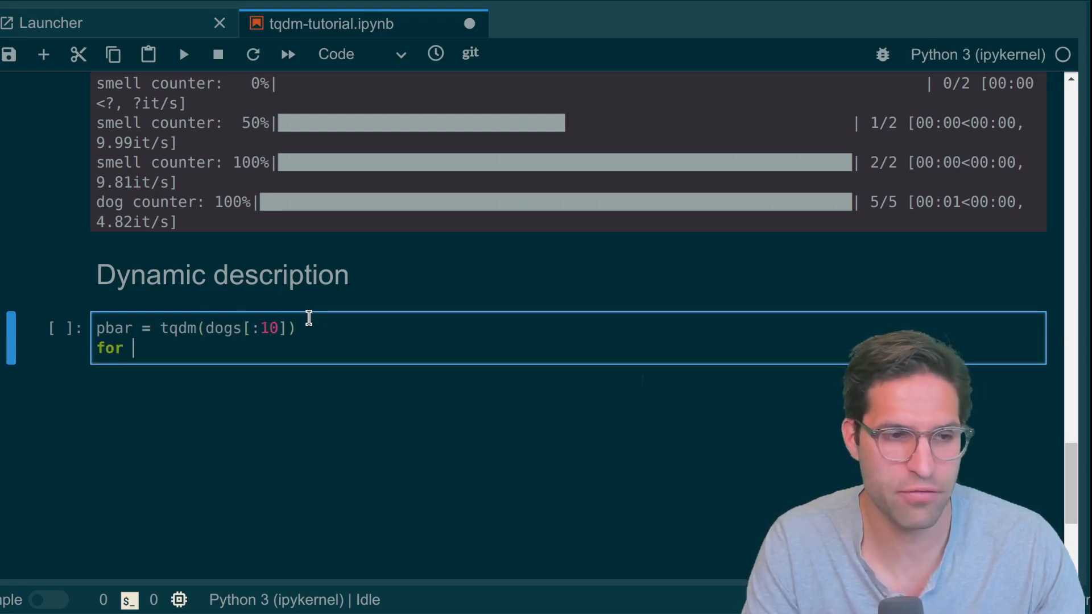
type("dog in p")
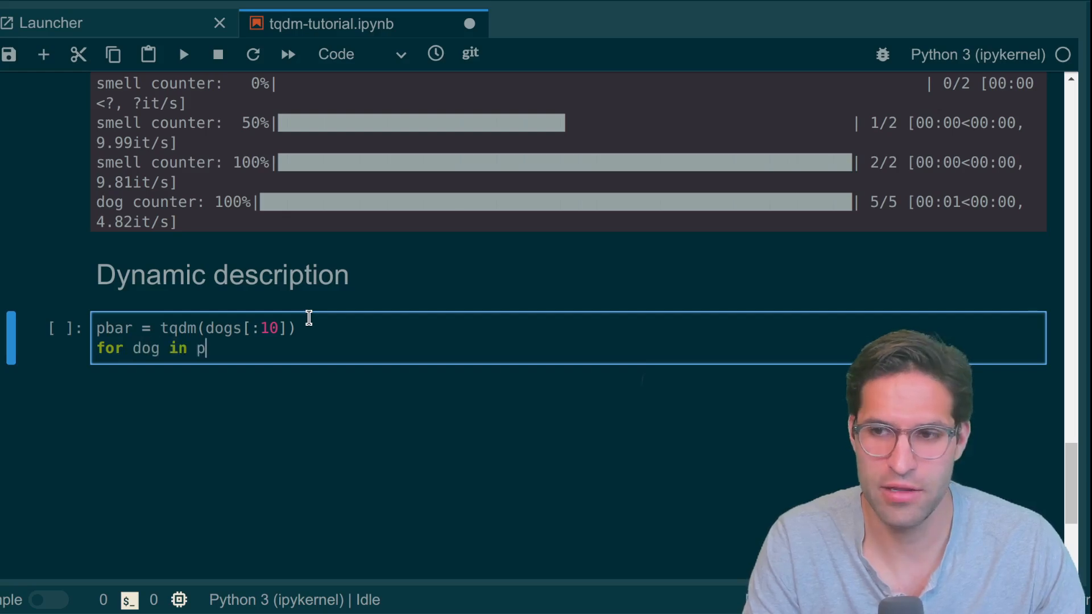
type("bar:")
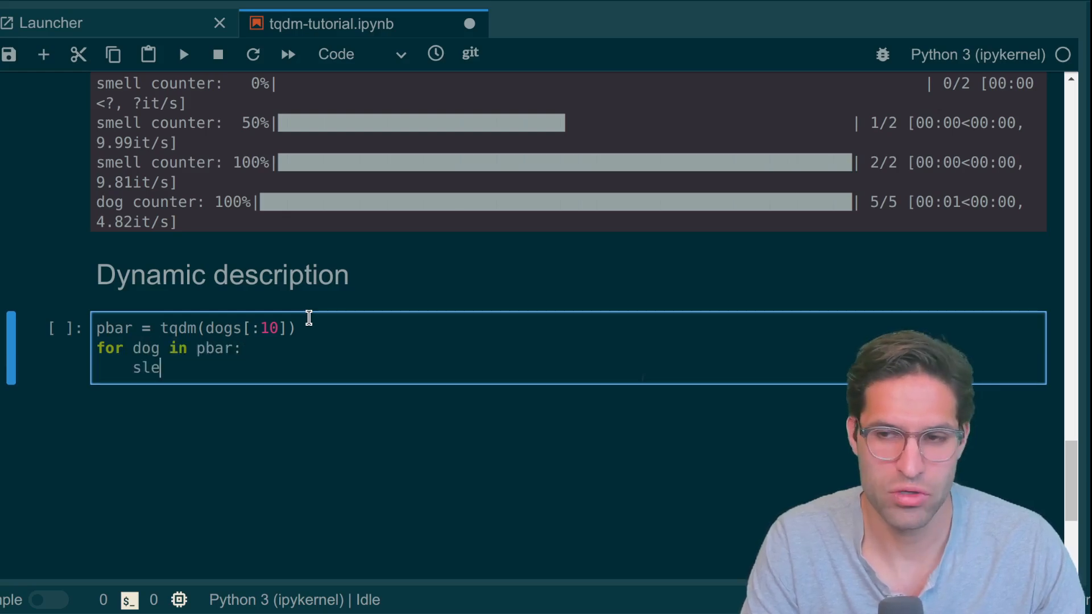
type("ep(0.5)")
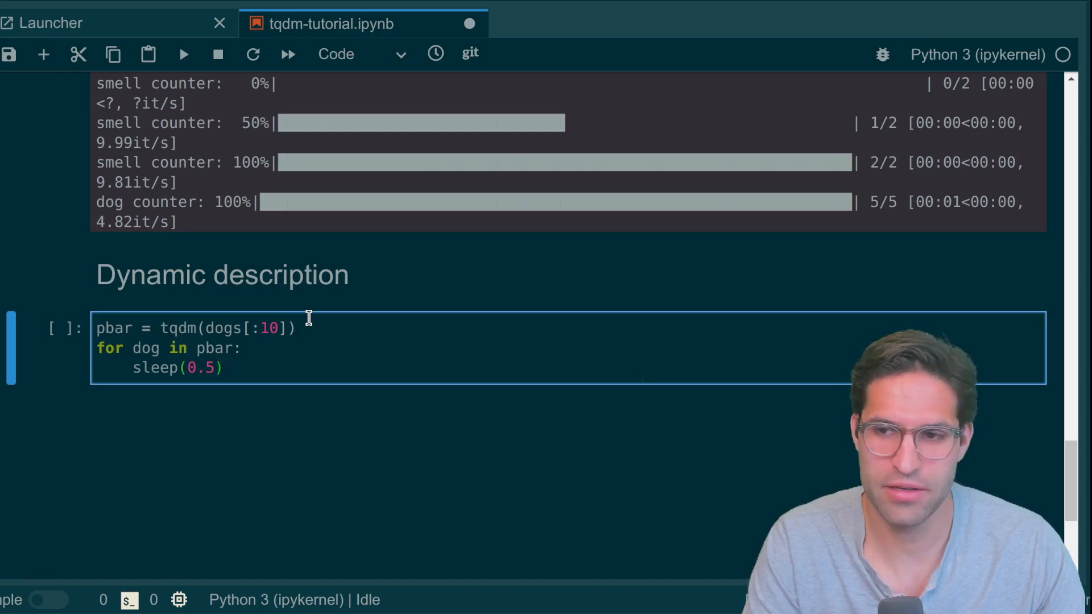
Step: Set the bar description to f'Procressing {dog}' each iteration and run it
type("pbar")
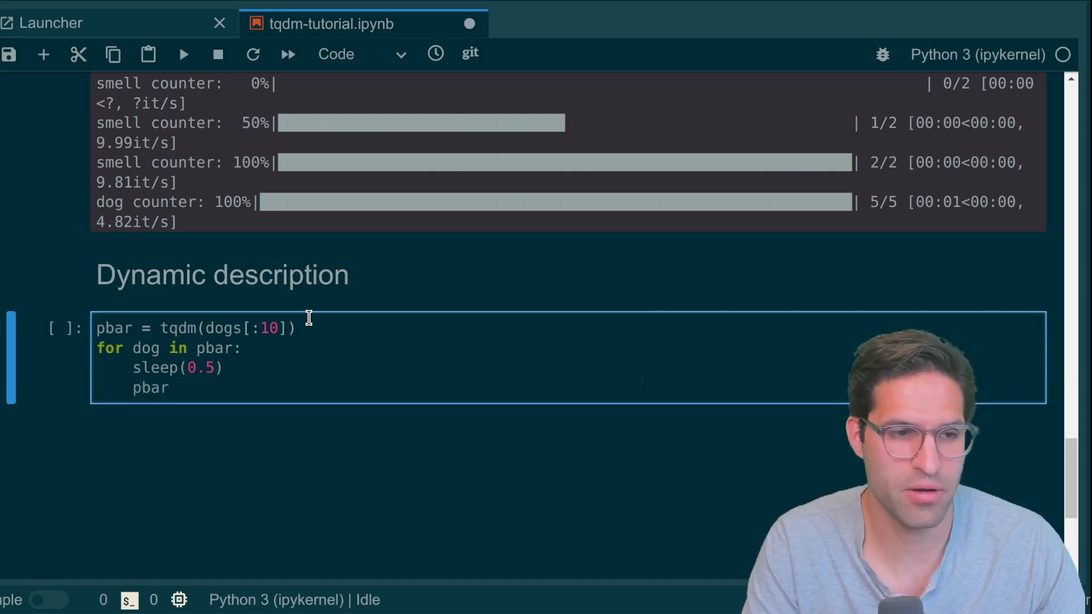
type(".set_desc")
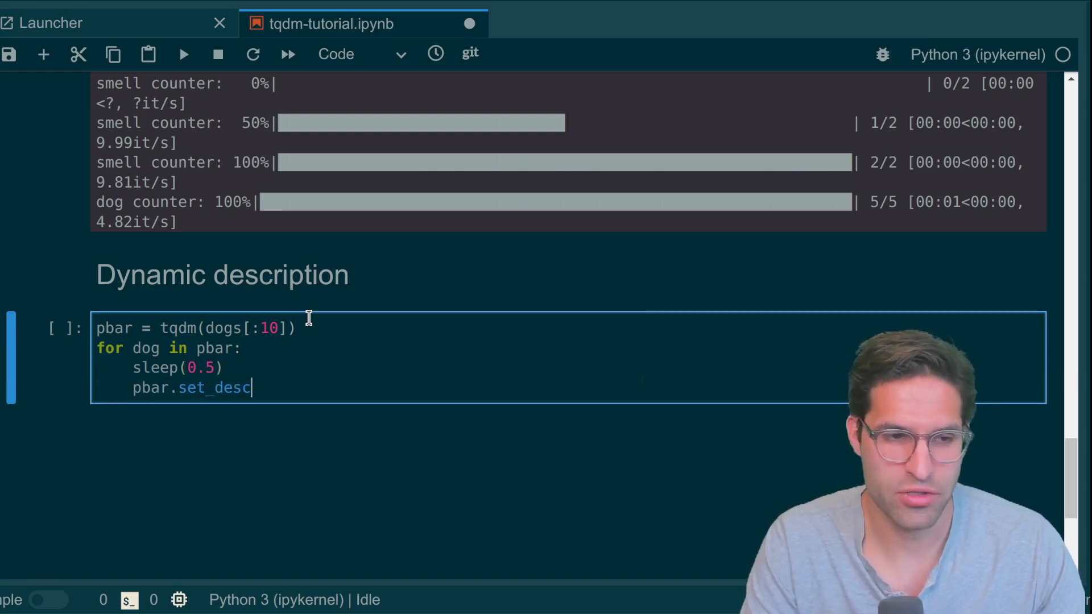
type("ription(f'")
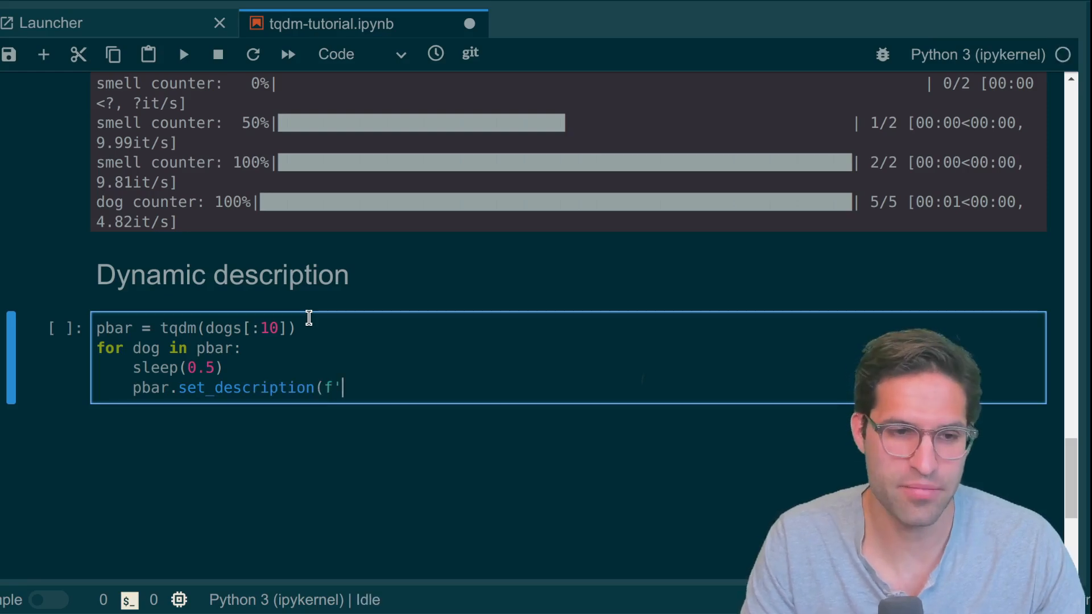
type("Pr")
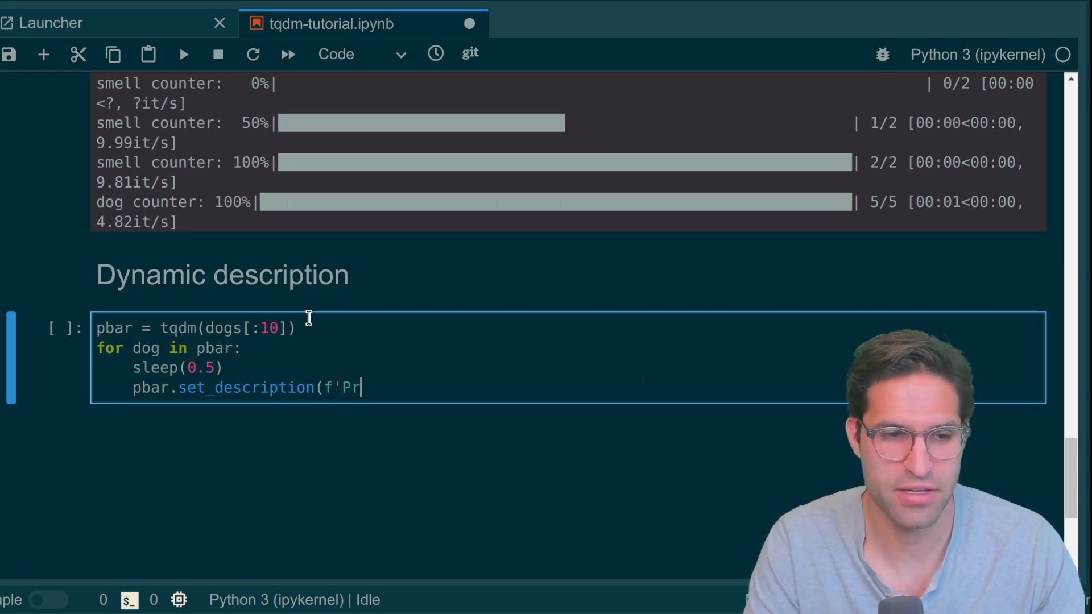
type("ocre")
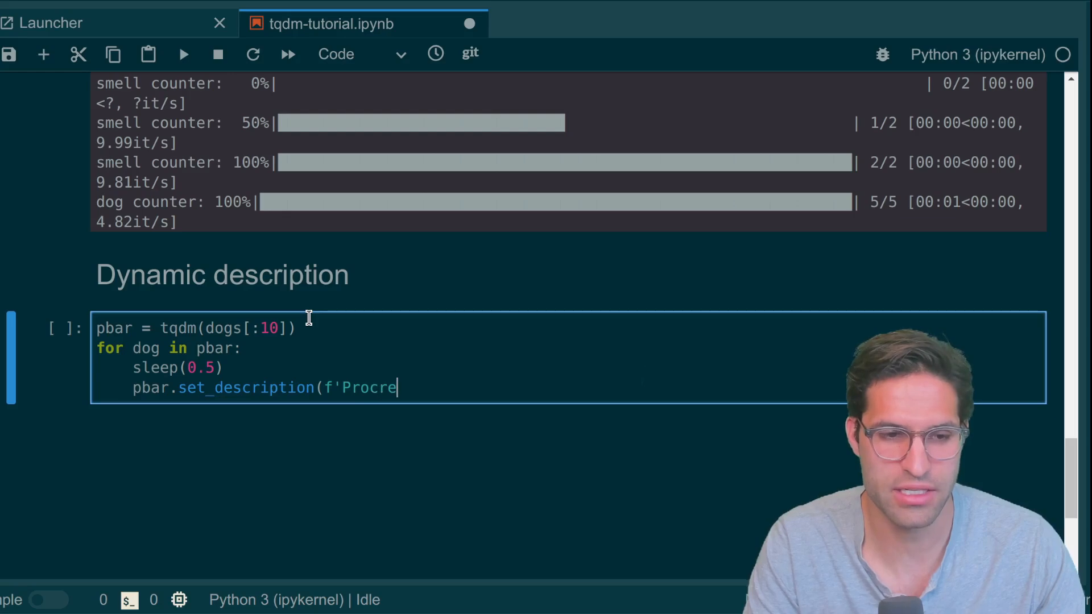
type("ssing {dog}")
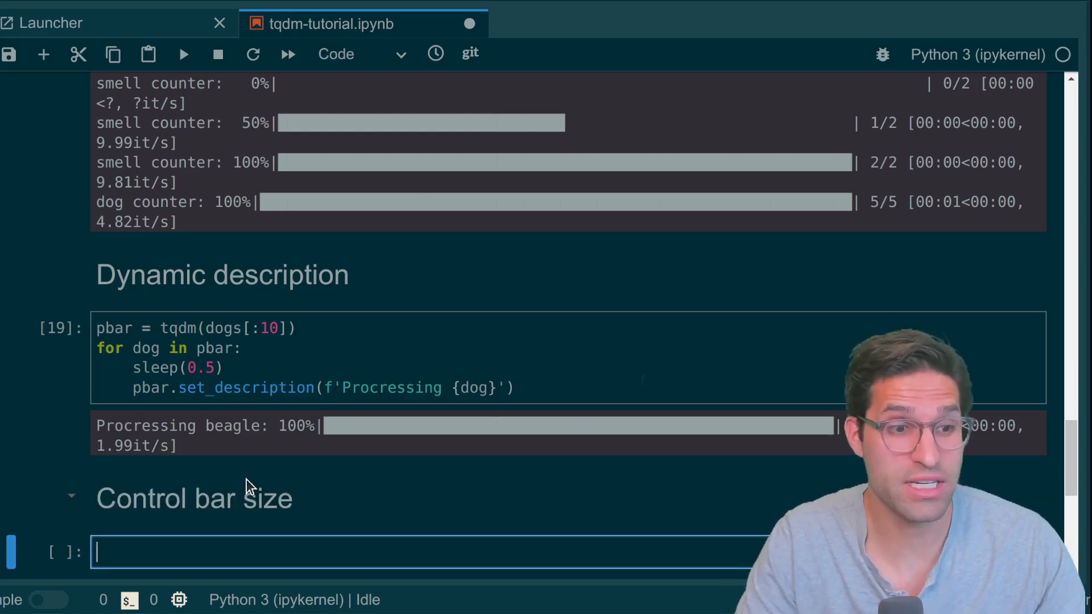
scroll("down", 3)
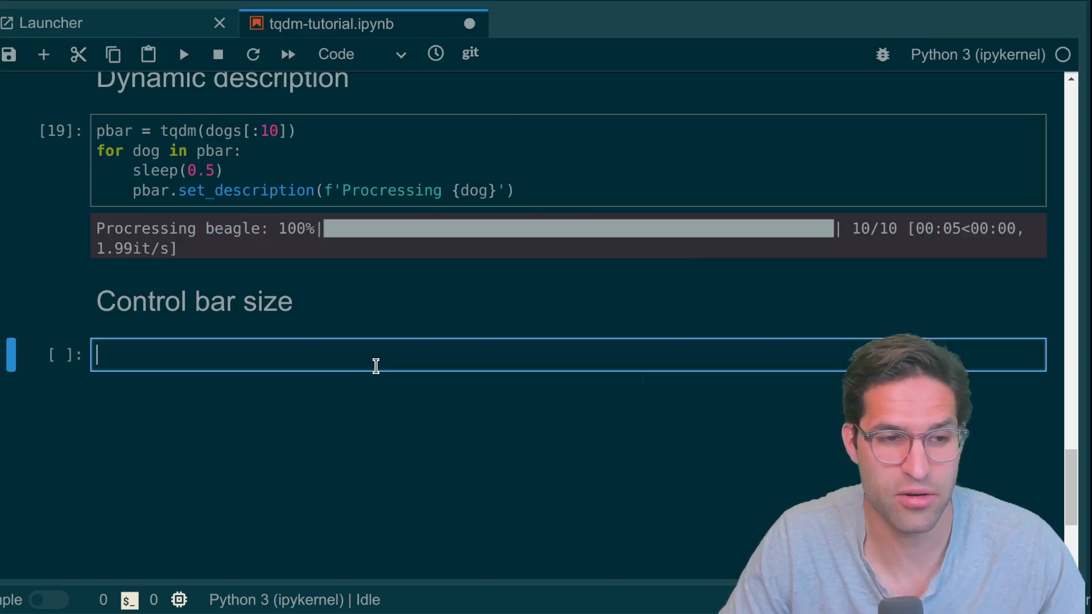
mouse_move(410, 347)
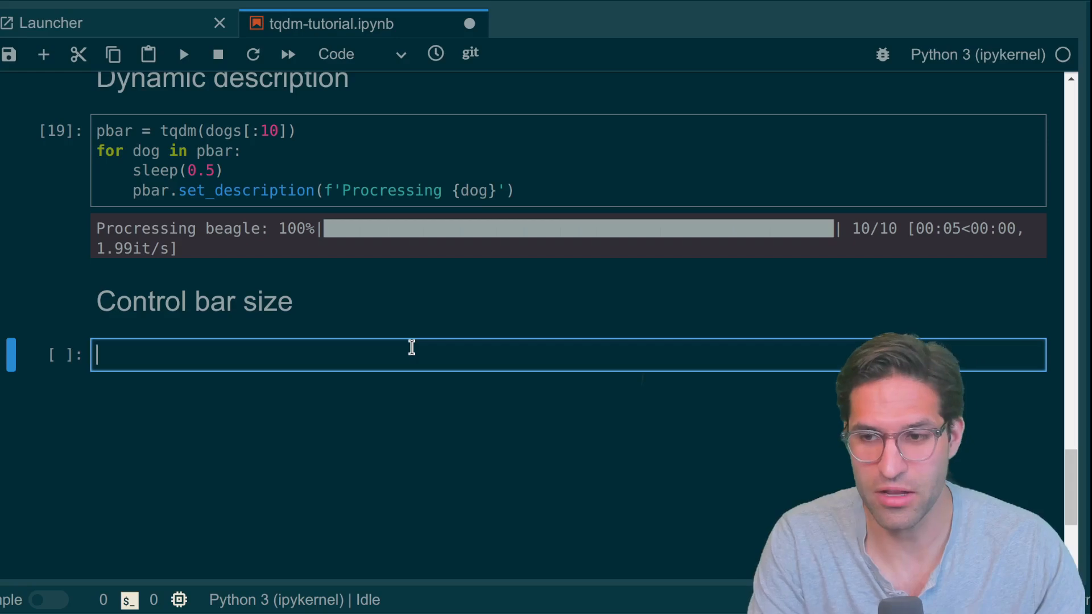
Step: Write tqdm loops over range(9999999) with ncols=55 and ncols=4 to narrow the bar
type("for i")
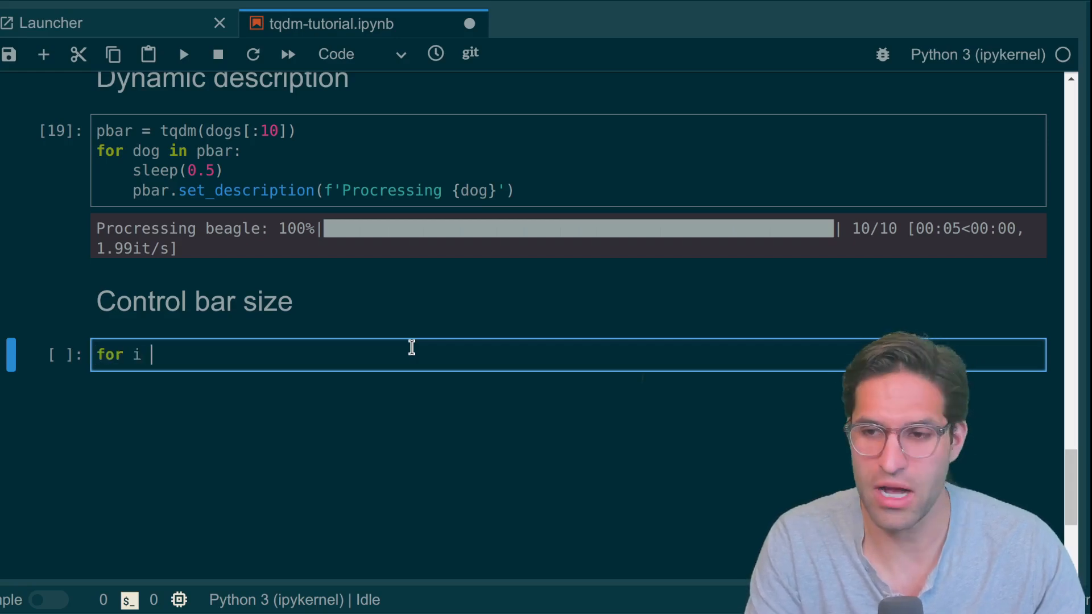
type("in tq")
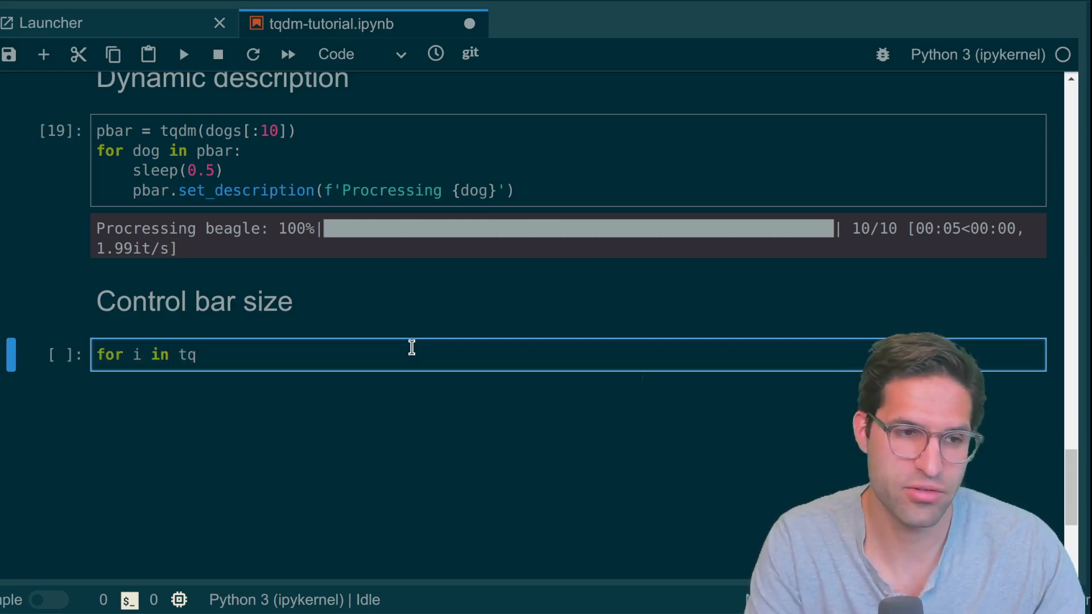
type("dm(")
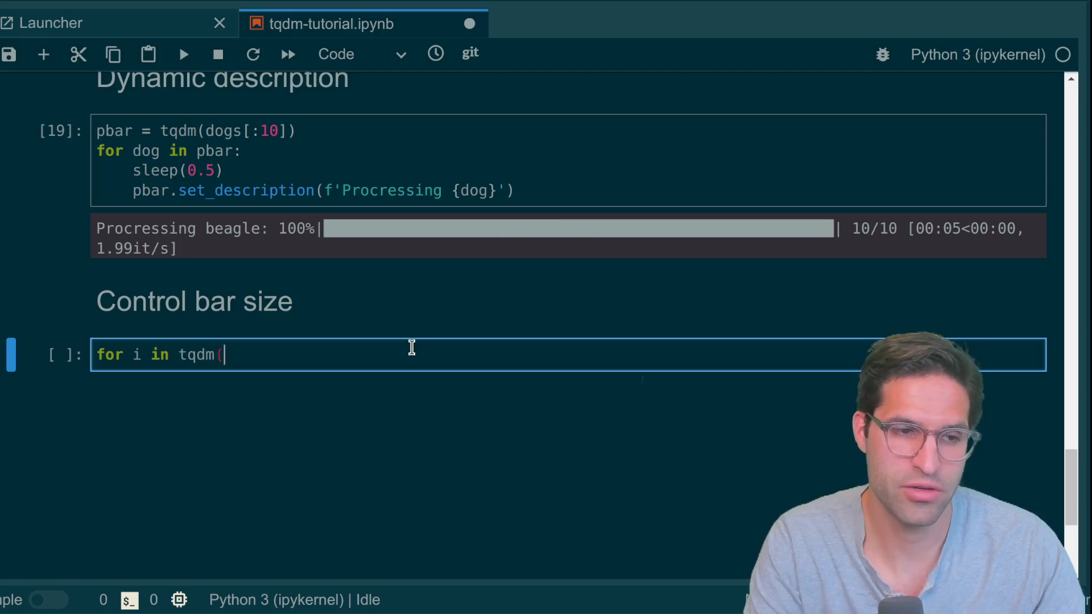
type("range(9999999), n")
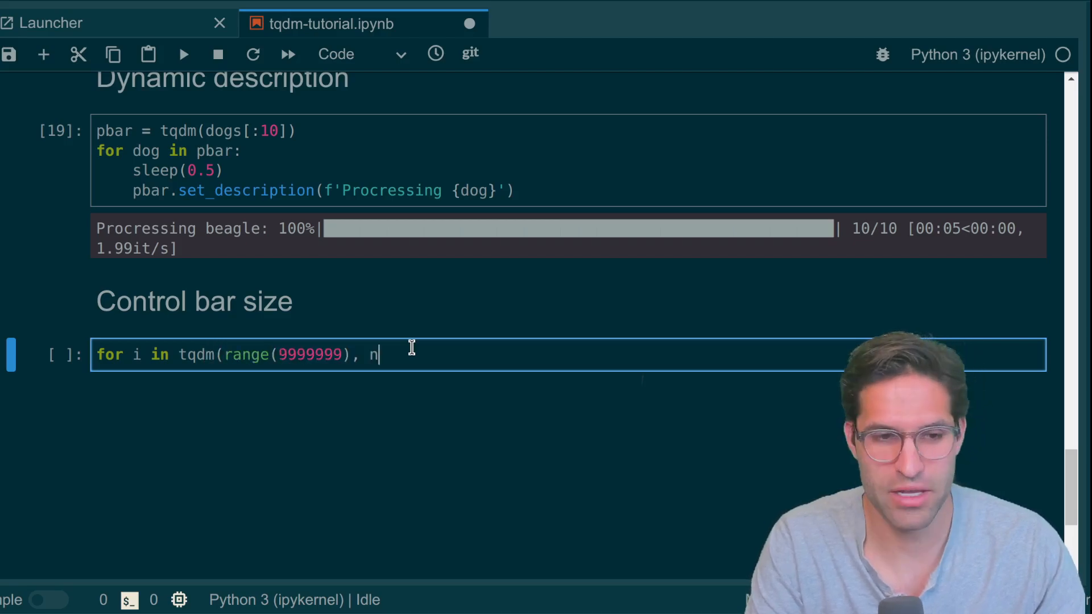
type("cols=55):")
type("pass")
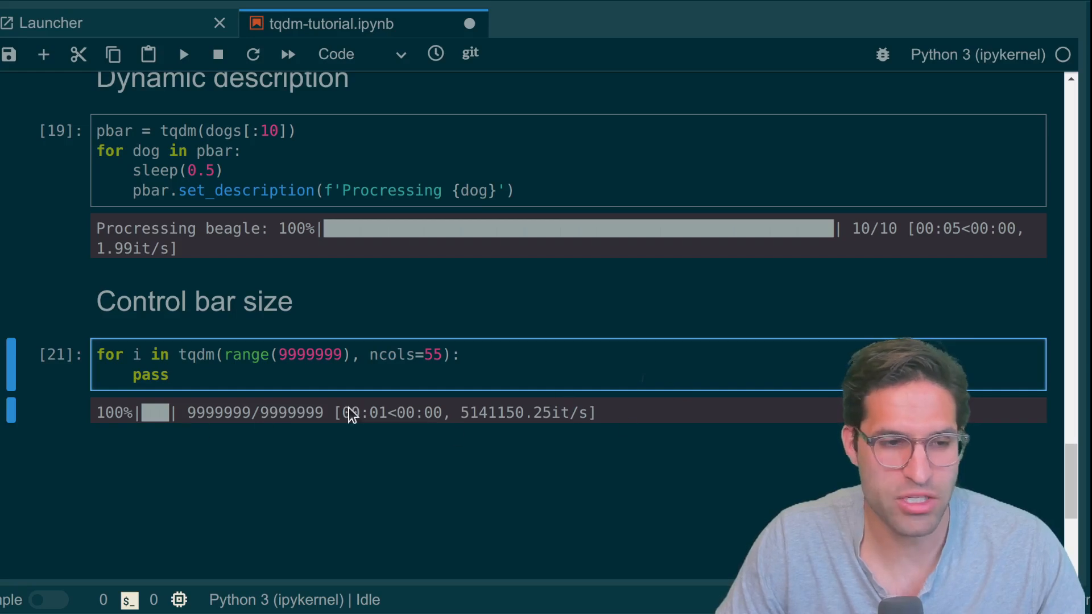
left_click(449, 374)
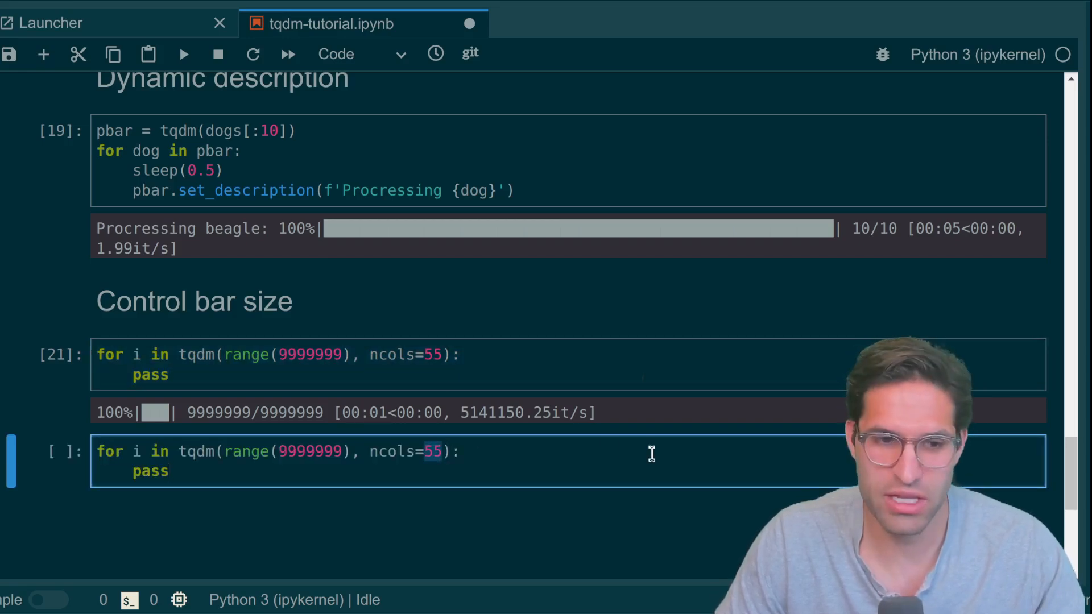
type("20")
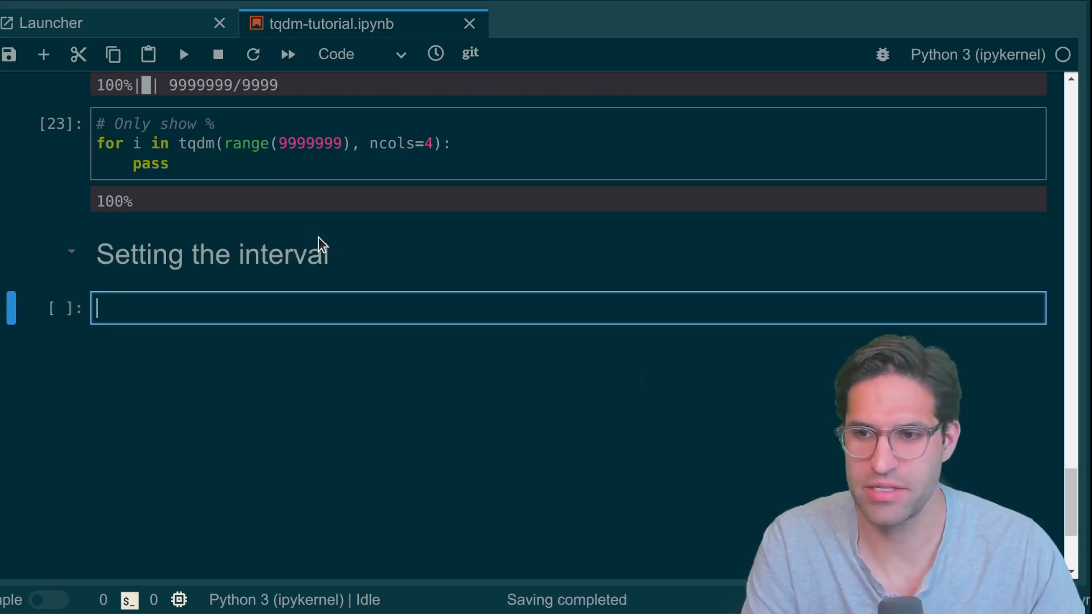
Step: Write and run dogs loops calling sleep, with mininterval=1 and maxinterval=100
type("for dog")
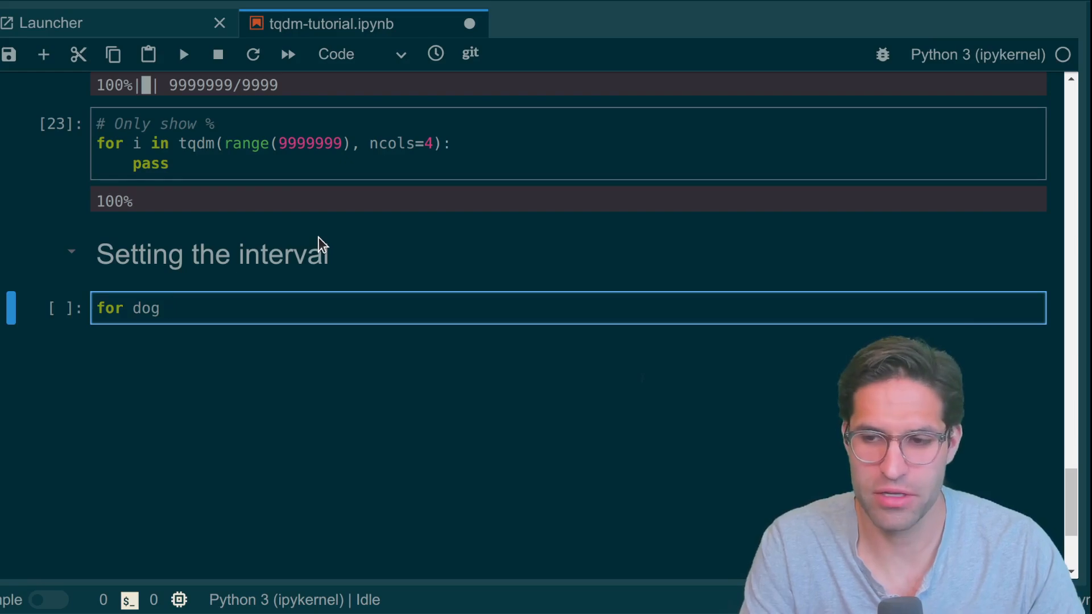
type("tqdm(dogs, mininterval=0")
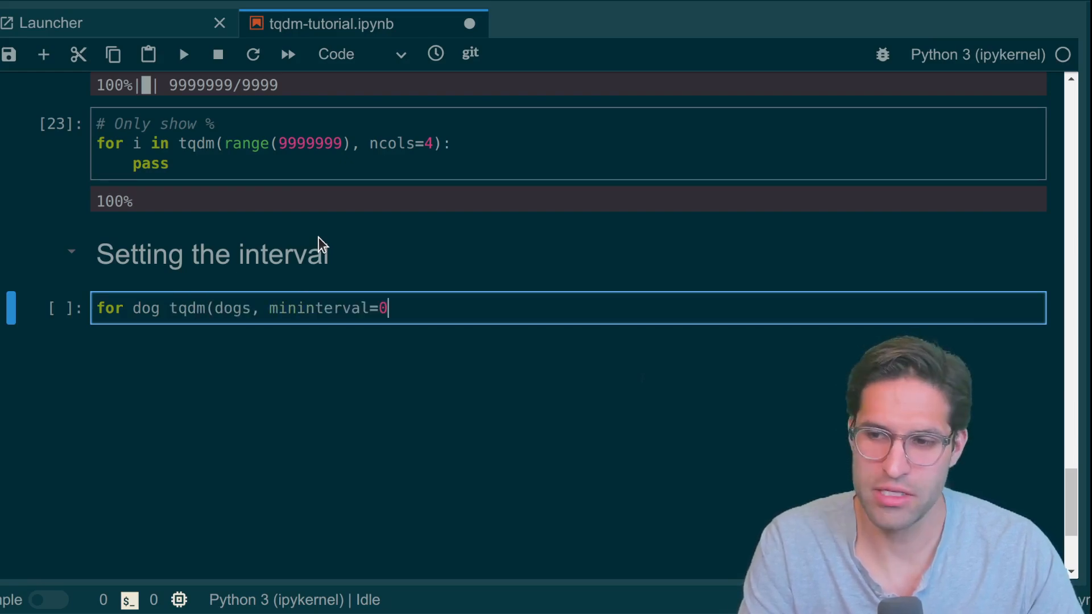
type("1)")
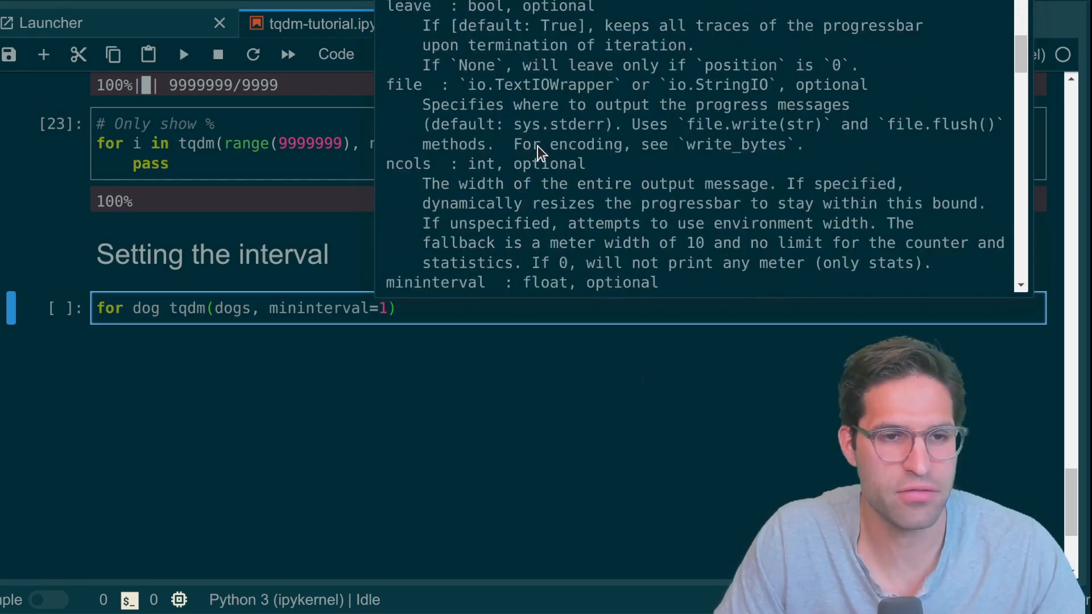
scroll("down", 3)
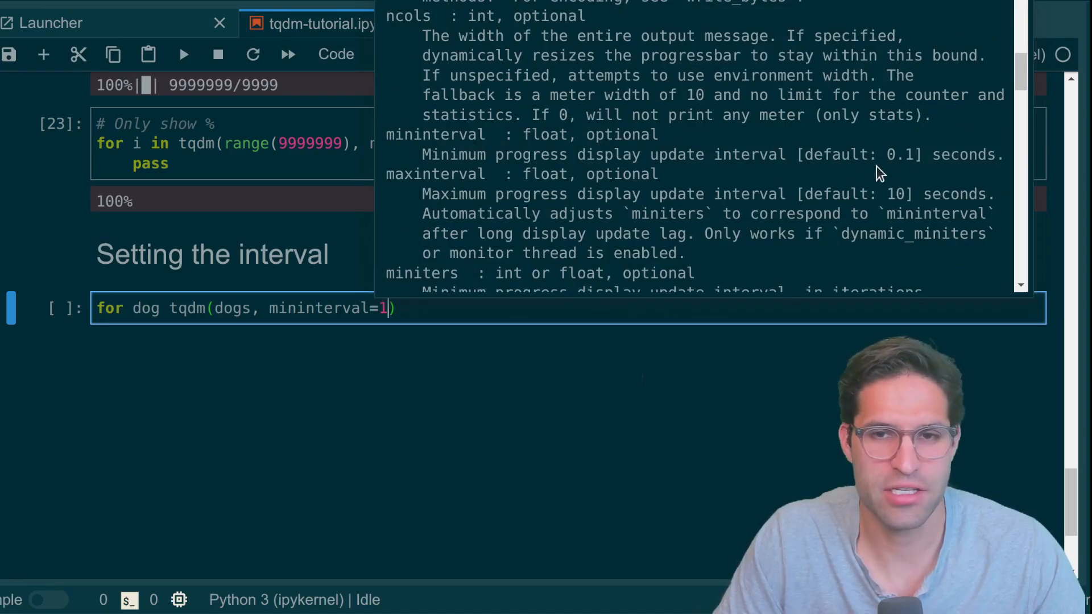
mouse_move(968, 162)
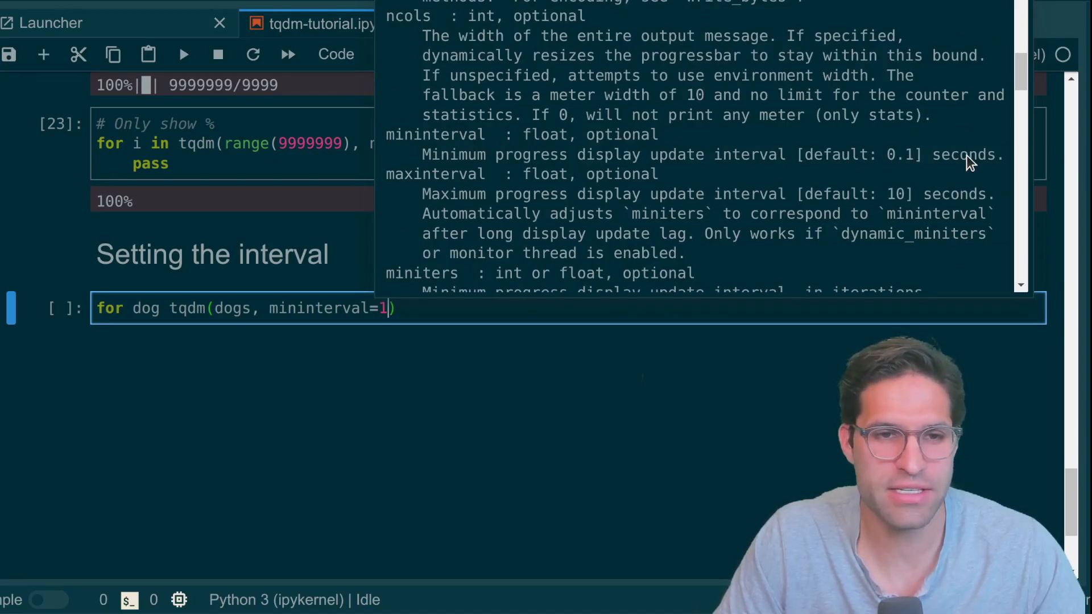
mouse_move(390, 282)
type(":")
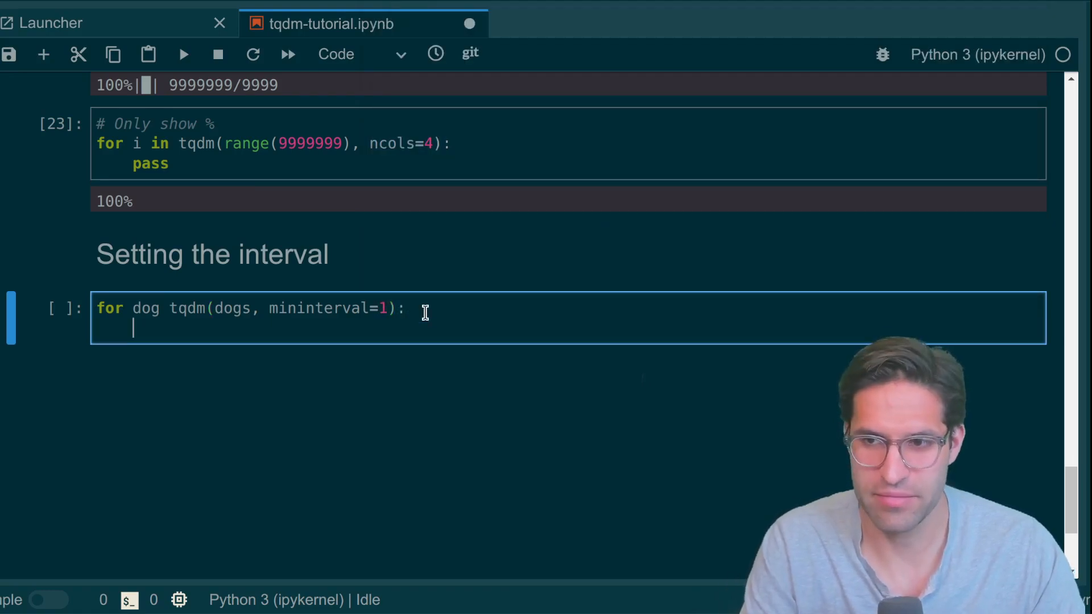
type("sleep(0.00001")
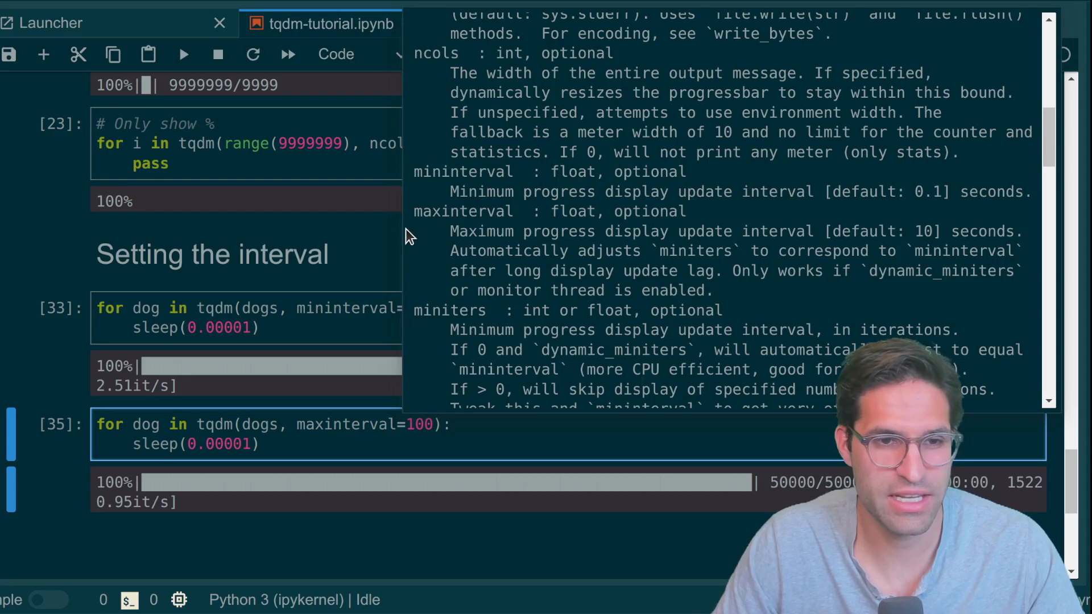
mouse_move(707, 240)
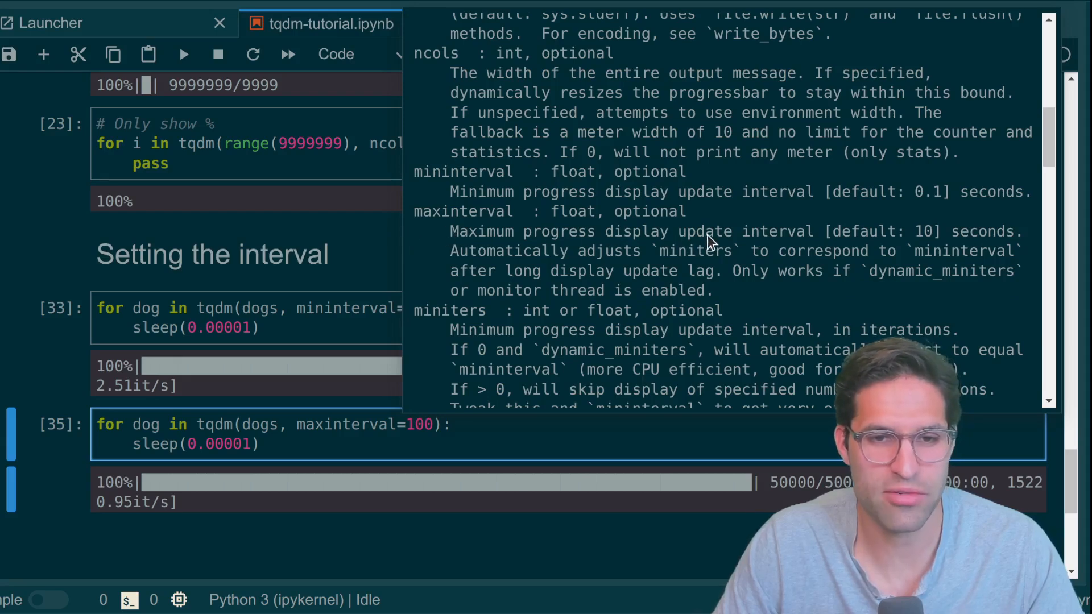
mouse_move(919, 240)
type("##")
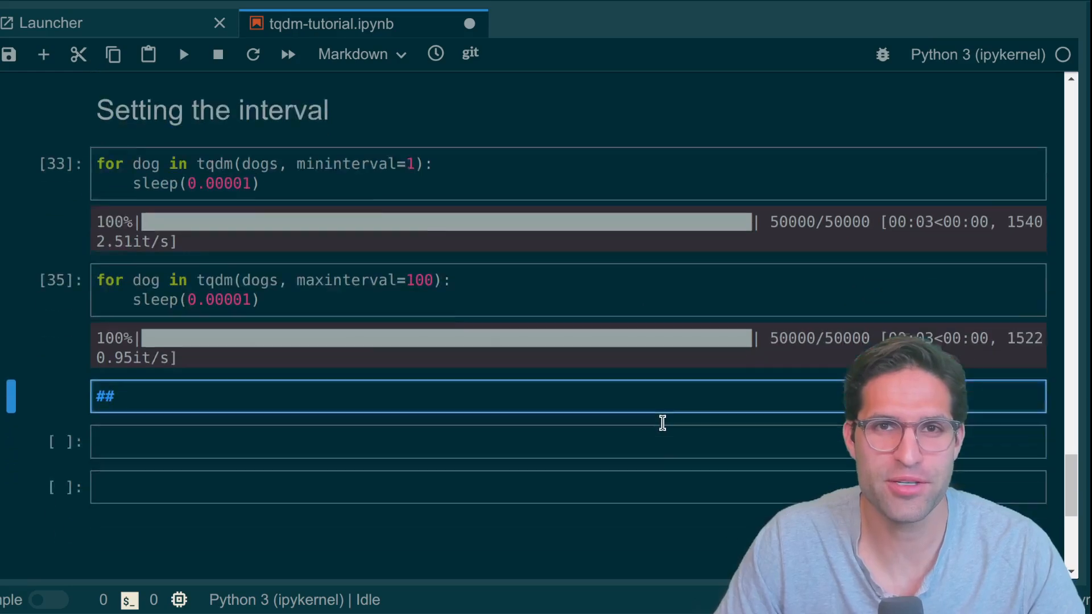
Step: Render the Disabling progress bar heading and write debug = False with a tqdm(smell, disable=not debug) loop
scroll("down", 3)
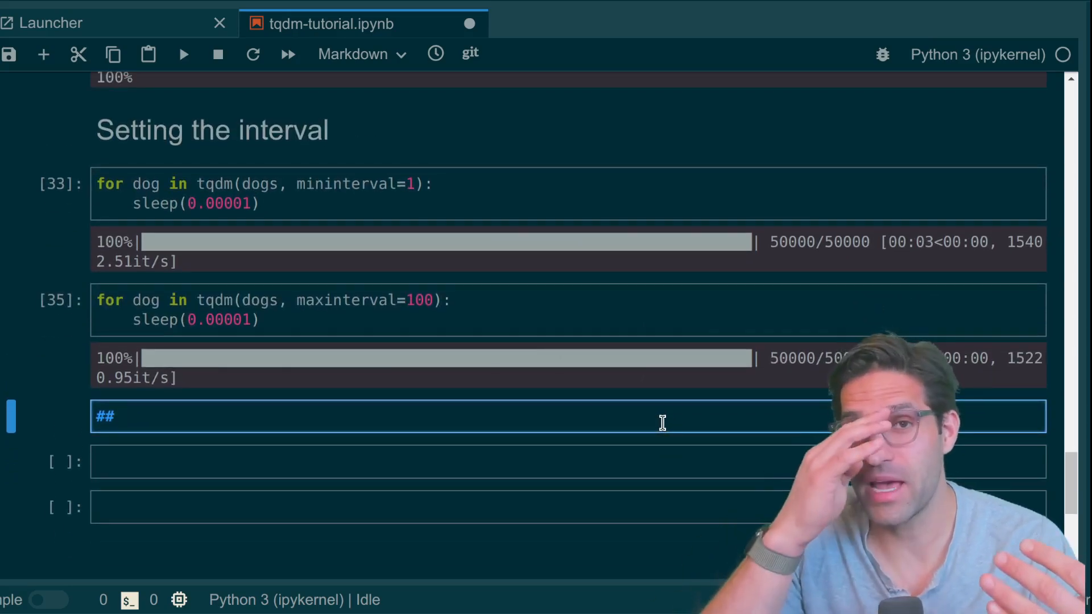
key("ctrl+s")
type("d")
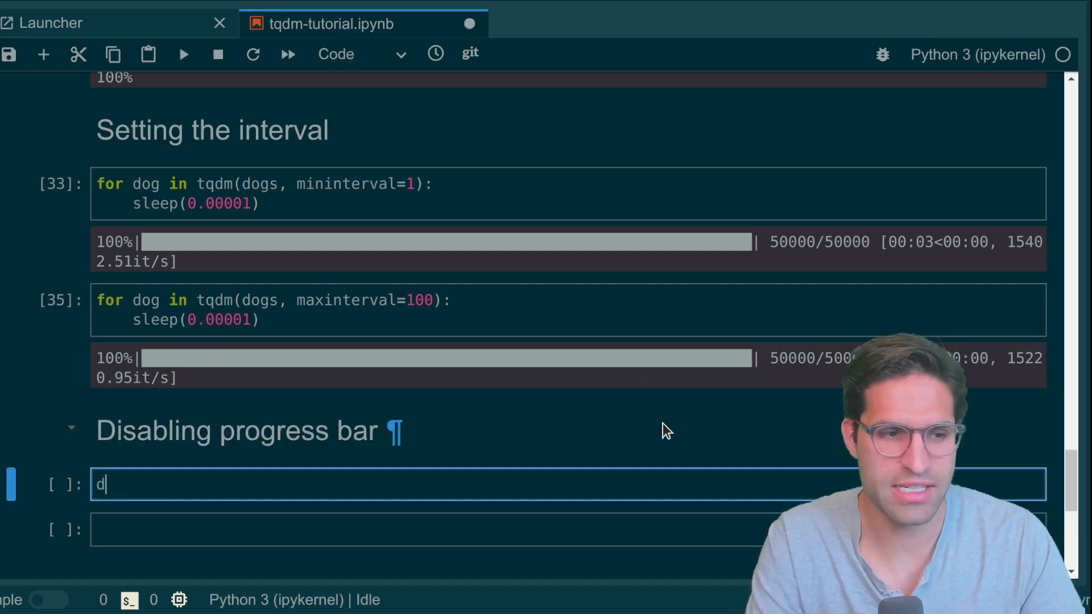
type("eb")
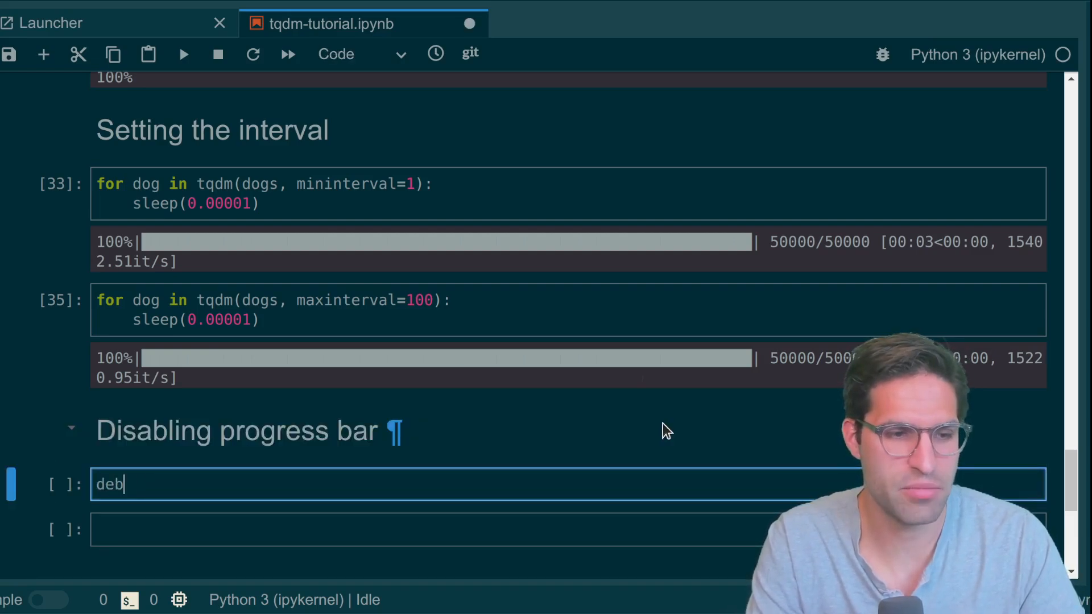
type("ug =")
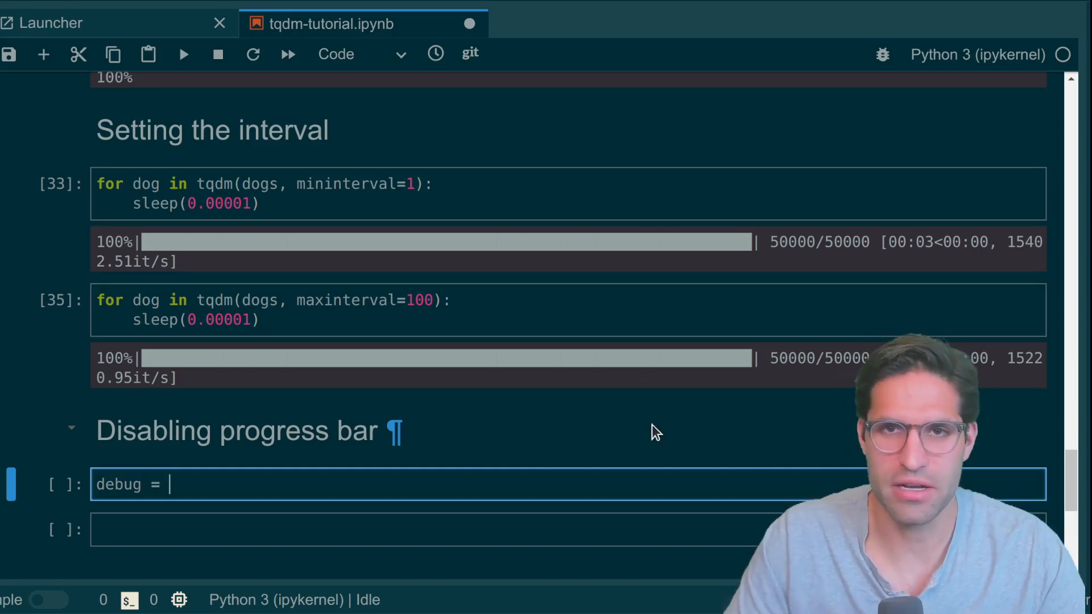
type("Fa")
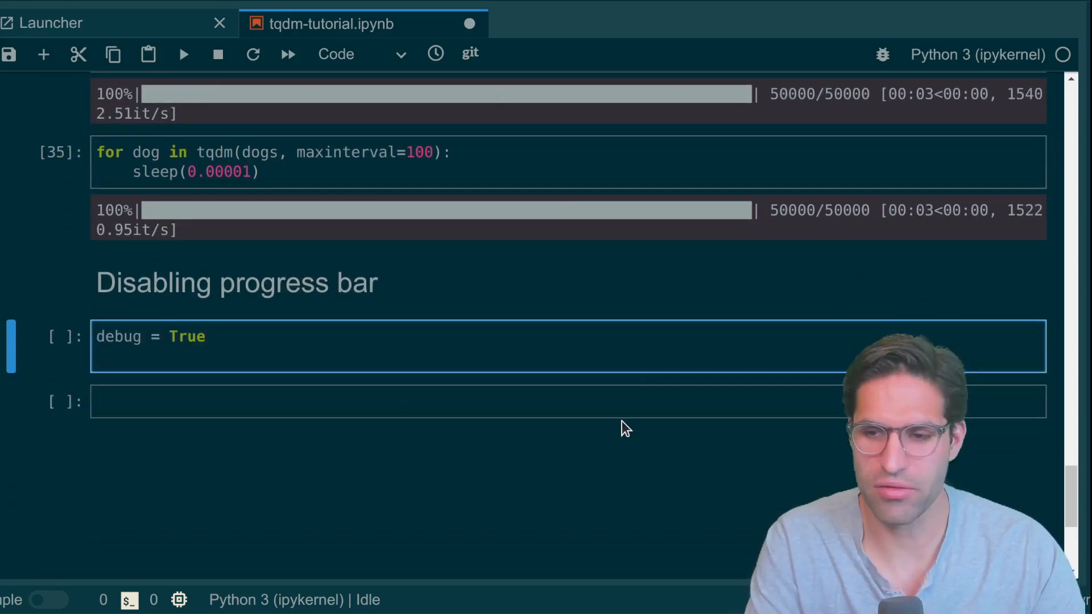
type("for s in tqdm(smell, disable=Tru")
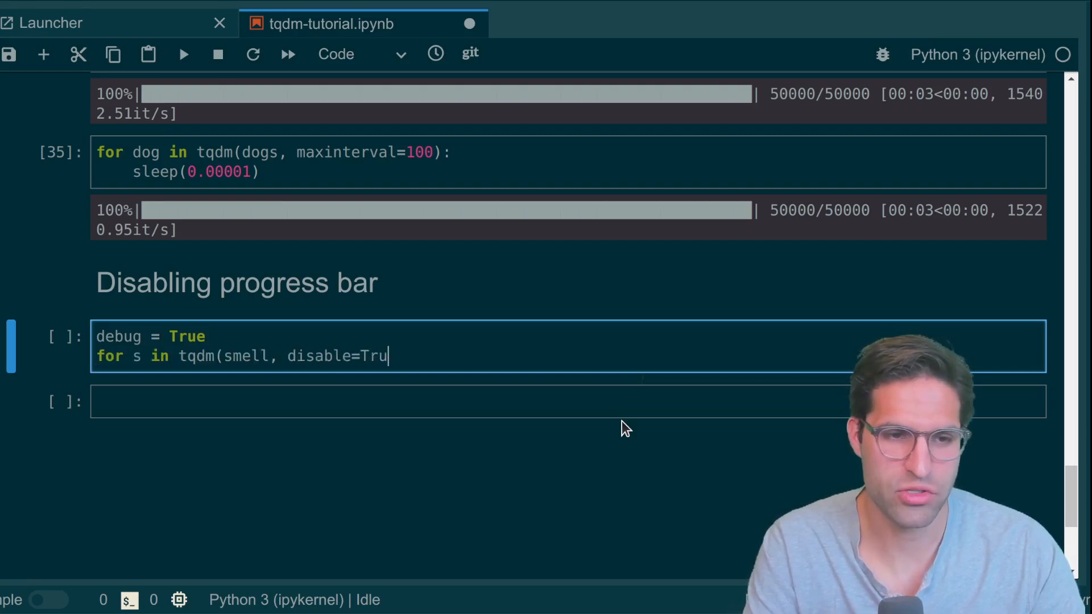
type("e):")
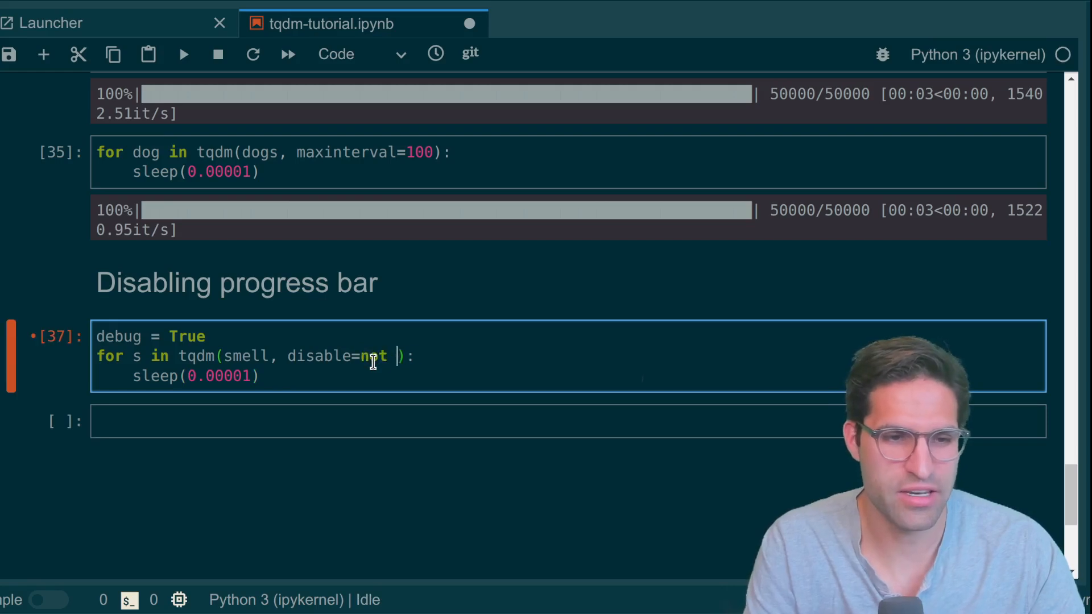
type("debug")
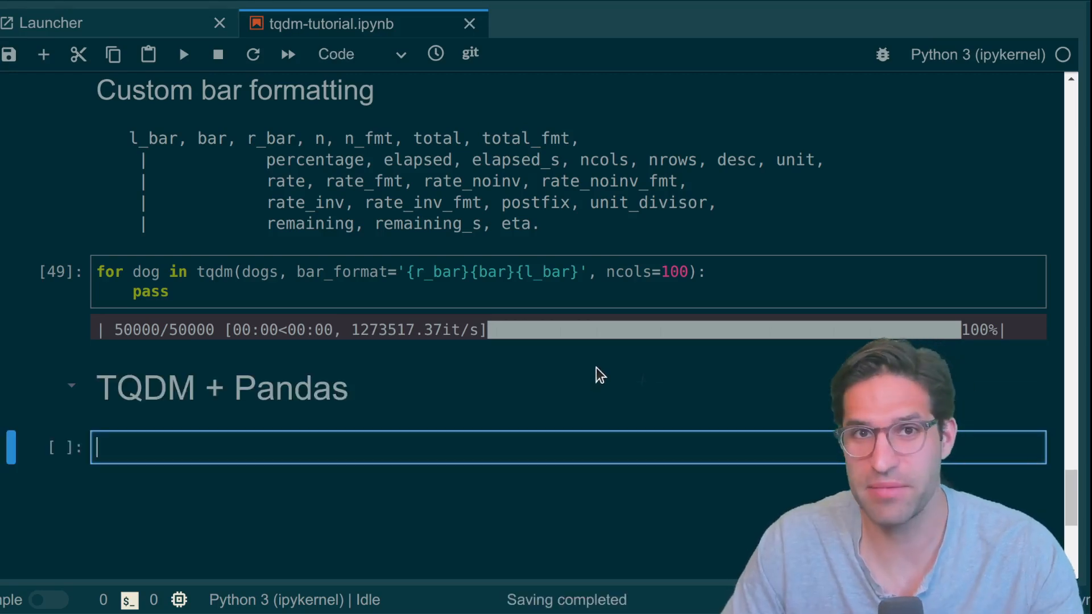
Step: Register tqdm.pandas with a desc label for the pandas progress bar
scroll("down", 3)
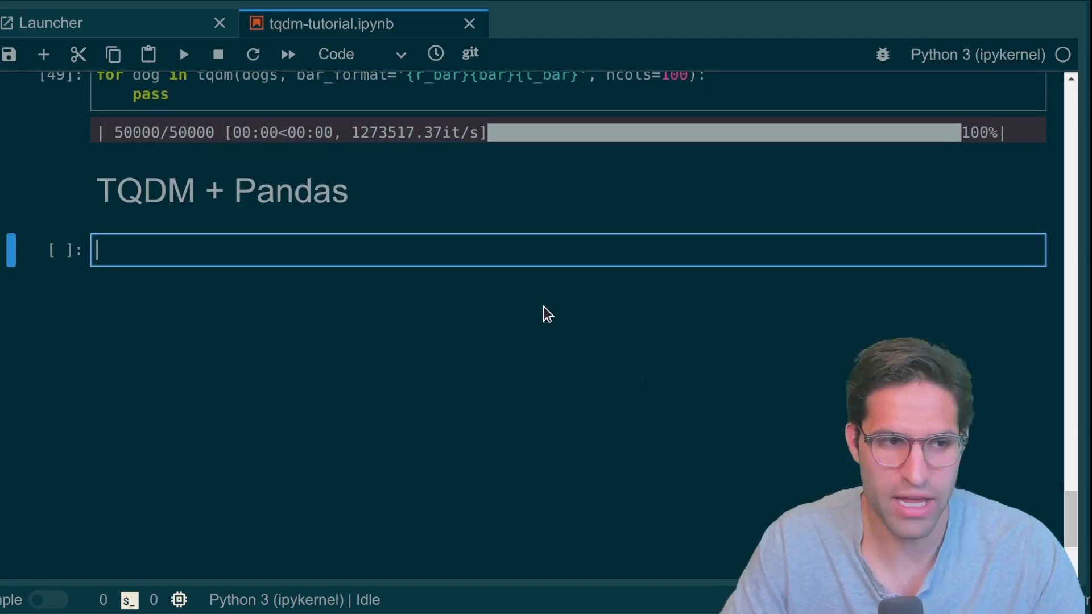
type("tqdm.pand")
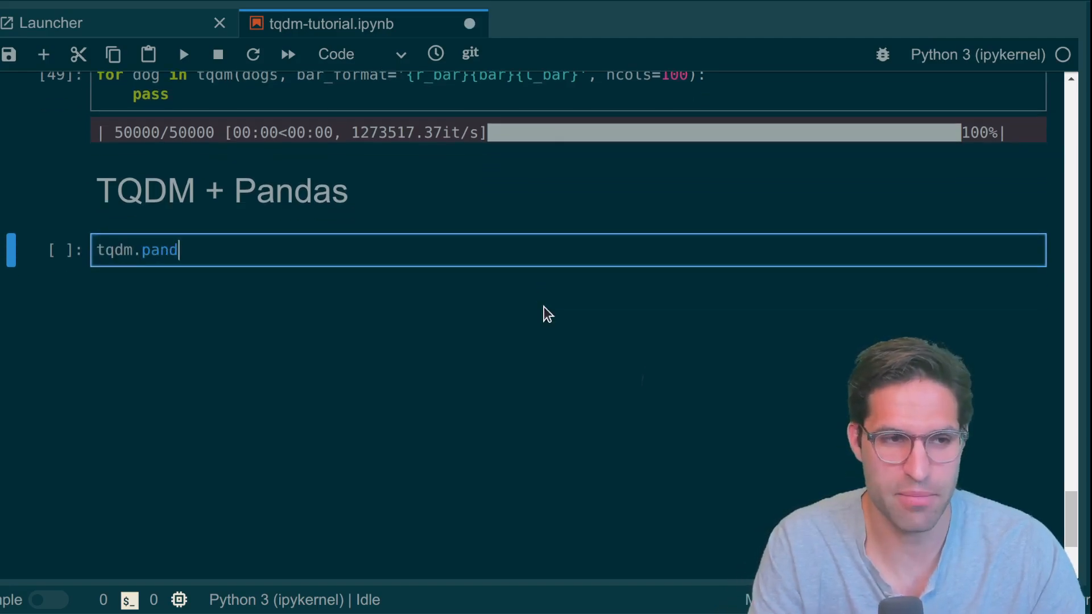
type("as(desc")
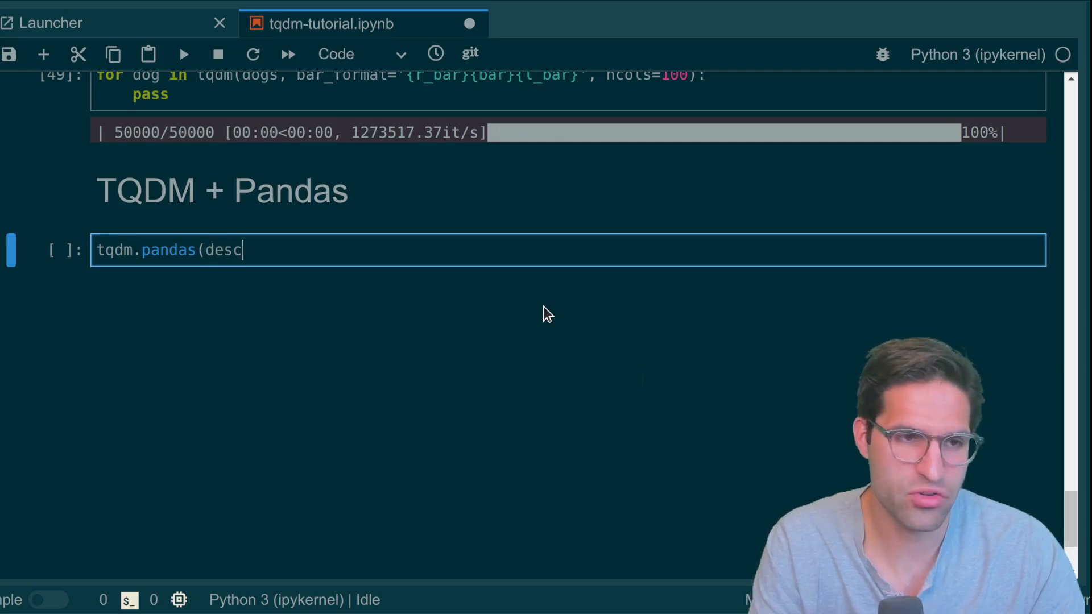
type("='my bar'")
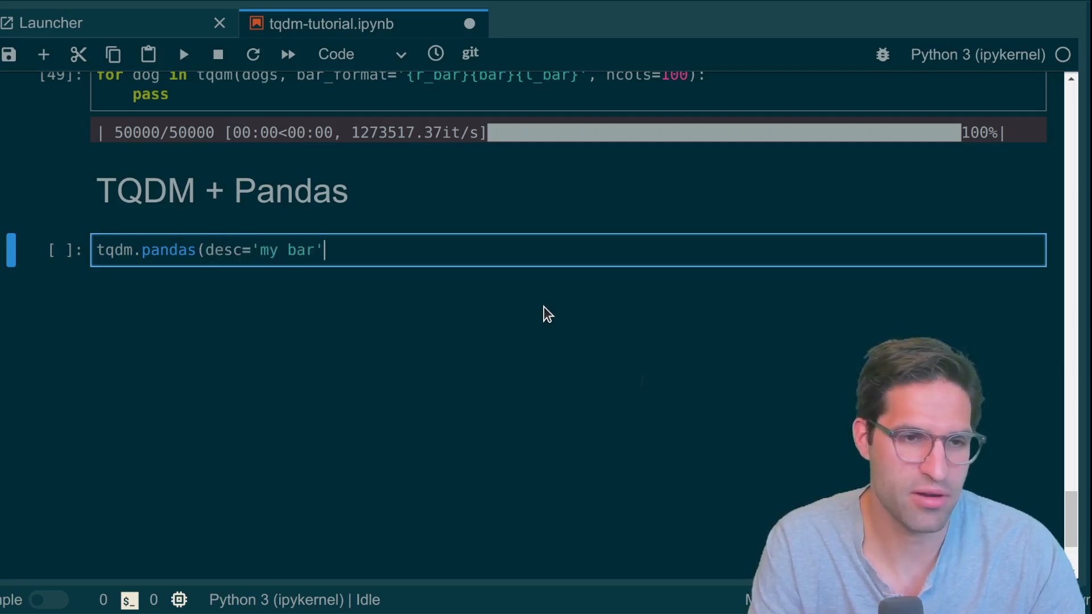
type(")")
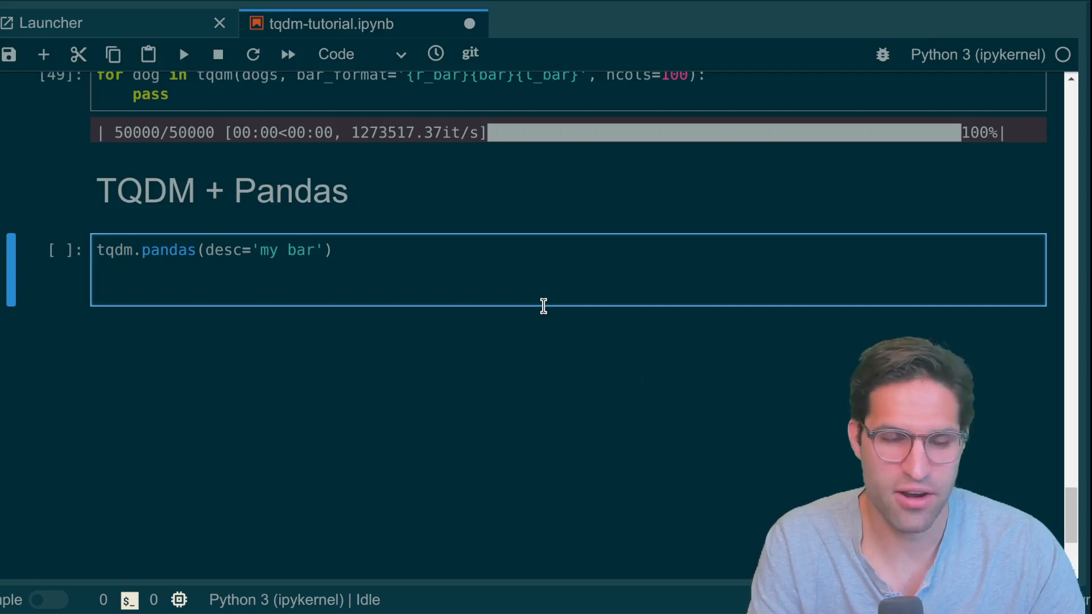
Step: Run out = df.progress_apply(lambda row: row['smell']**2, axis=1) and move to the new cell
type("df.pro")
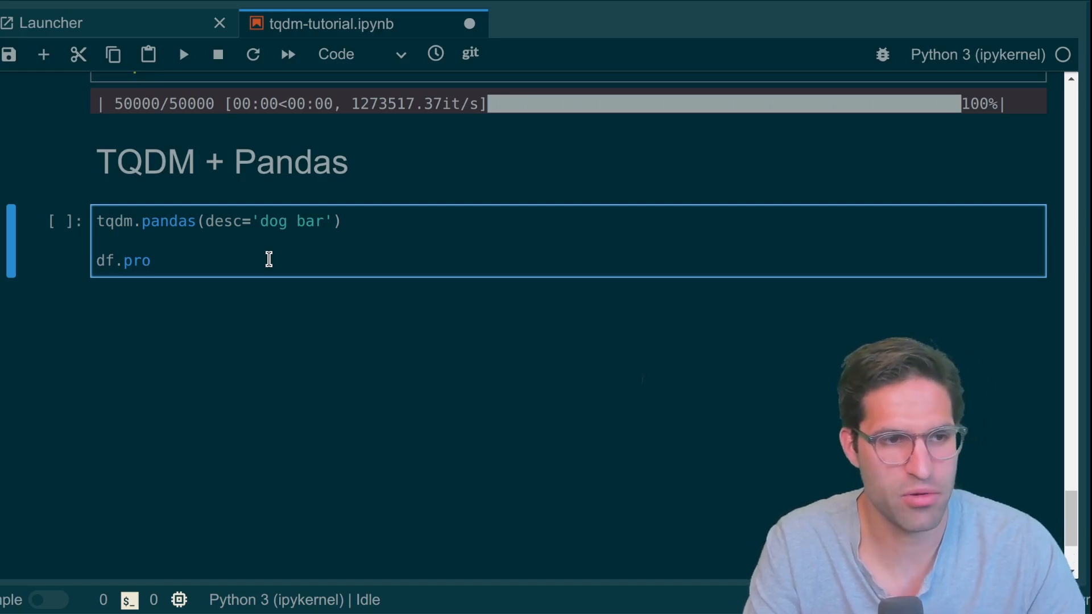
type("gro")
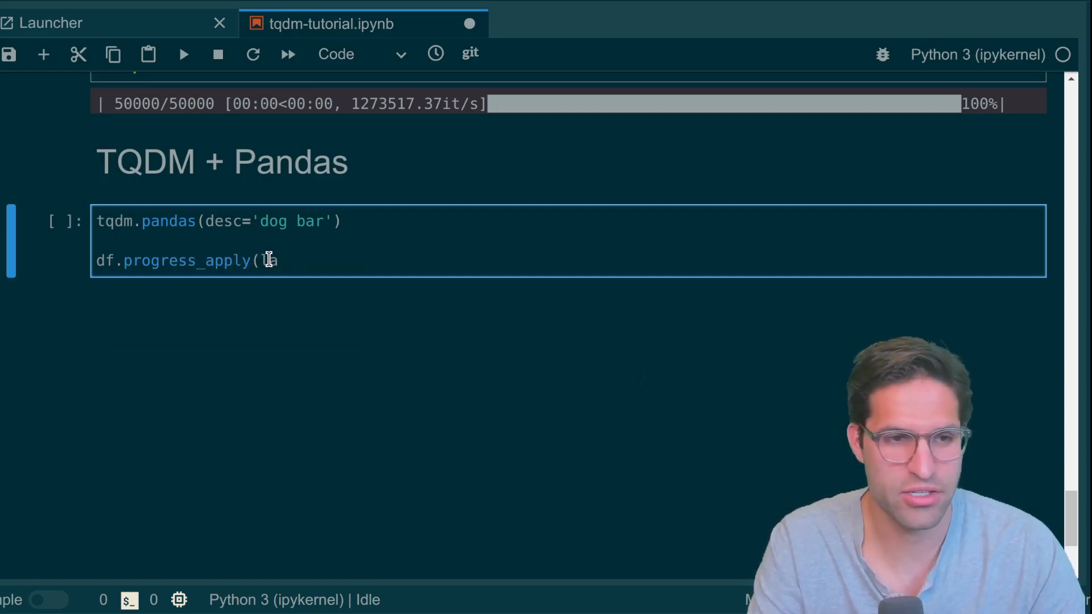
type("lambda row:")
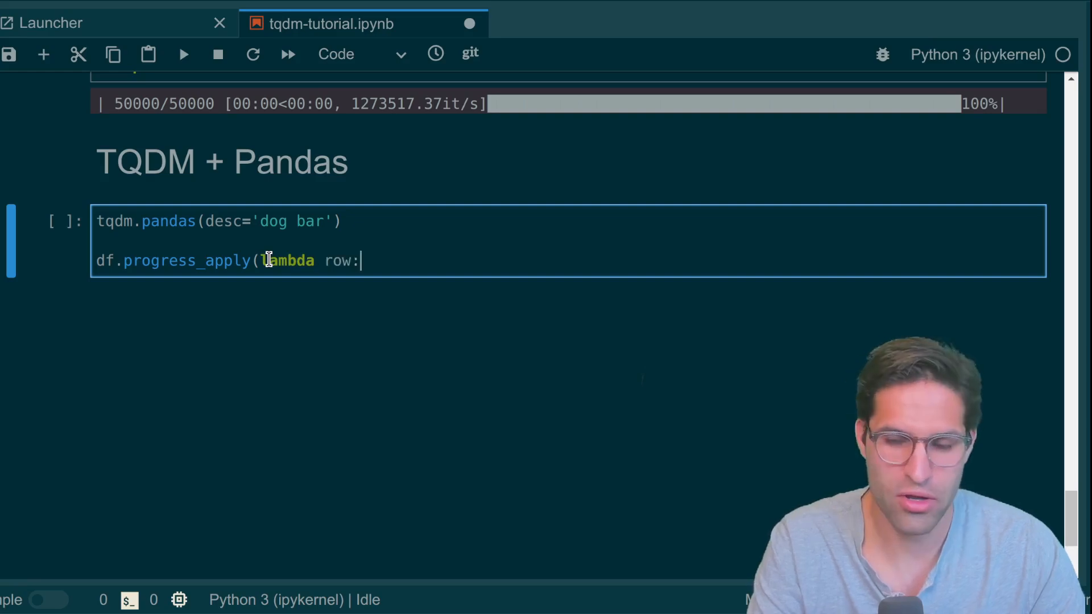
type("row['smell")
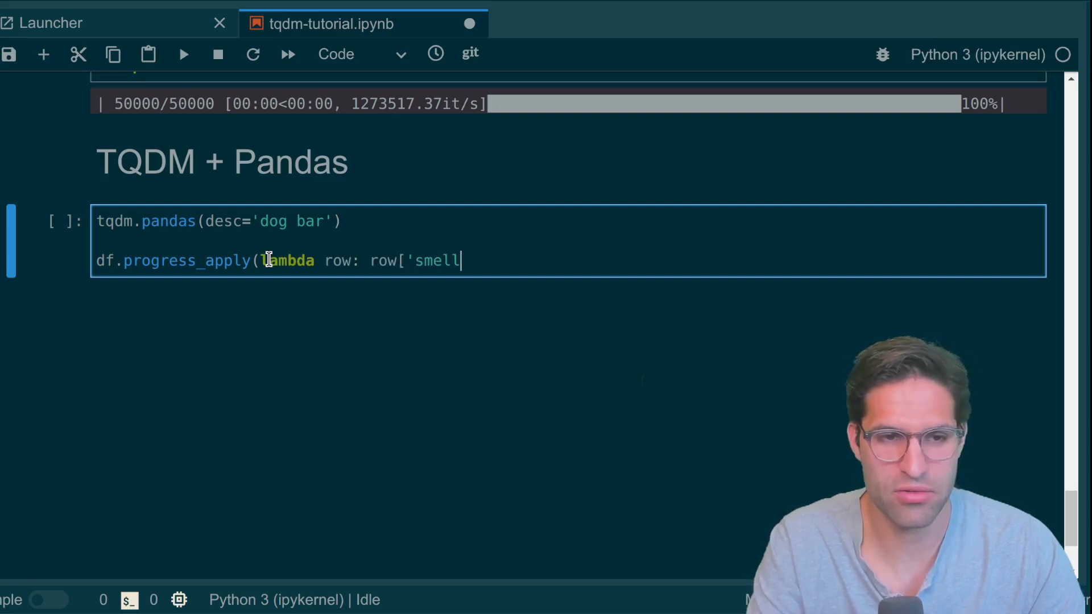
type("]*")
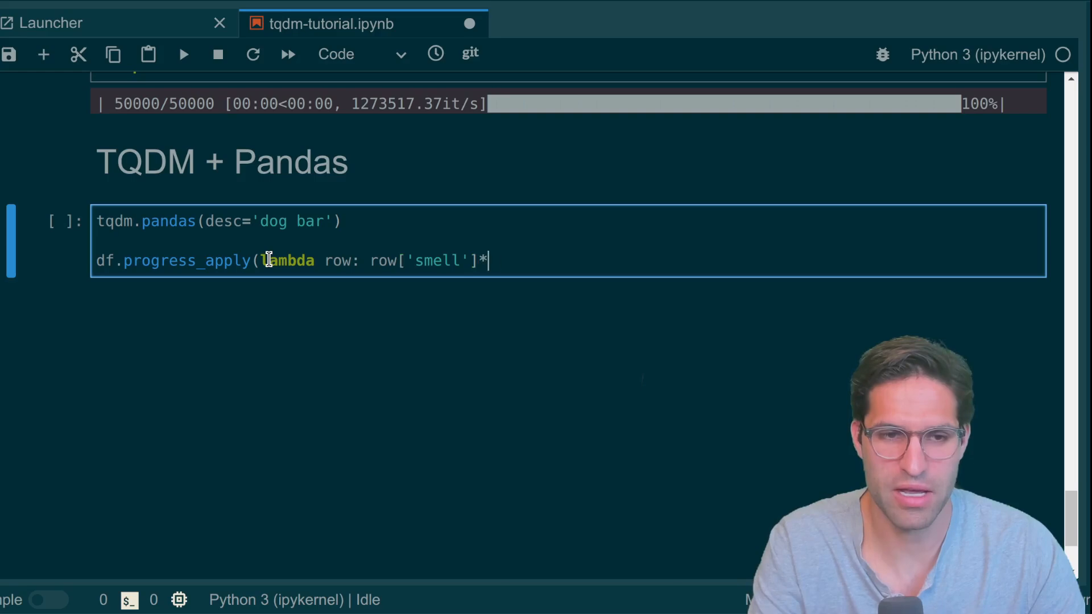
type("*2, axi=1)")
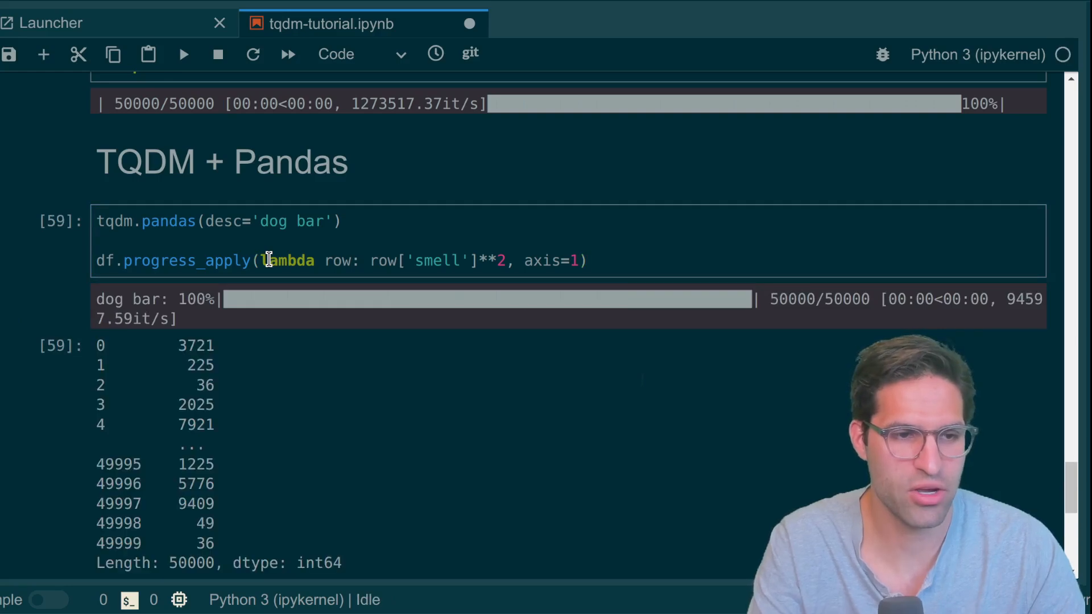
mouse_move(105, 285)
type("out = ")
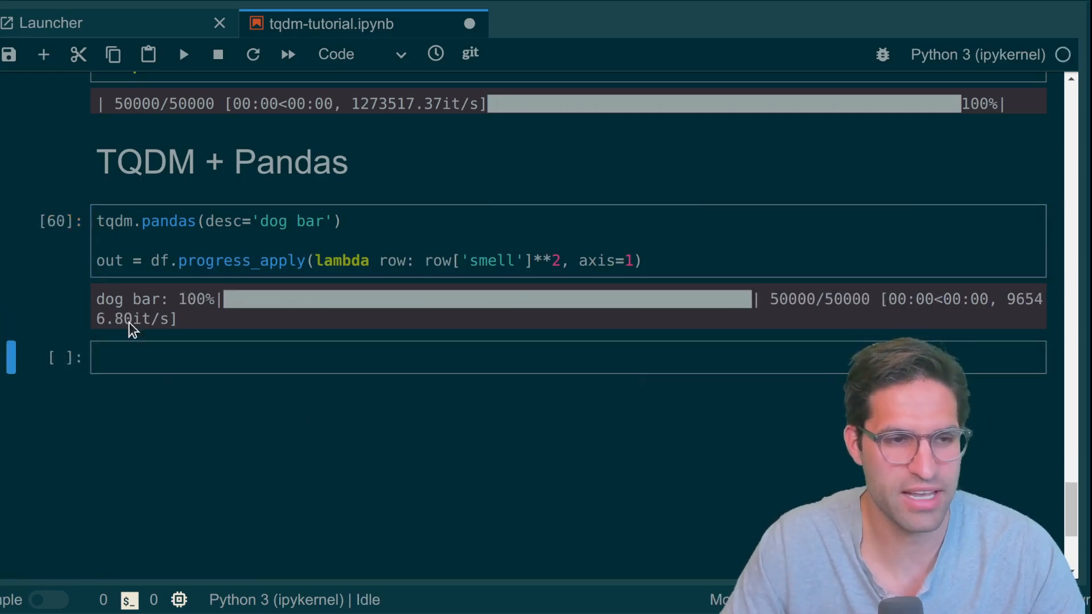
left_click(568, 357)
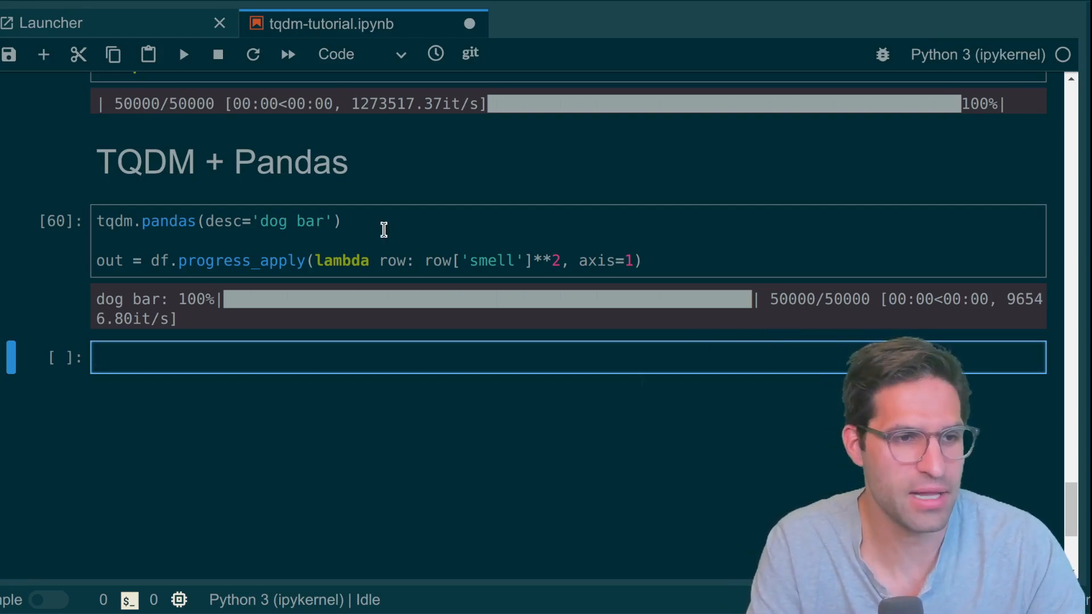
Step: Run out = df.groupby('dog').progress_apply squaring smell, then add a '## TQDM in Notebook' heading
type("out =")
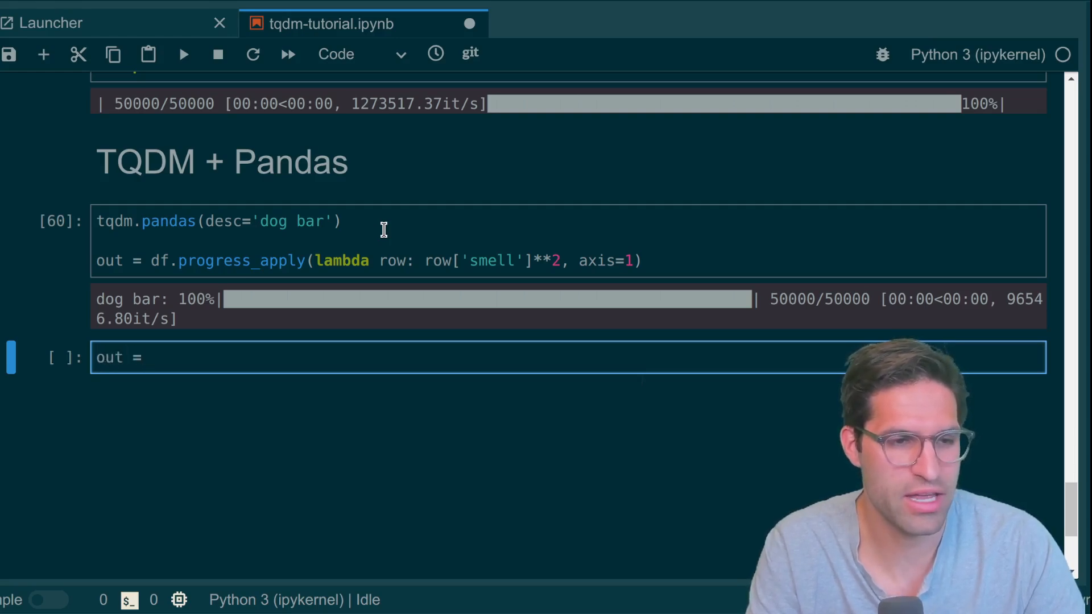
type("df.groupby")
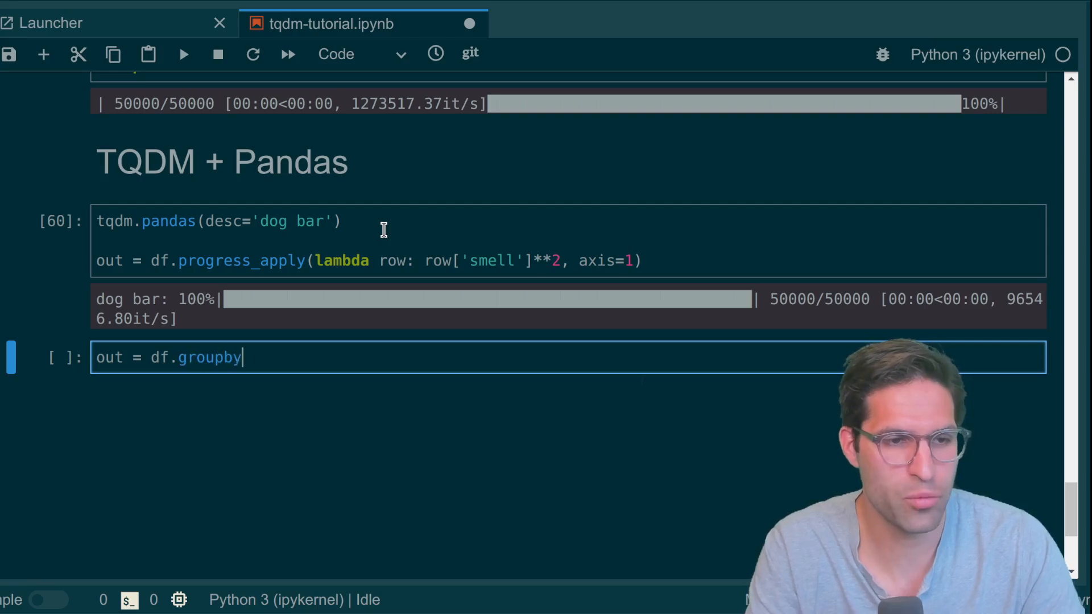
type("('dog').a")
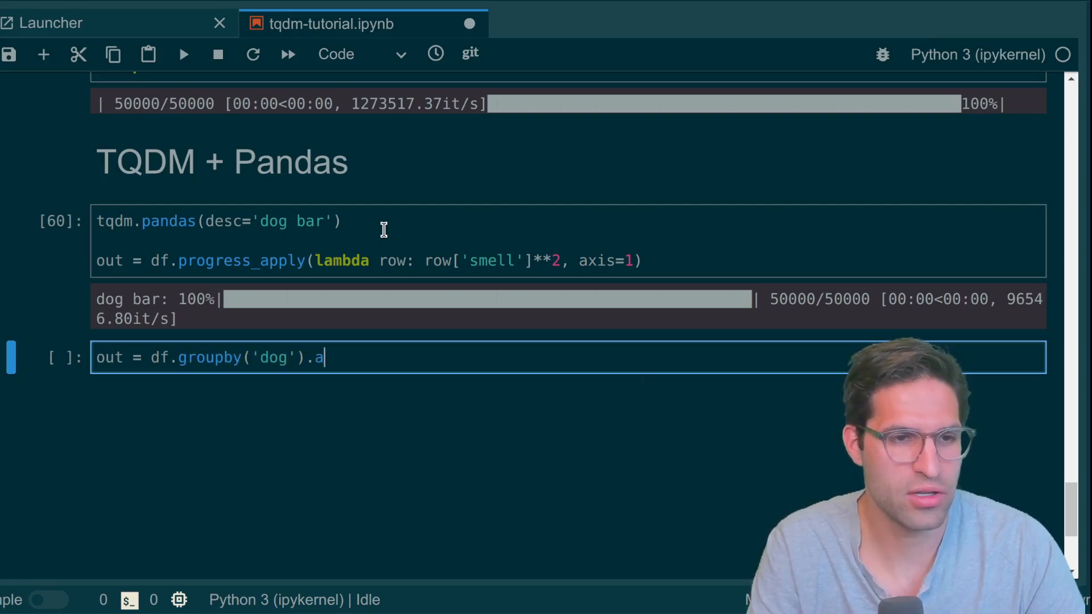
type("progress_app")
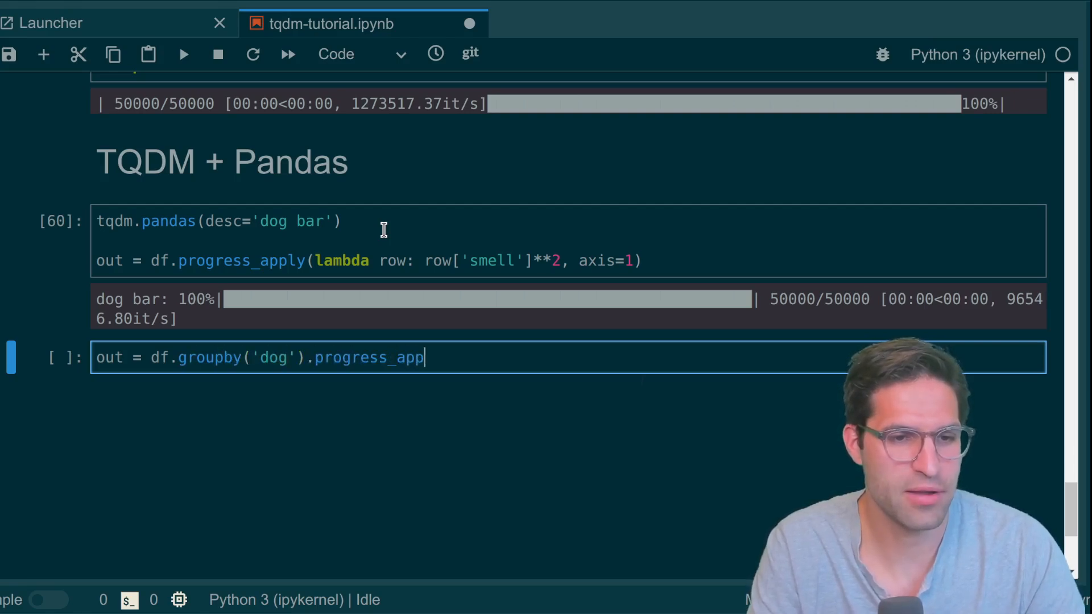
type("ly(lambda row: row['smell']**2")
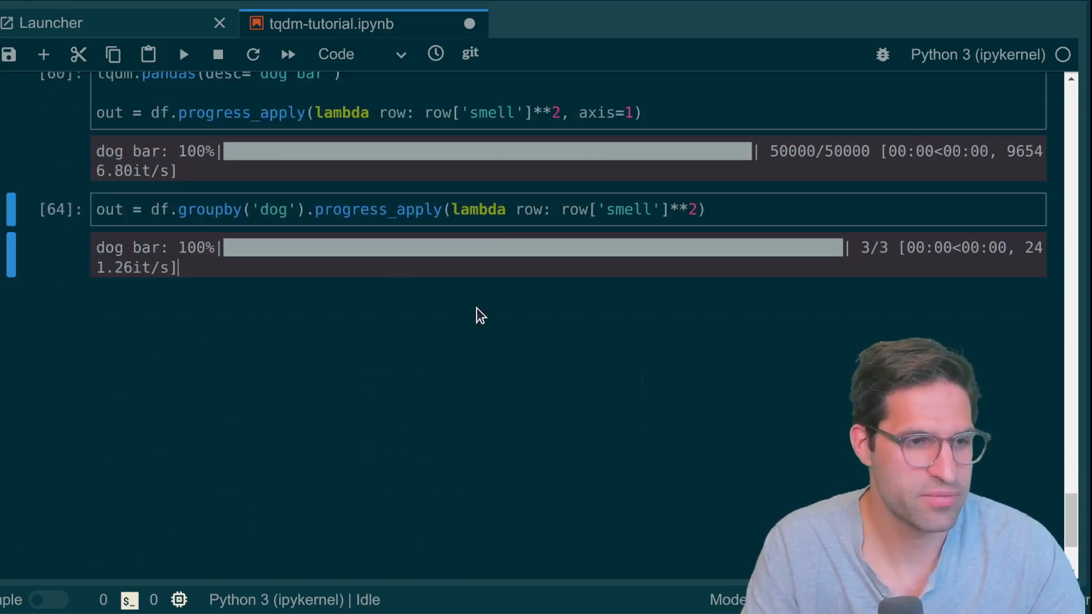
type("## TQDM")
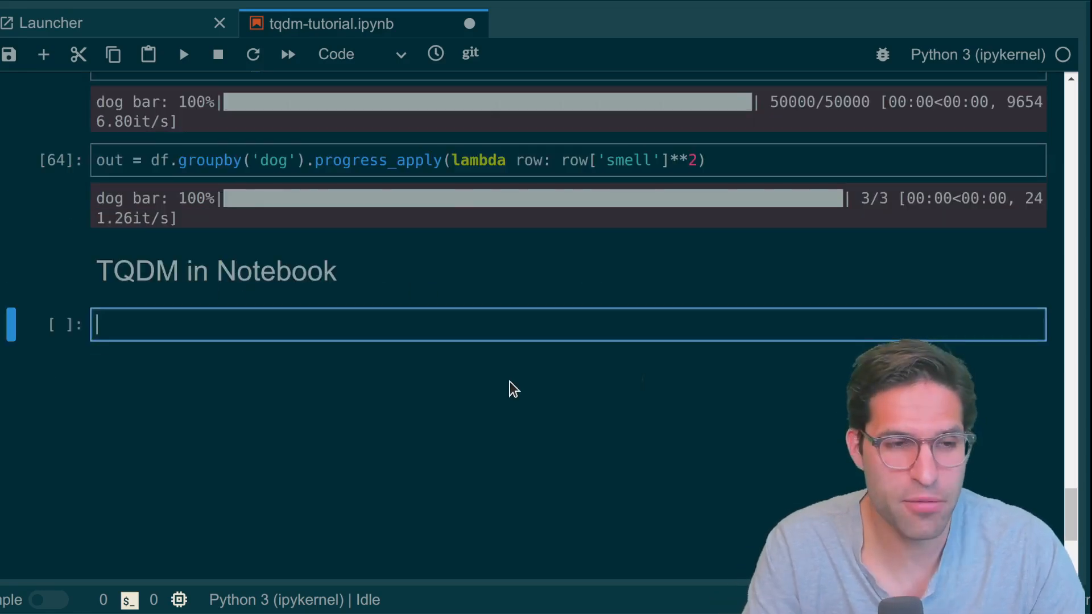
Step: Import tqdm from tqdm.notebook and run a dogs loop with sleep(0.000001)
type("f")
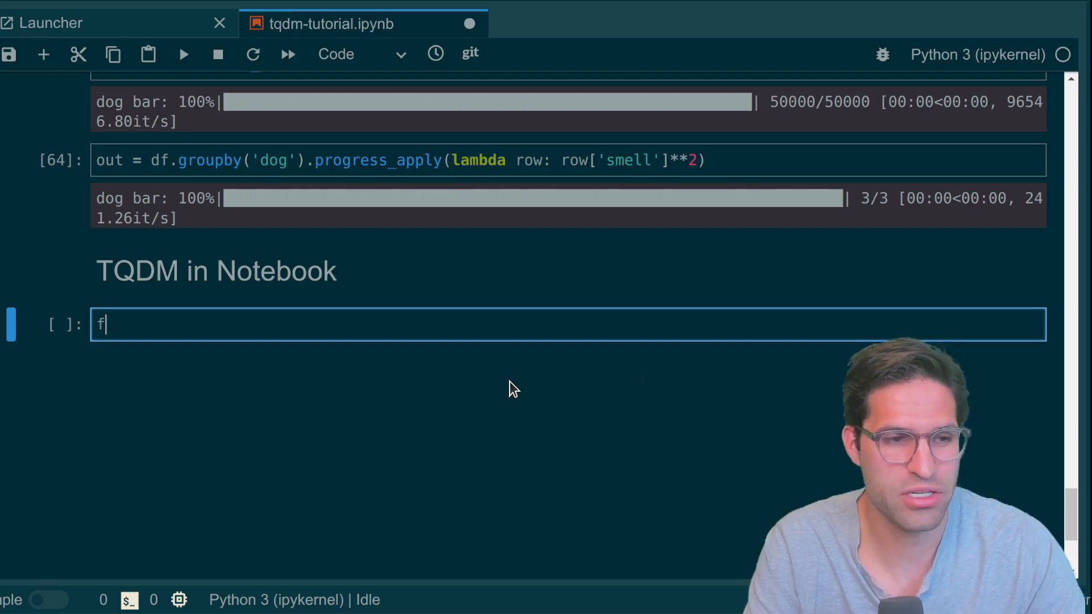
type("rom tqdm.notebook import tqdm")
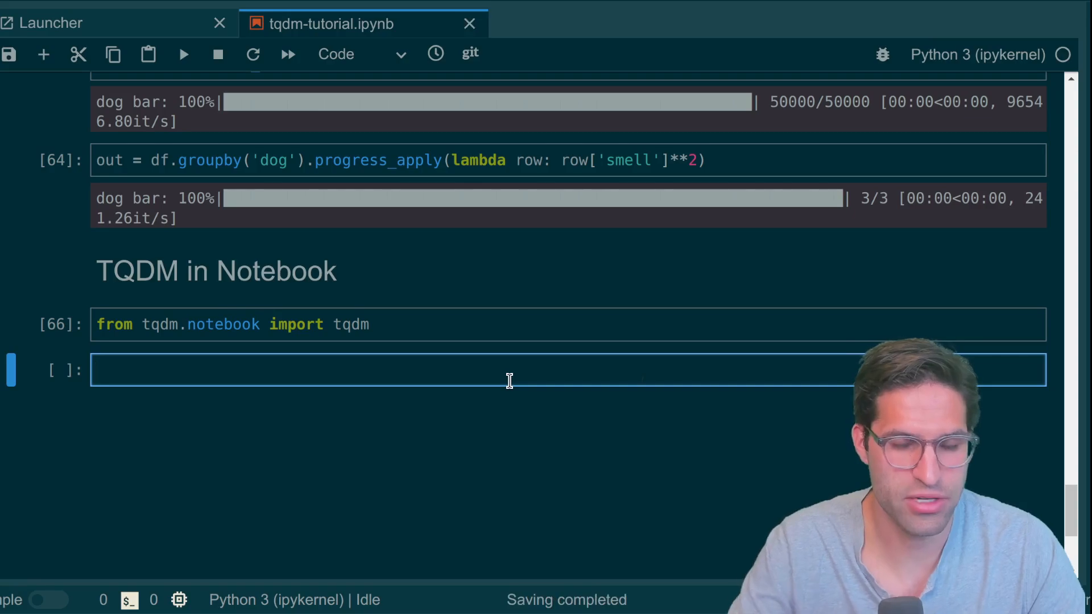
scroll("down", 3)
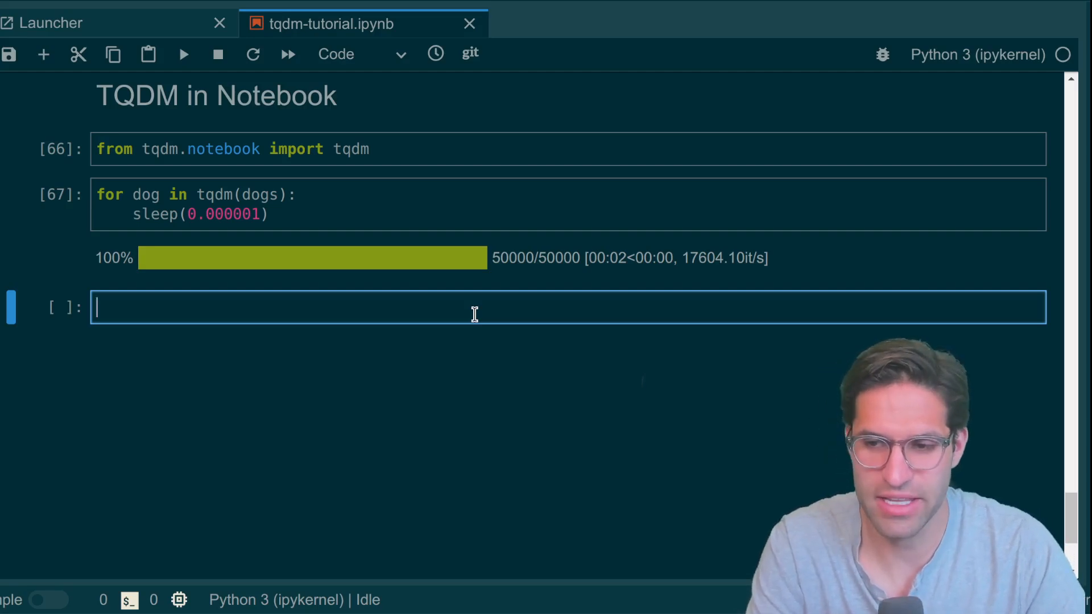
Step: Run a loop counting "beagle" dogs that breaks at 10_000, then add a 'TQDM auto' heading
type("counter = 0")
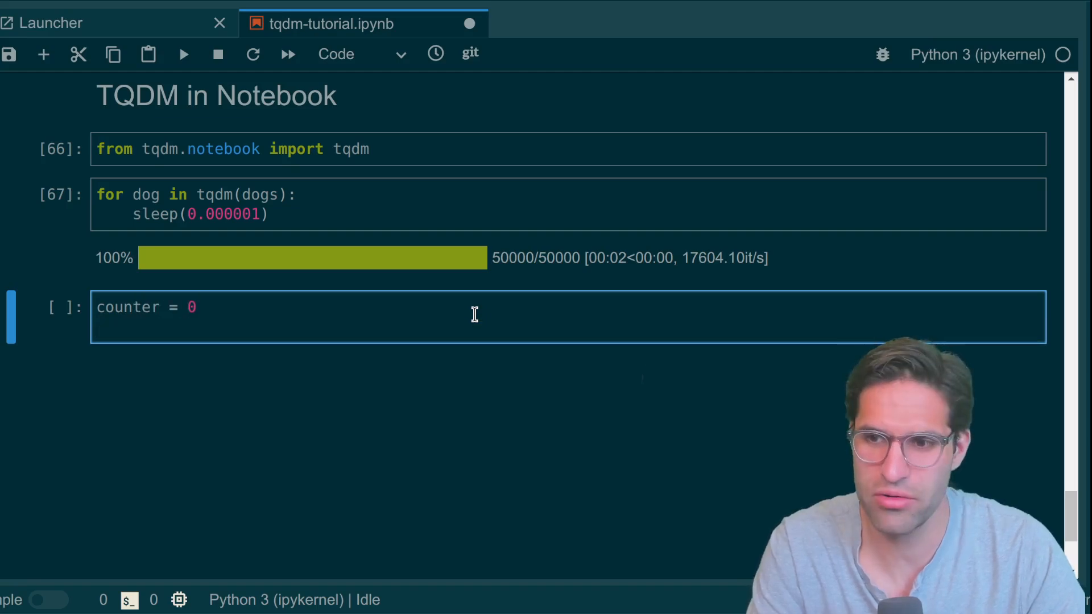
type("for dog")
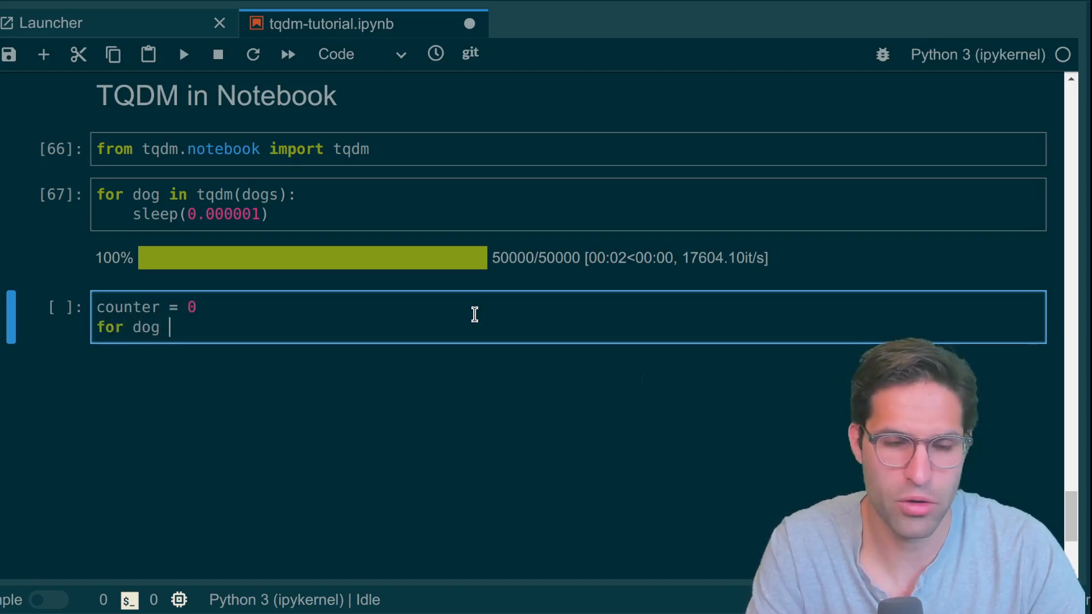
type("in tqdm(dogs):")
type("if do")
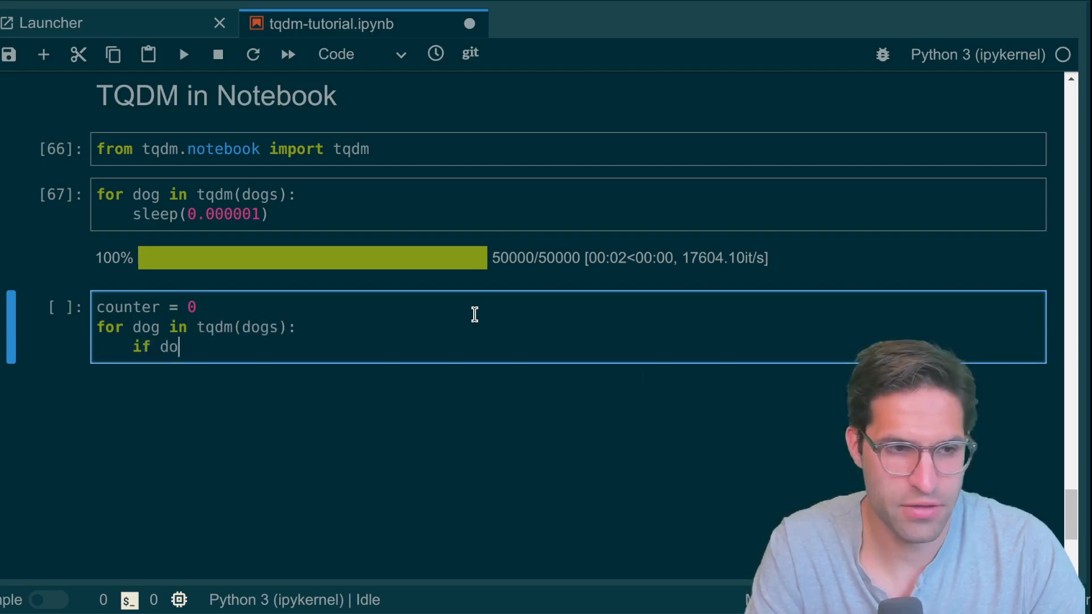
type("== \"bea")
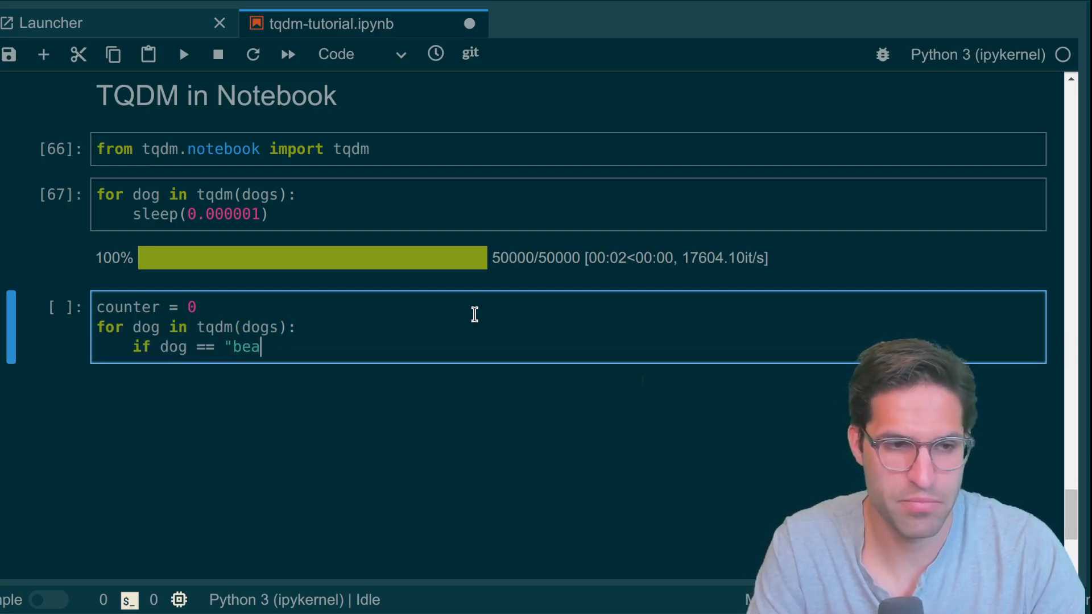
type("gle\"\\n    co")
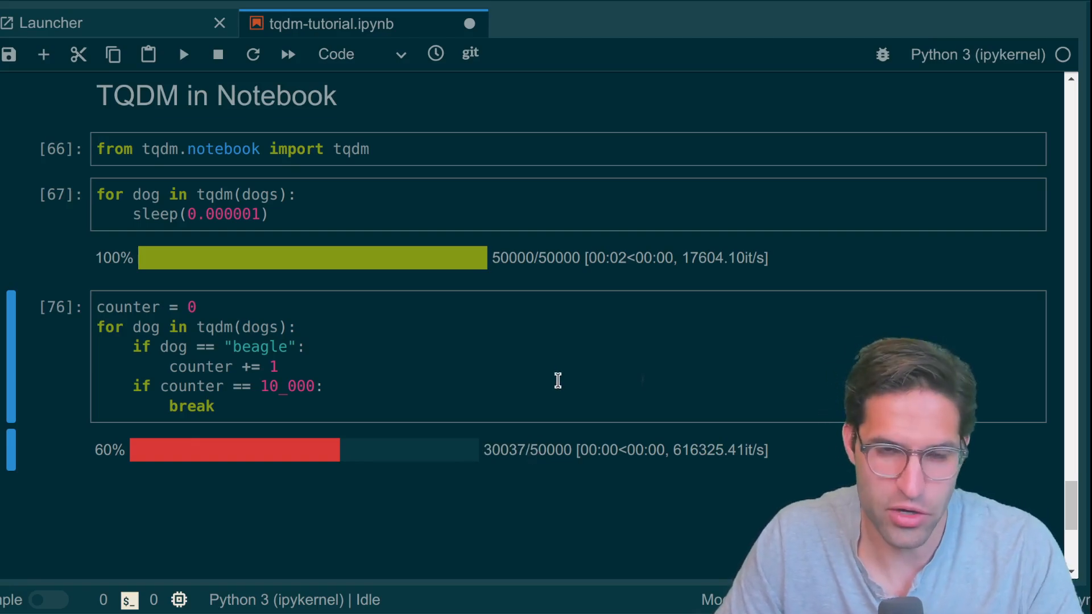
scroll("down", 3)
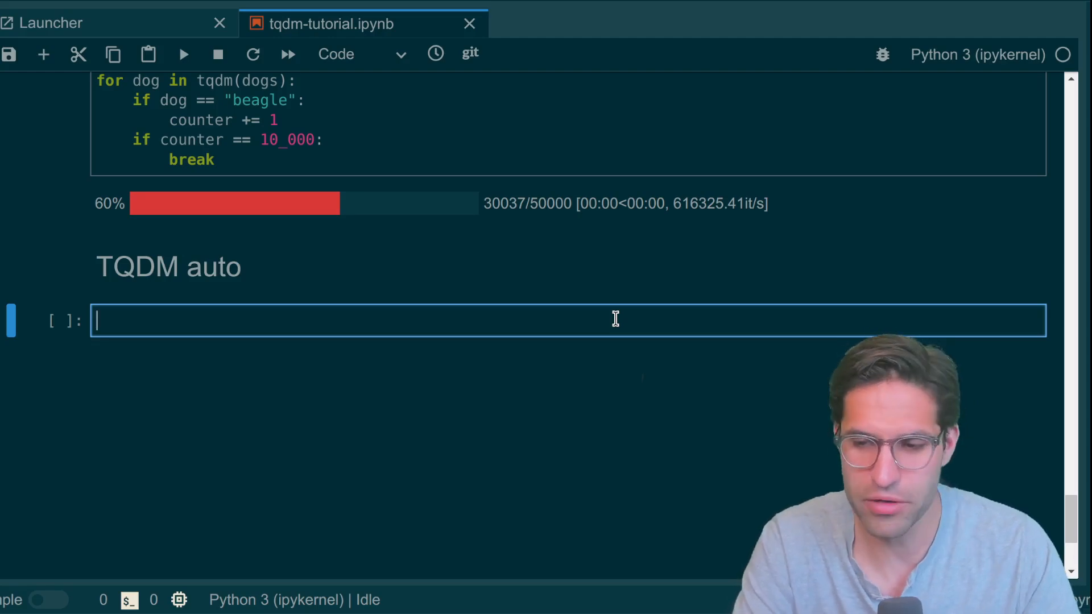
Step: Import tqdm from tqdm.auto and run !seq 9999999 | python3 -m tqdm --bytes | wc -l
type("from")
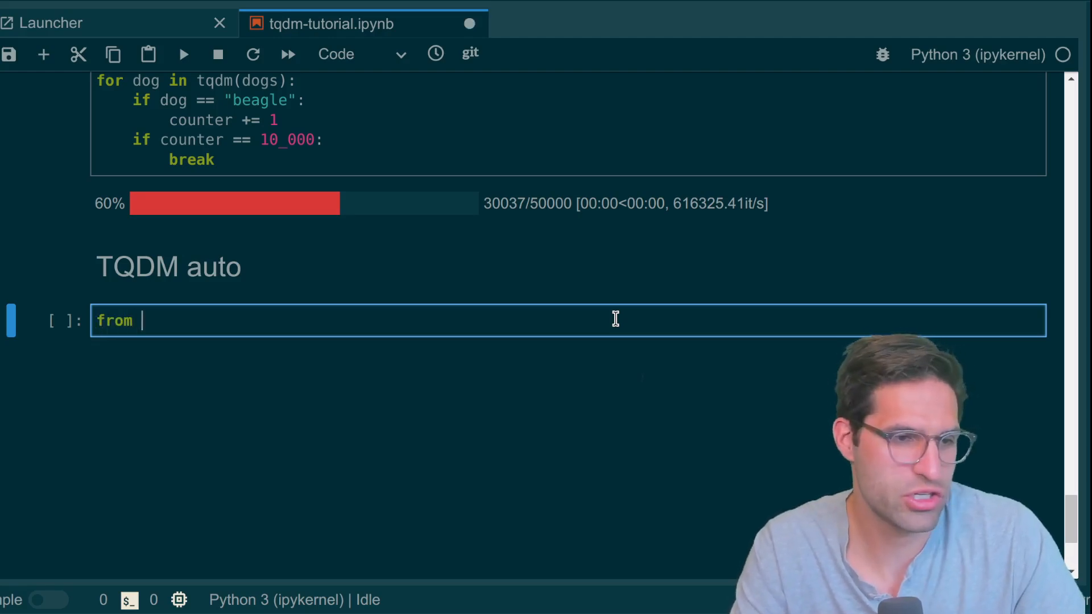
type("tqdm.auto import tqdm")
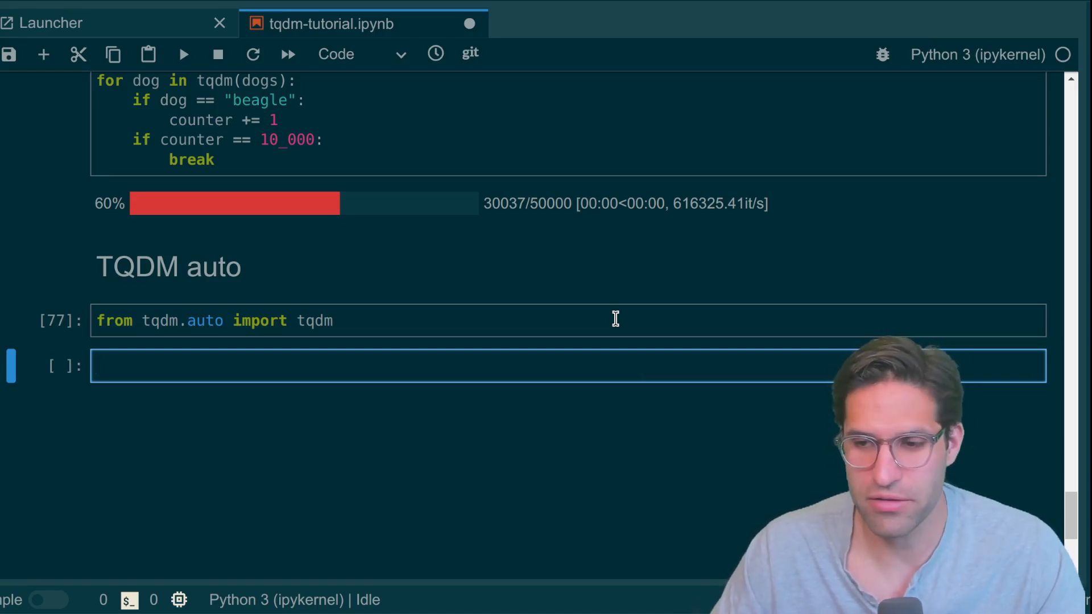
scroll("down", 3)
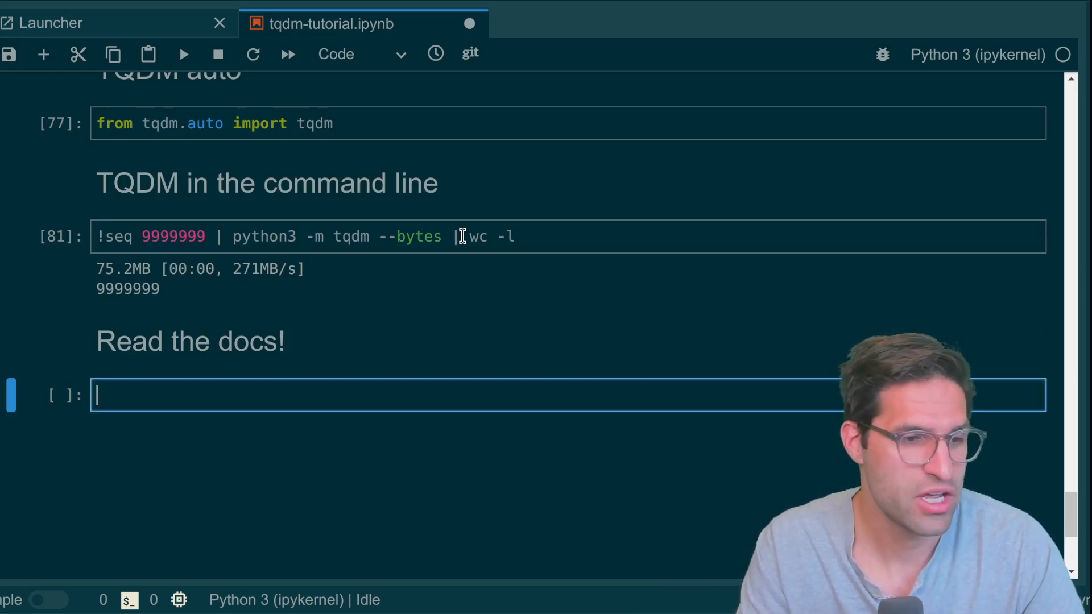
Step: Run help(tqdm) and scroll through the printed class documentation
type("help(tqdm")
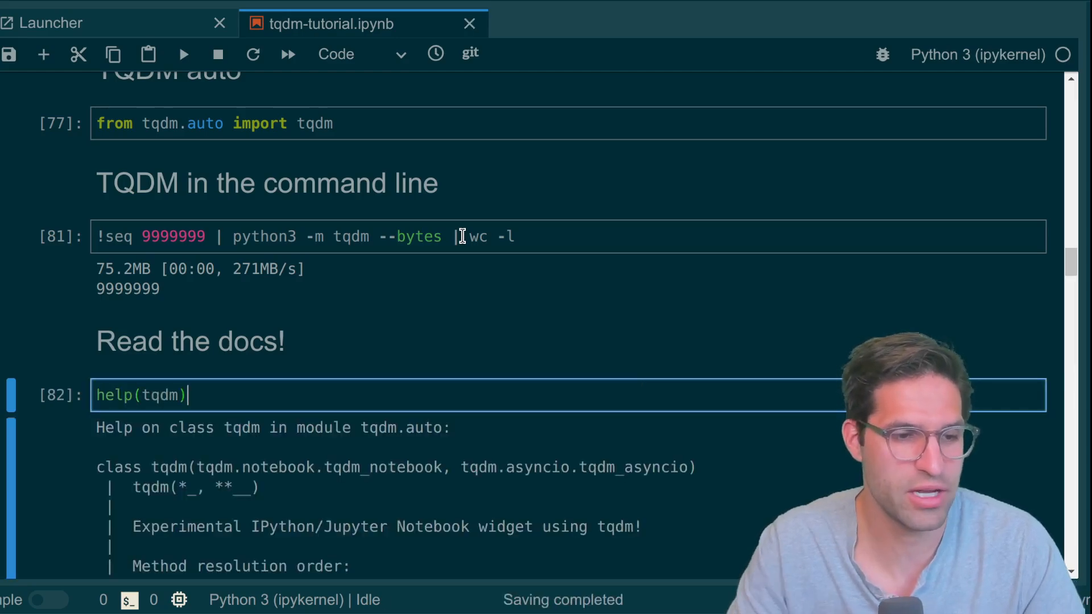
scroll("down", 3)
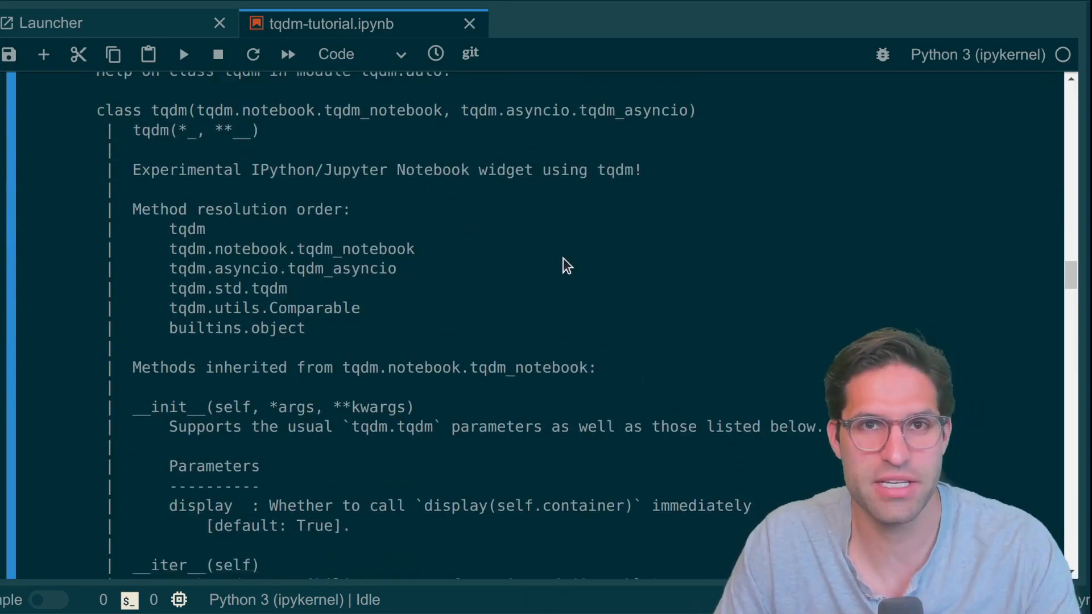
scroll("down", 3)
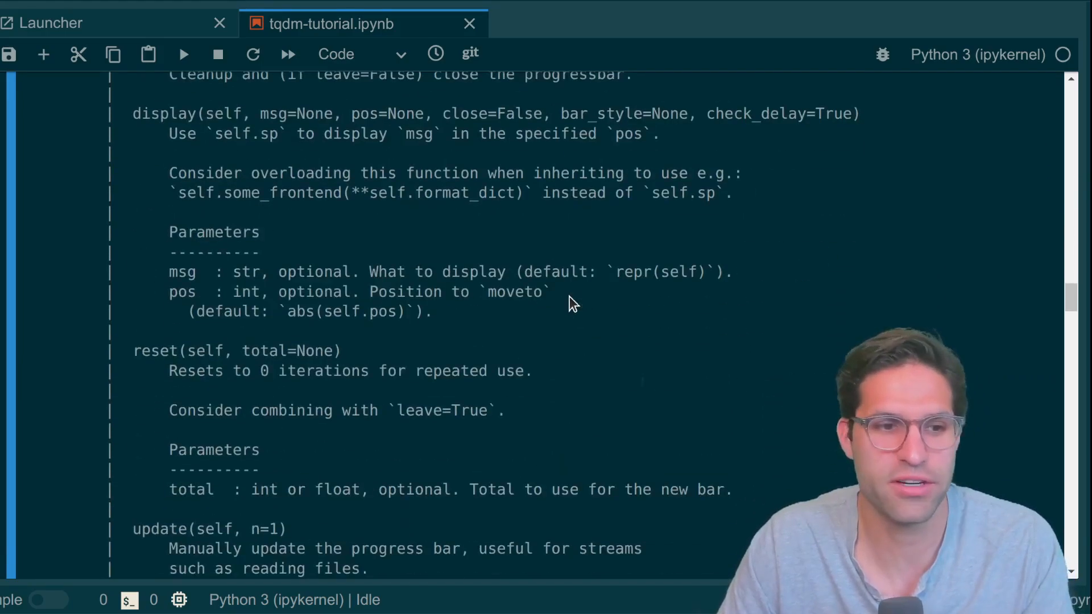
scroll("down", 3)
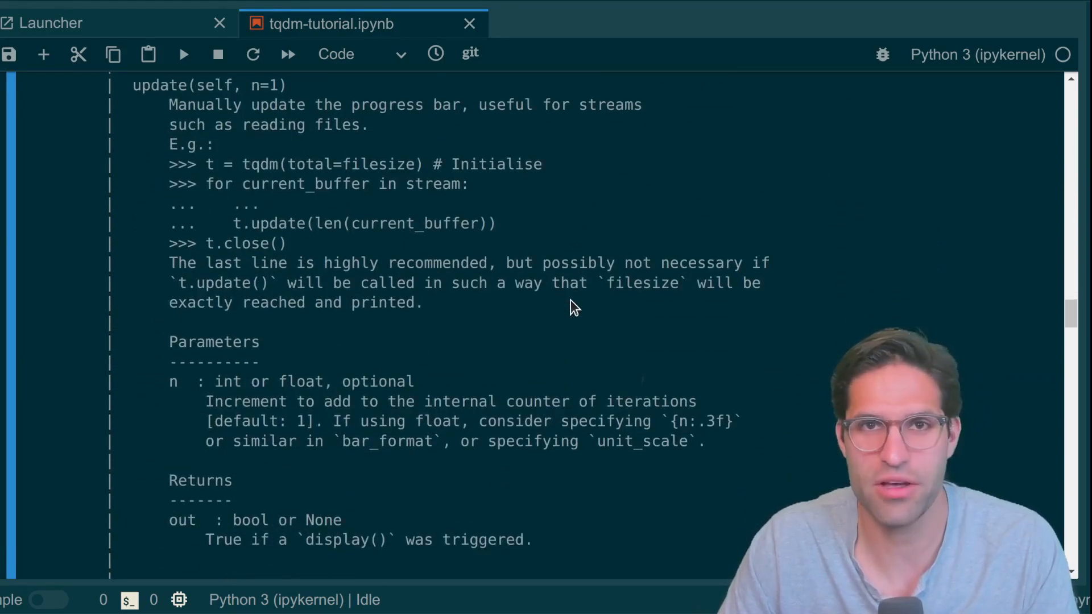
scroll("down", 3)
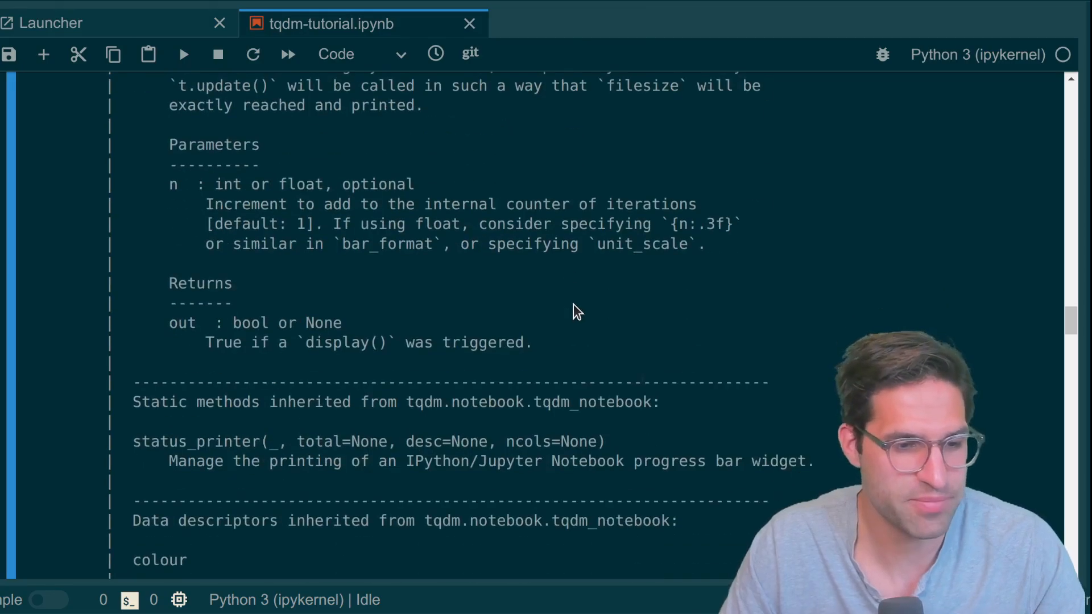